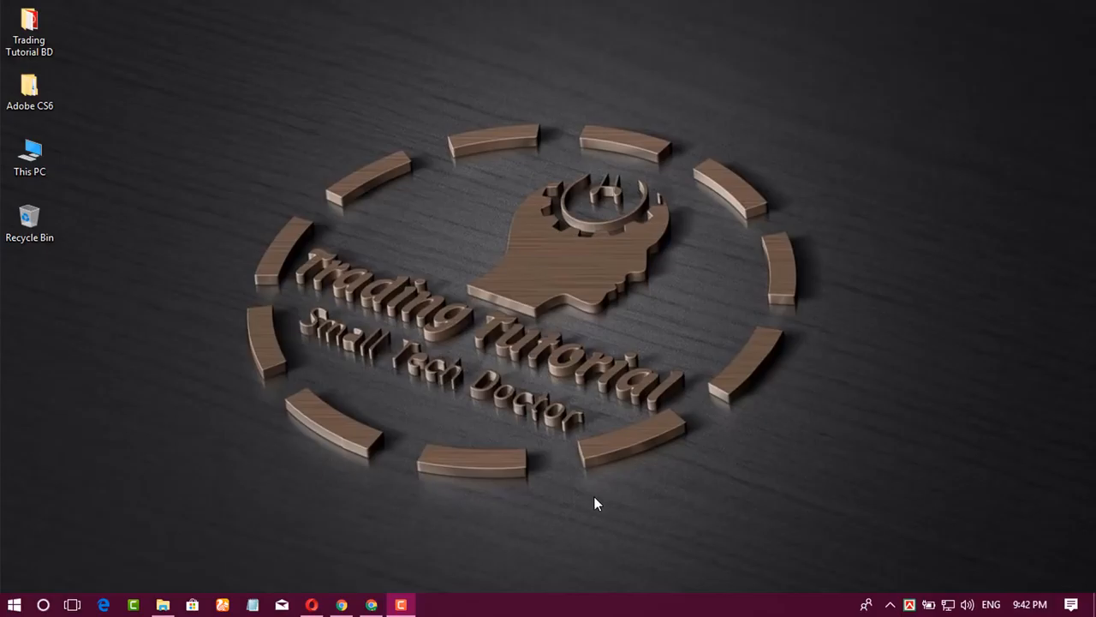
mouse_move(589, 502)
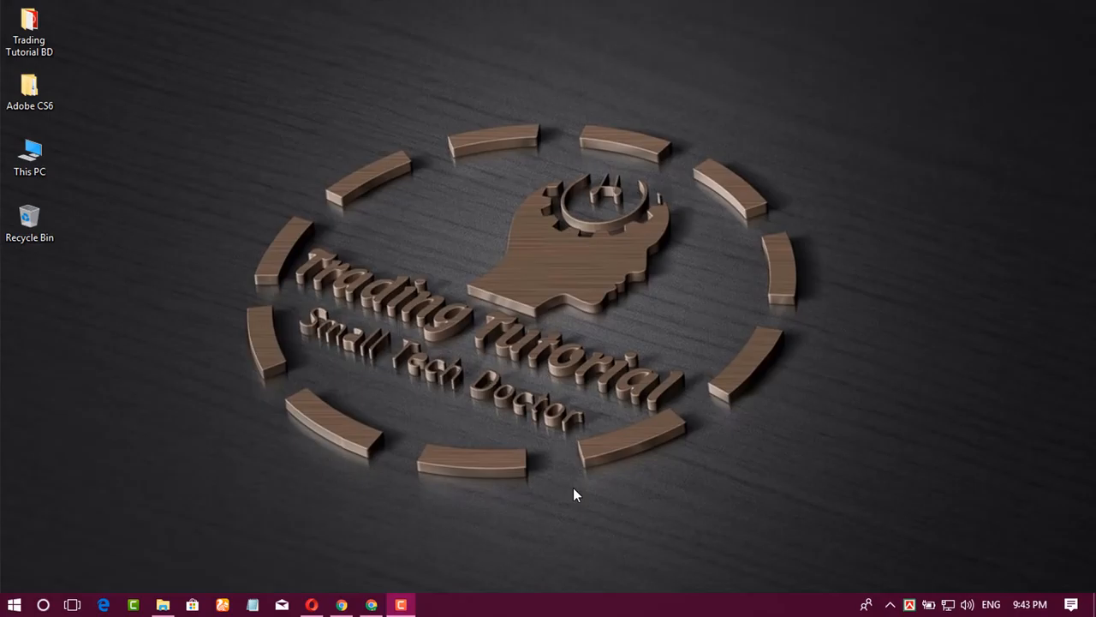
Step: Bring up Chrome from the taskbar, showing socialaddworld.us.com
left_click(341, 605)
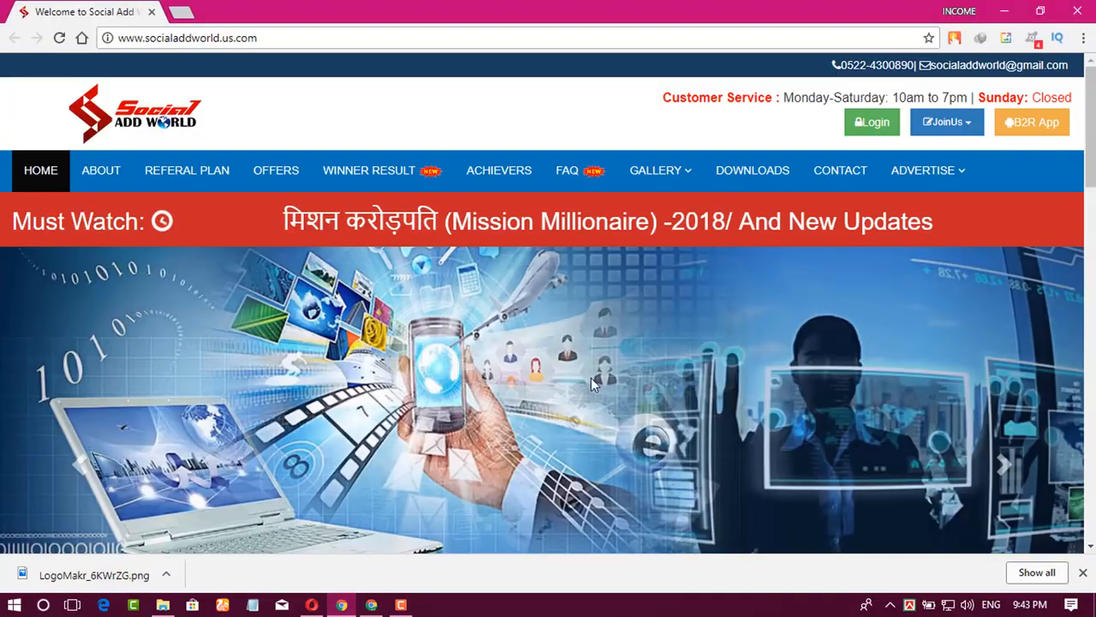
mouse_move(1017, 302)
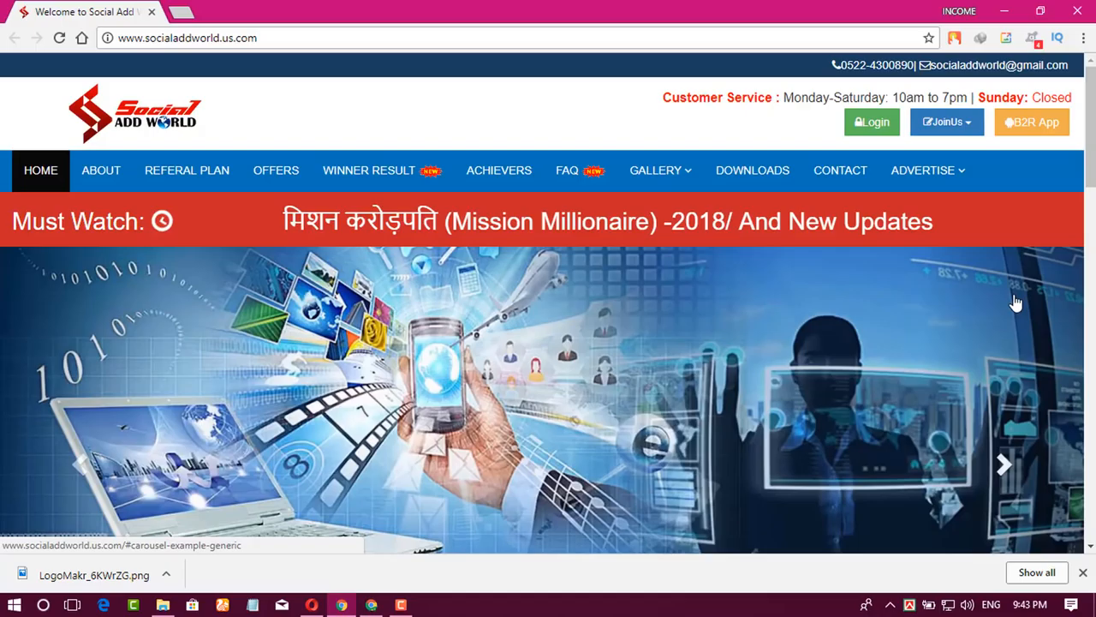
scroll("down", 3)
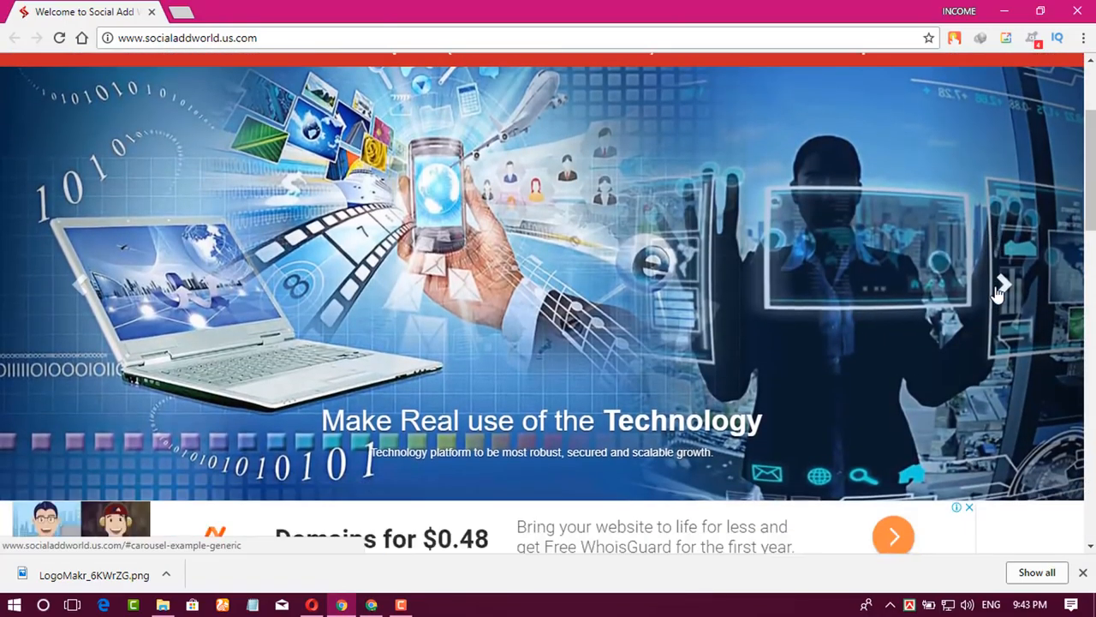
scroll("up", 3)
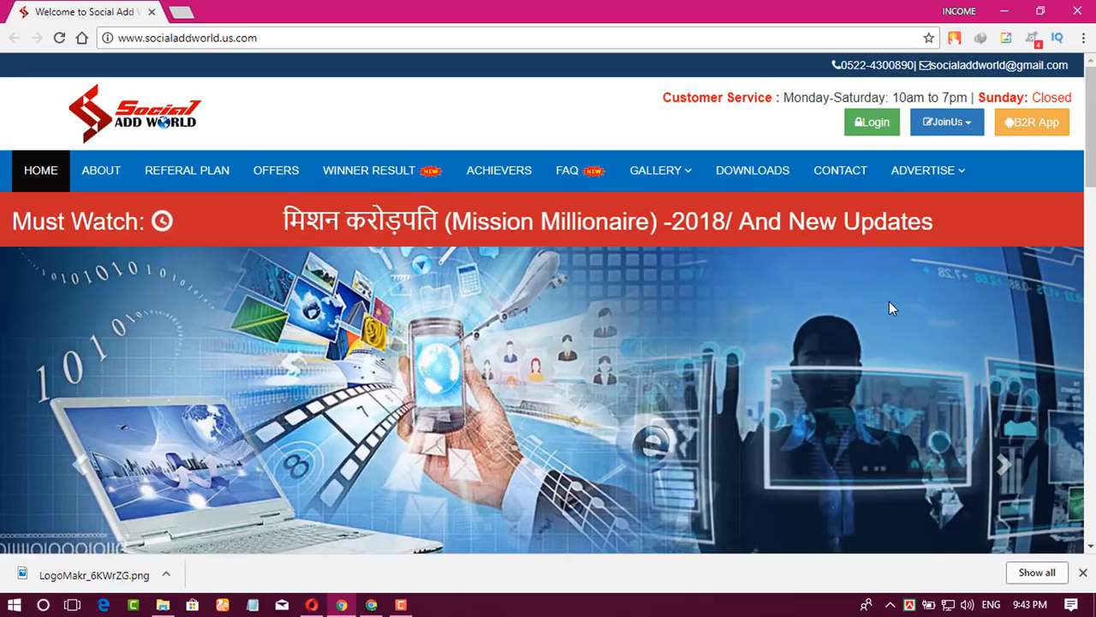
scroll("down", 3)
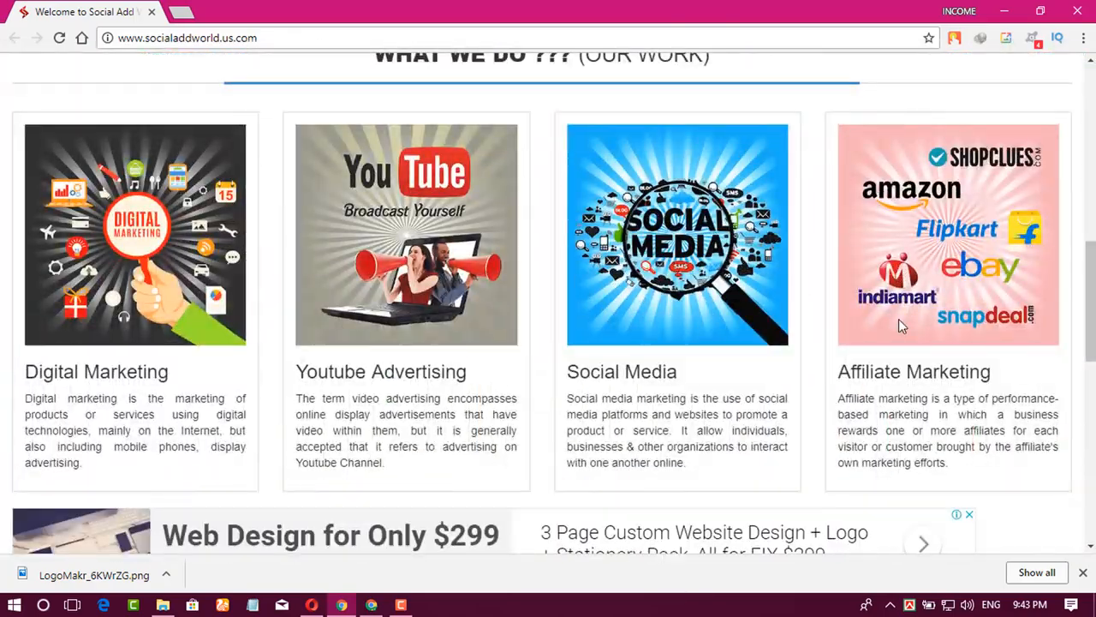
scroll("down", 3)
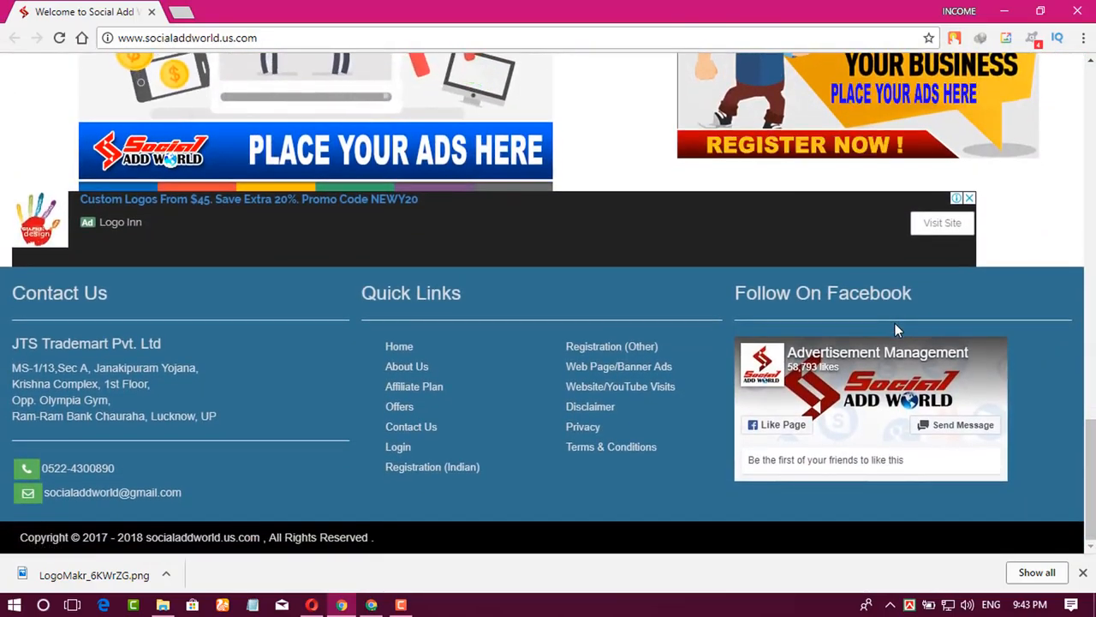
mouse_move(738, 290)
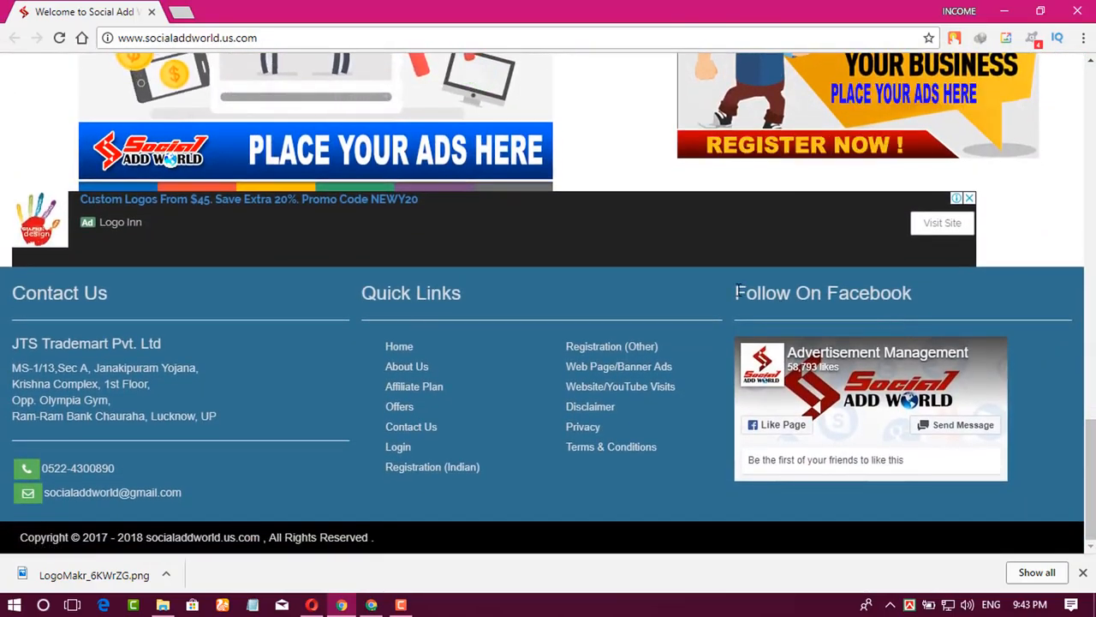
scroll("up", 3)
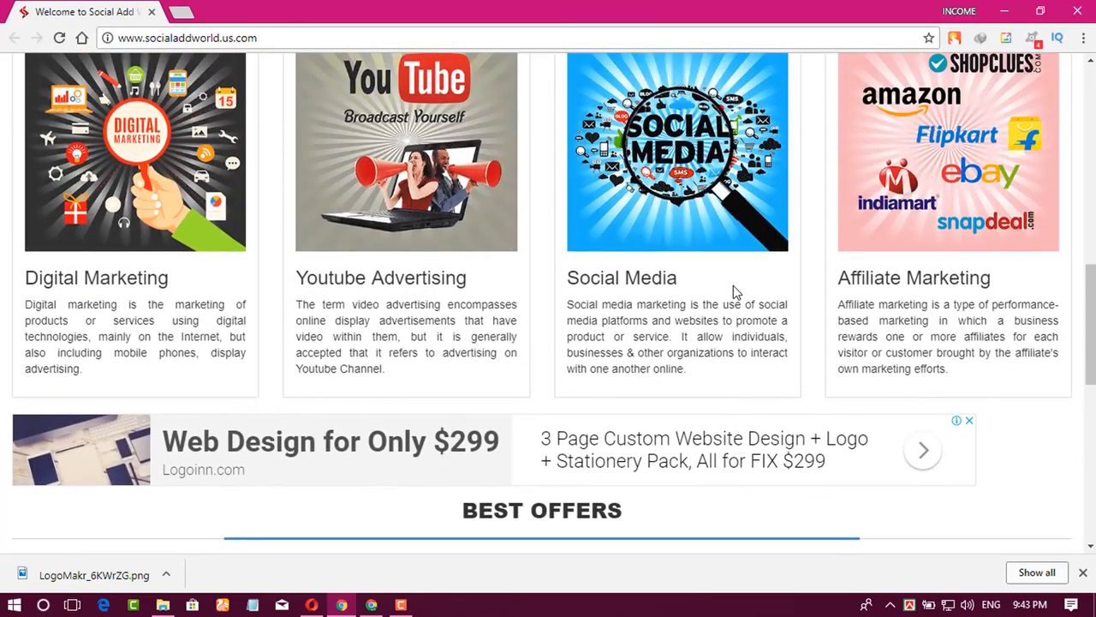
scroll("up", 3)
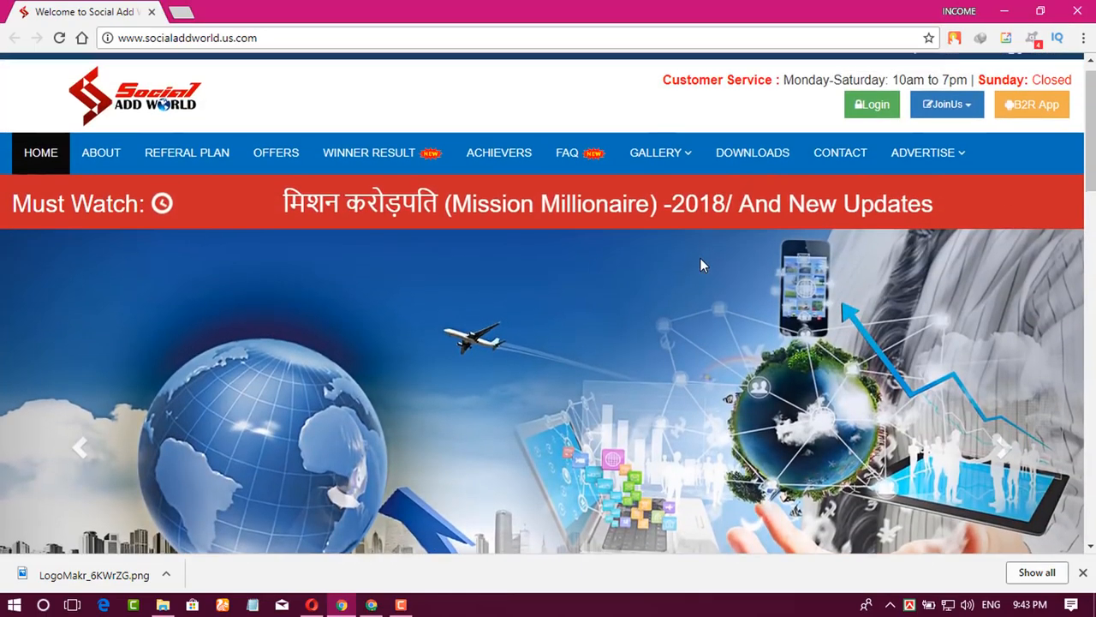
scroll("up", 3)
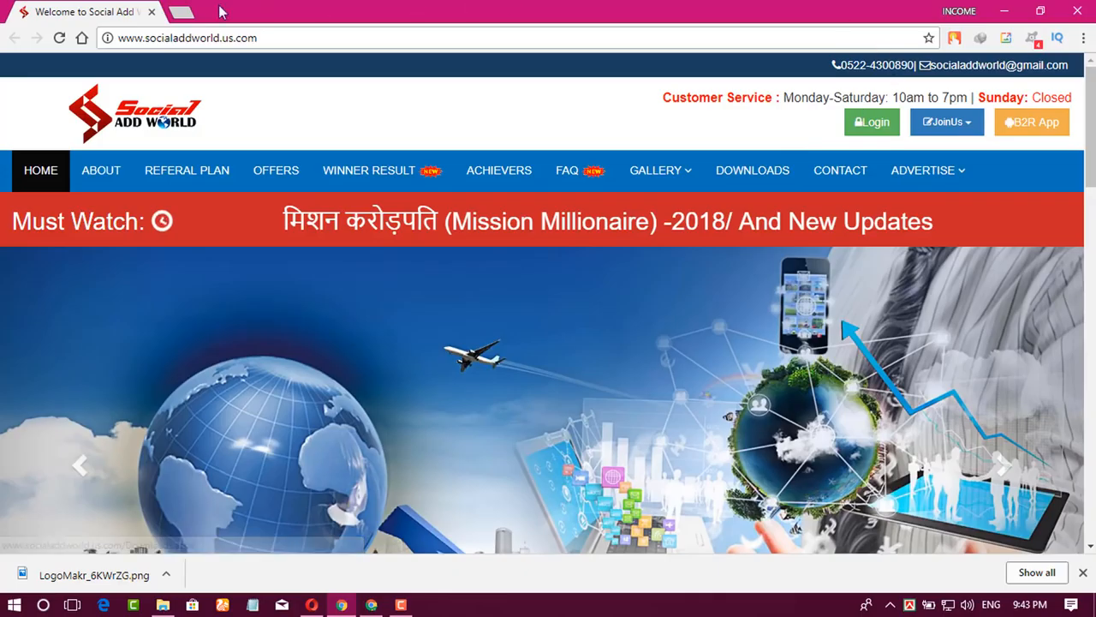
mouse_move(284, 283)
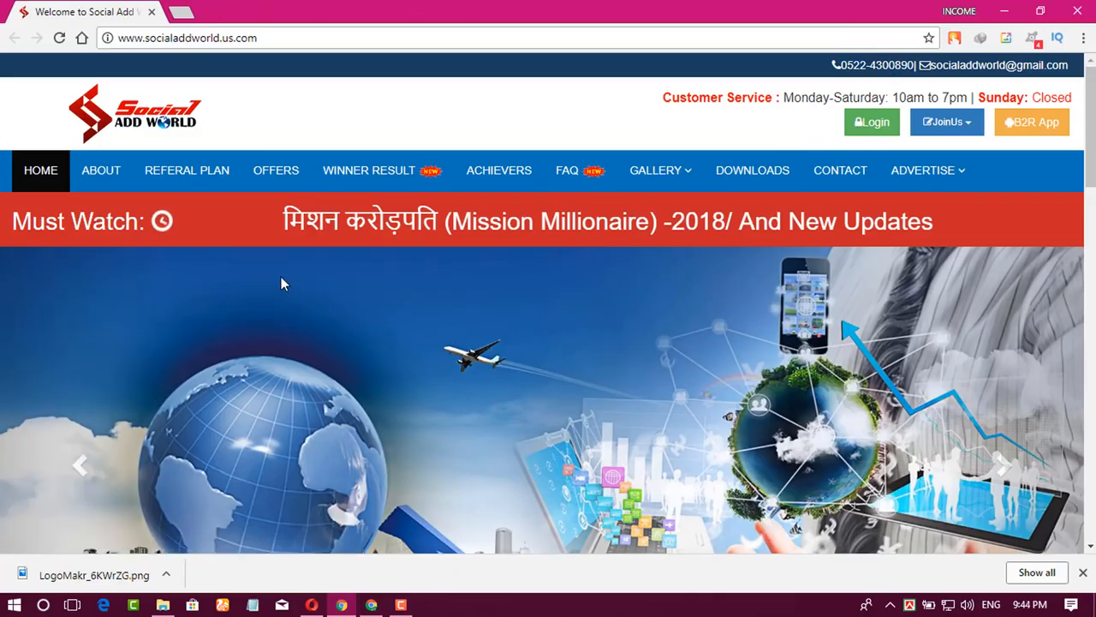
mouse_move(272, 274)
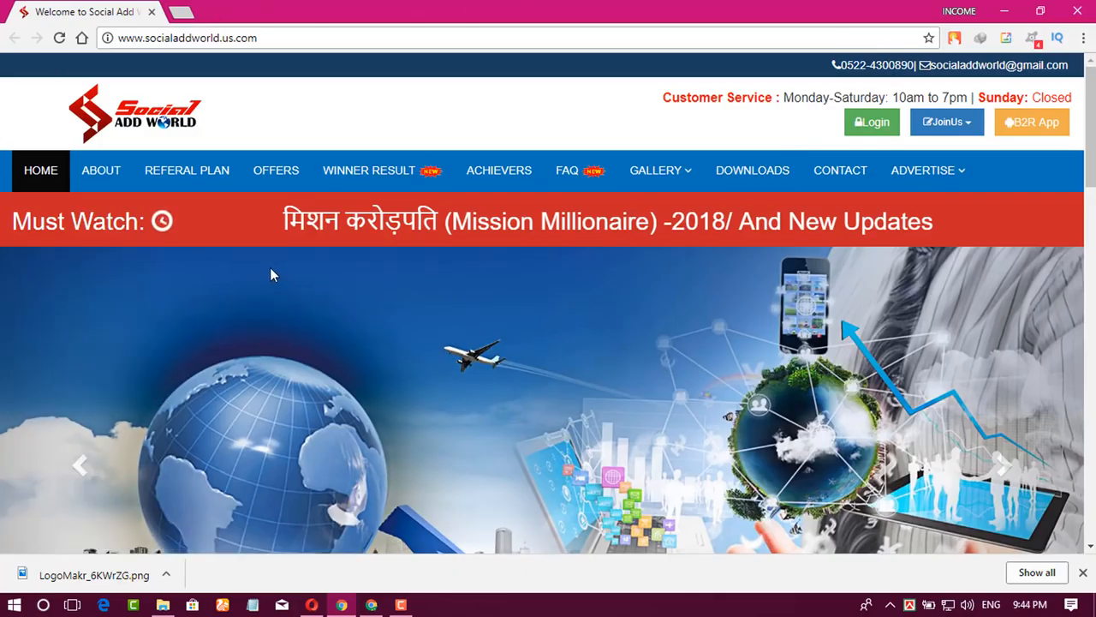
mouse_move(1069, 364)
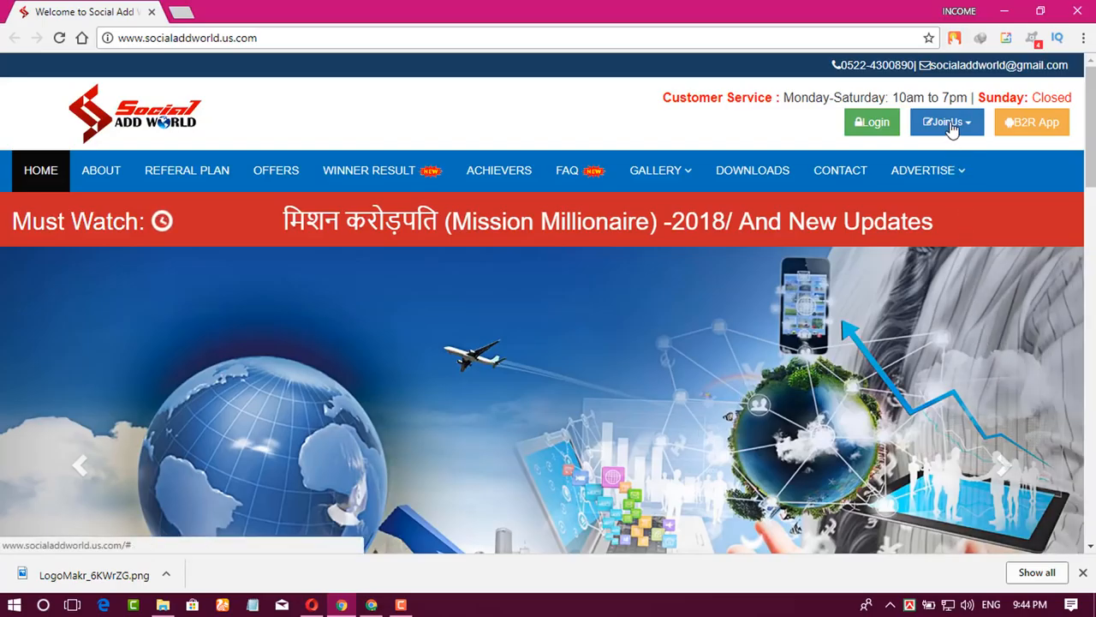
Step: Choose JoinUs For Others and scroll down to the Registration Form
left_click(946, 122)
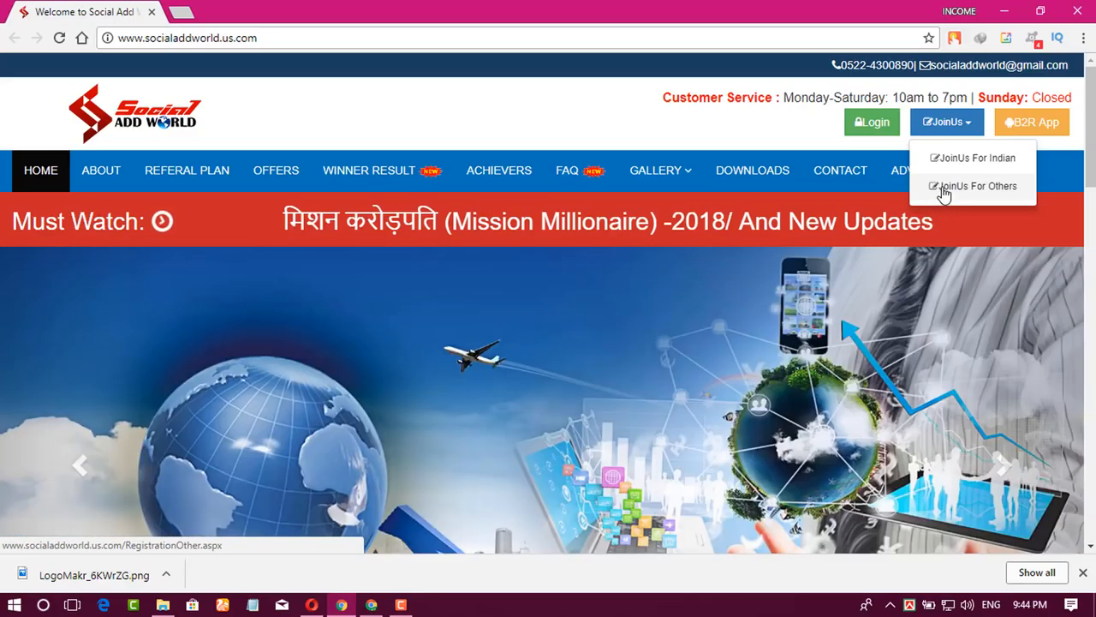
left_click(978, 186)
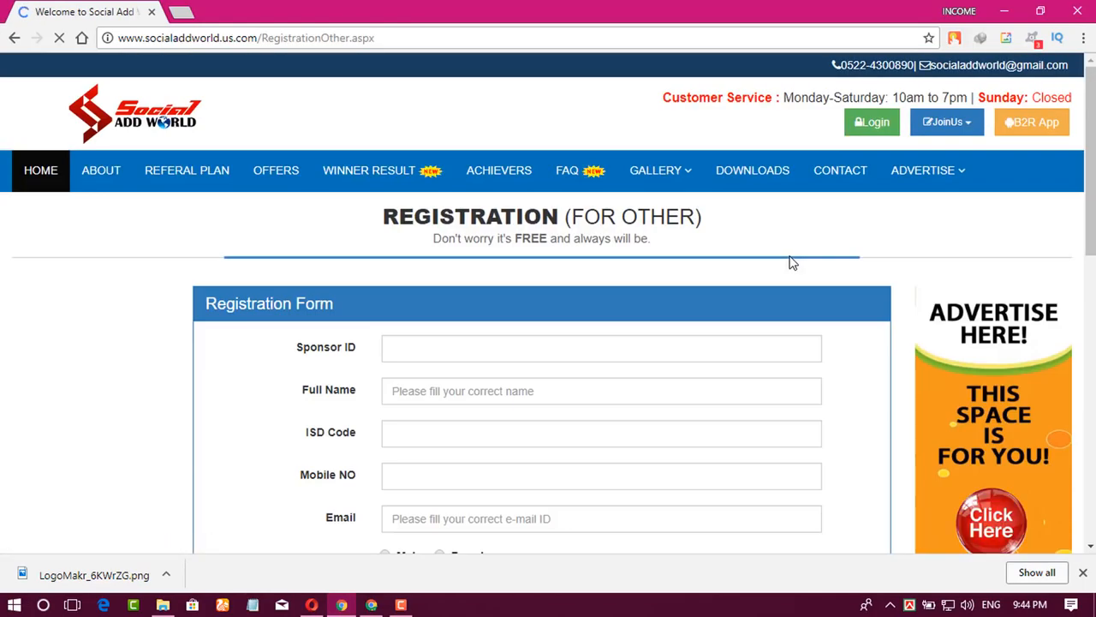
scroll("down", 3)
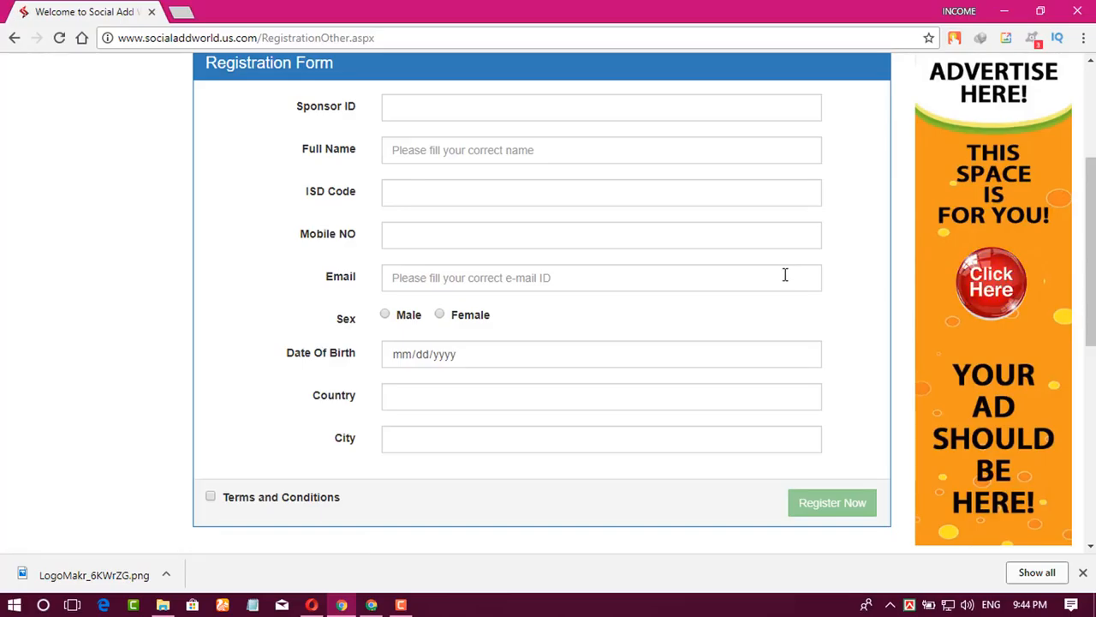
mouse_move(484, 137)
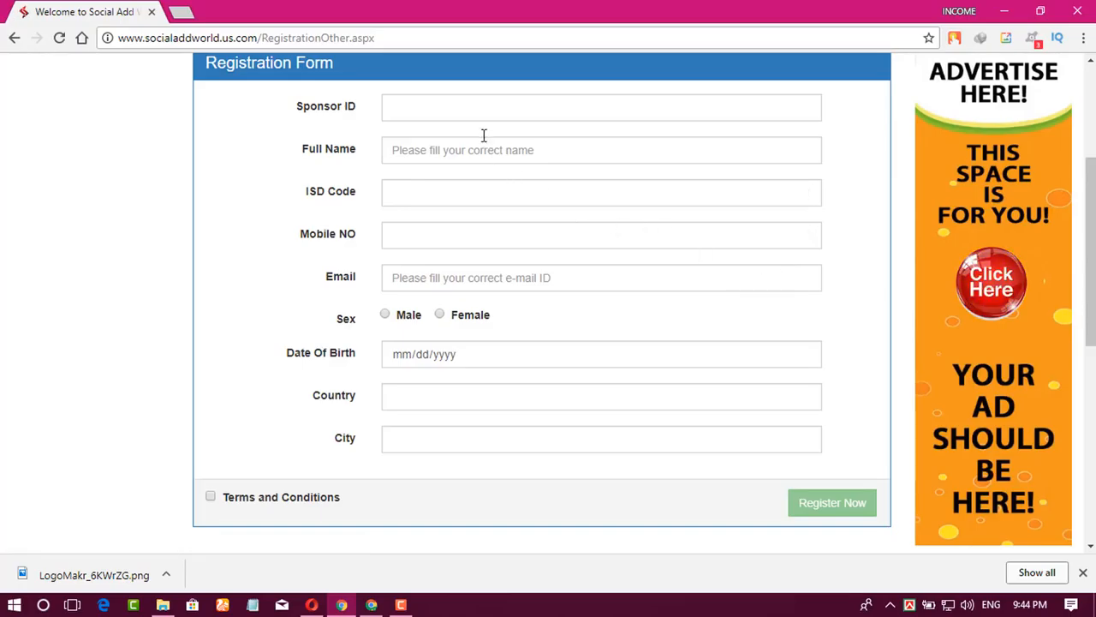
left_click(600, 106)
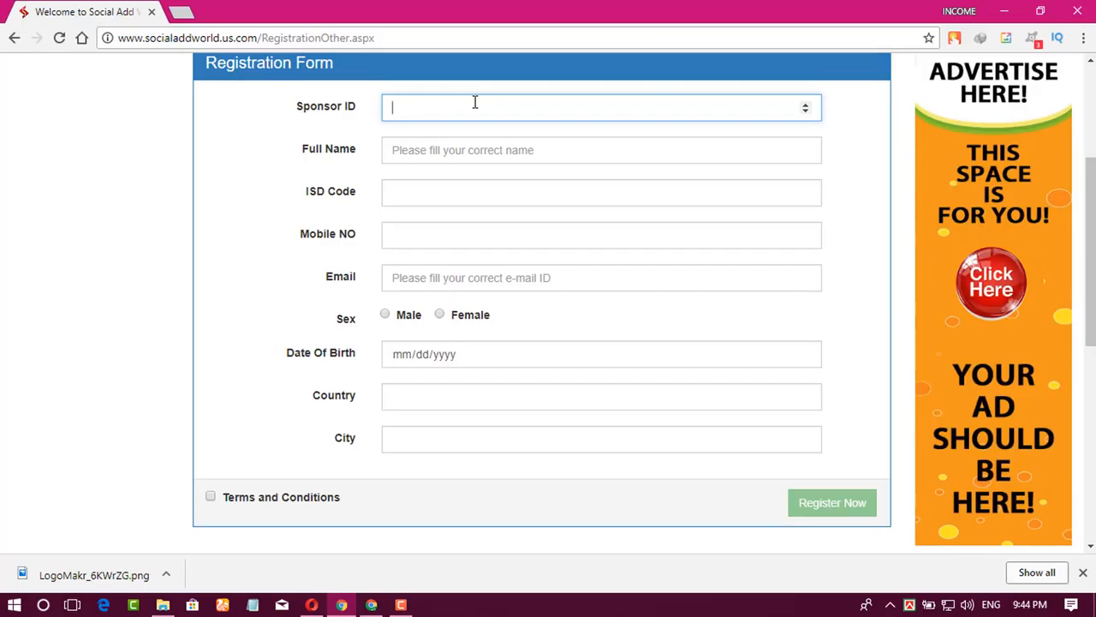
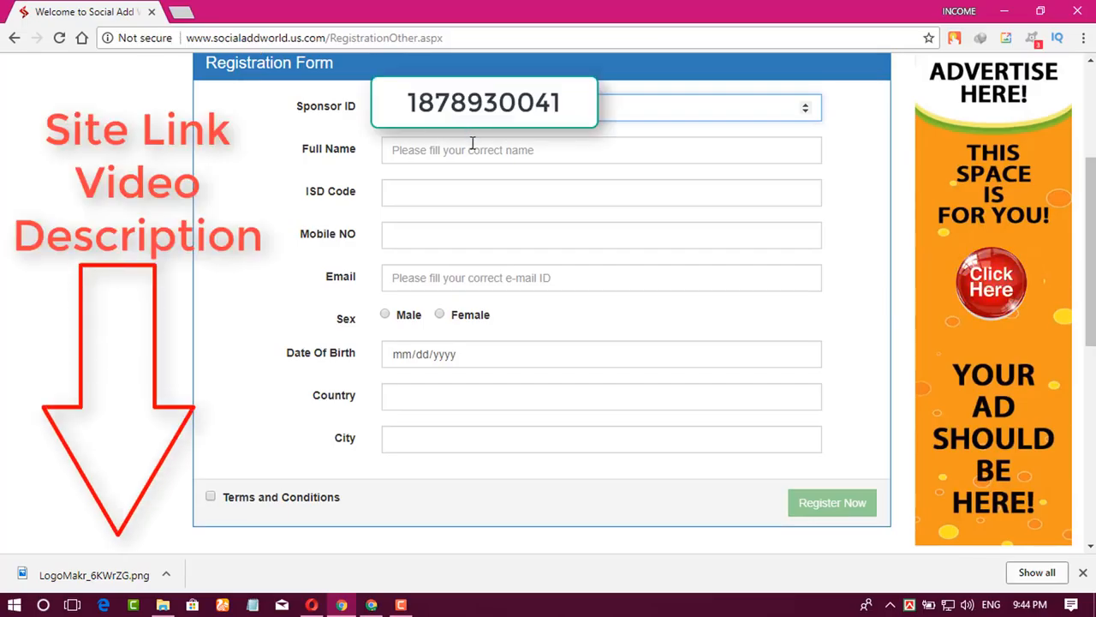
left_click(599, 150)
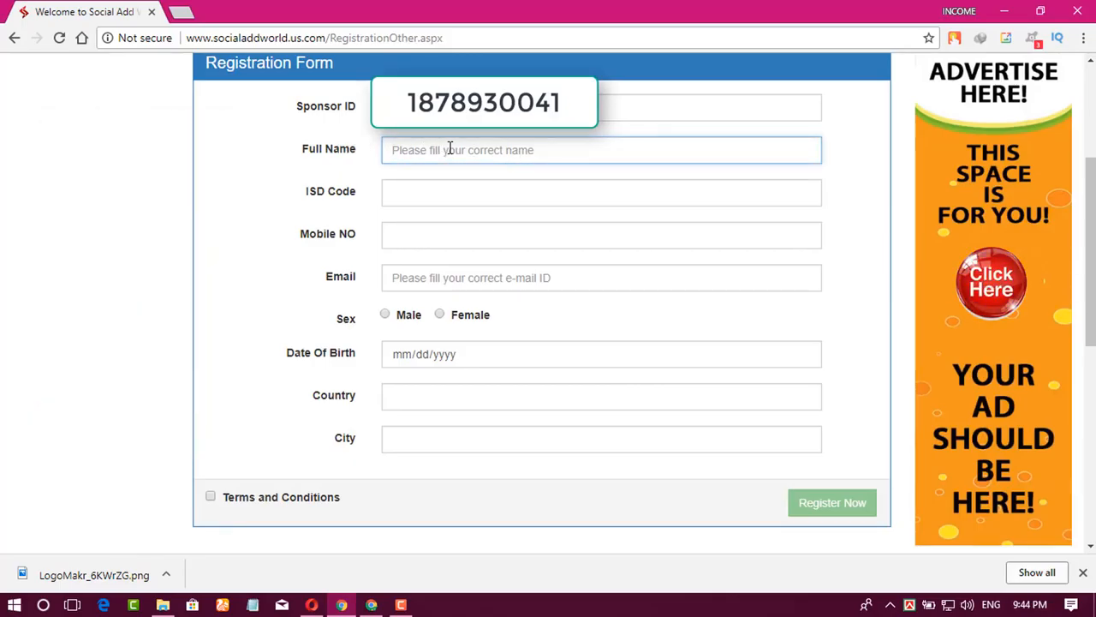
mouse_move(338, 157)
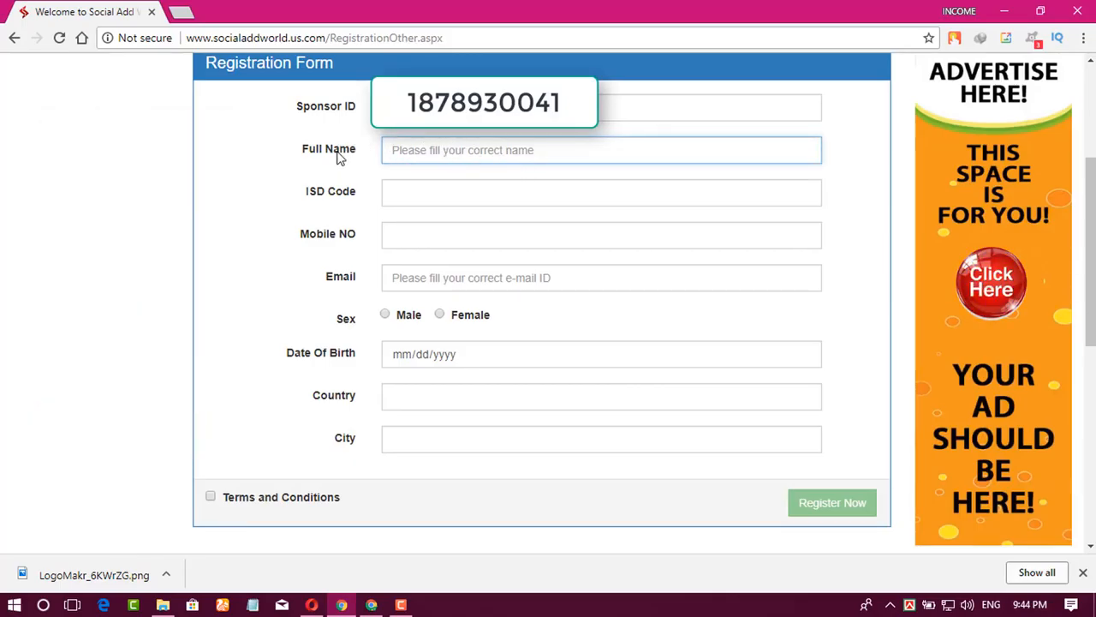
mouse_move(237, 240)
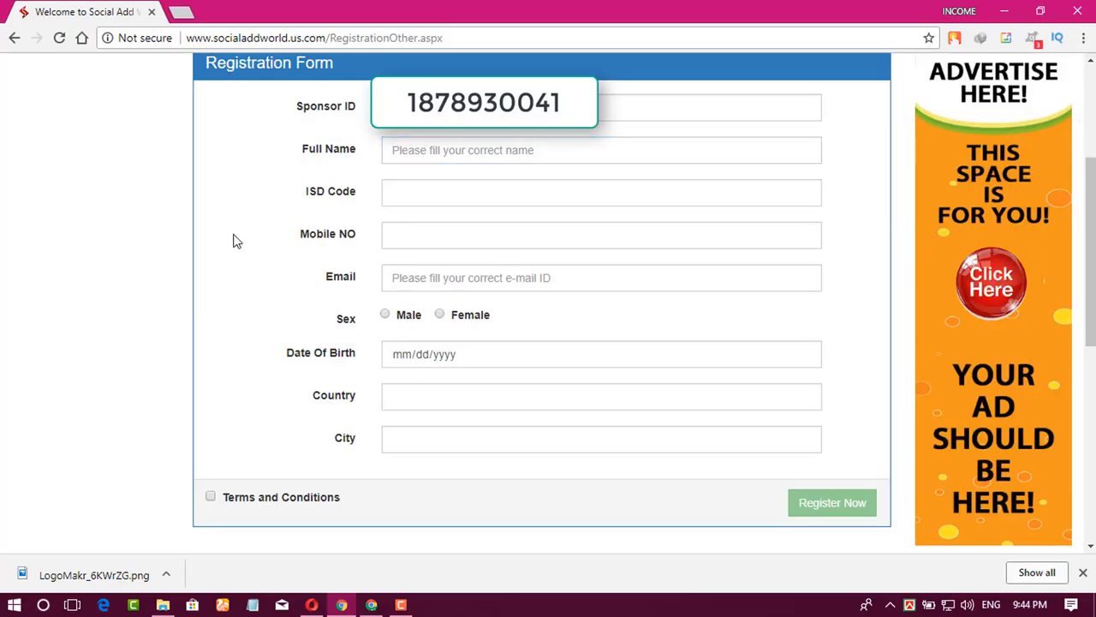
mouse_move(231, 238)
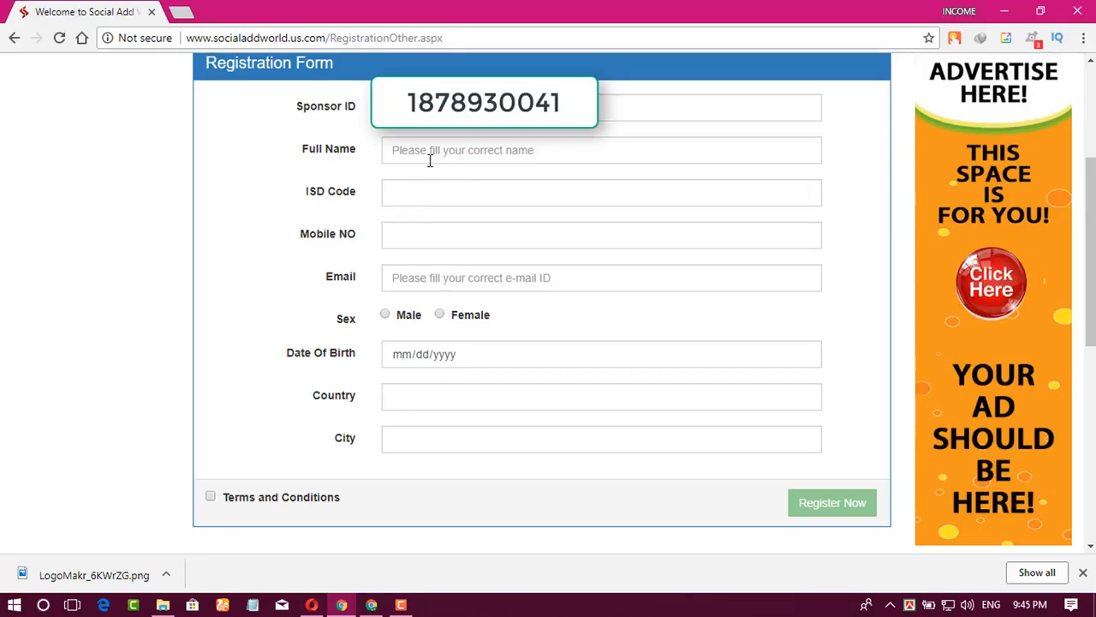
left_click(601, 150)
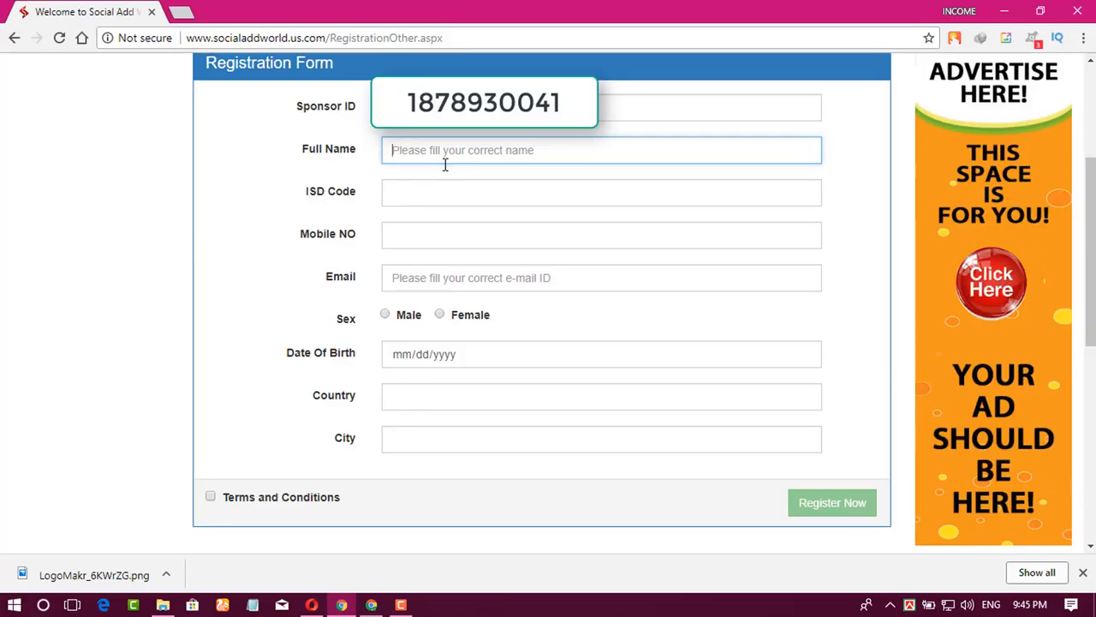
mouse_move(441, 167)
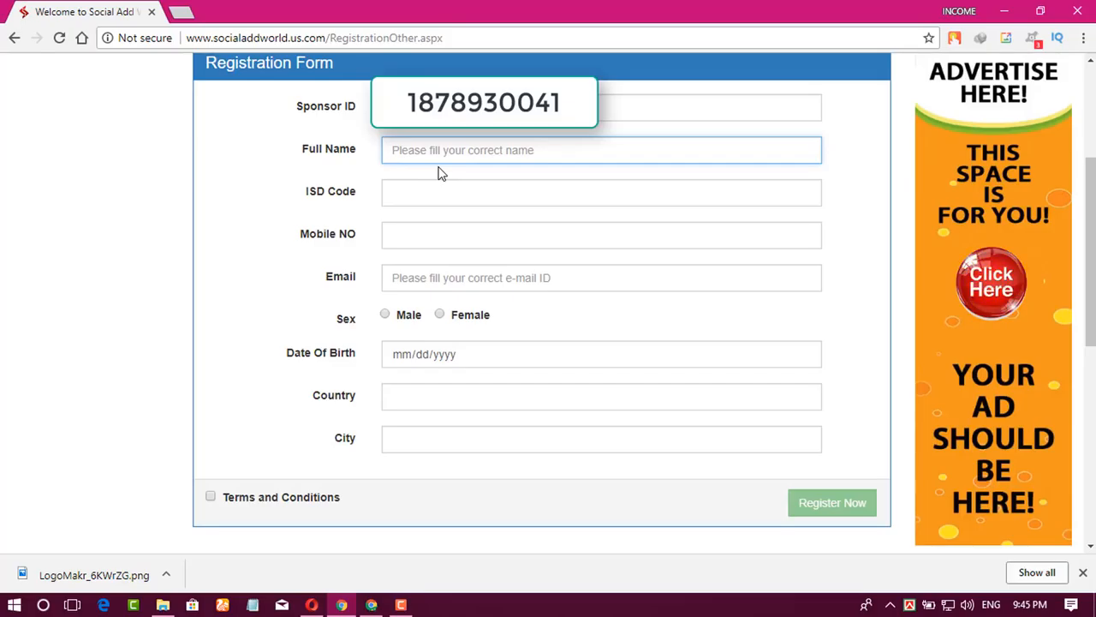
mouse_move(441, 186)
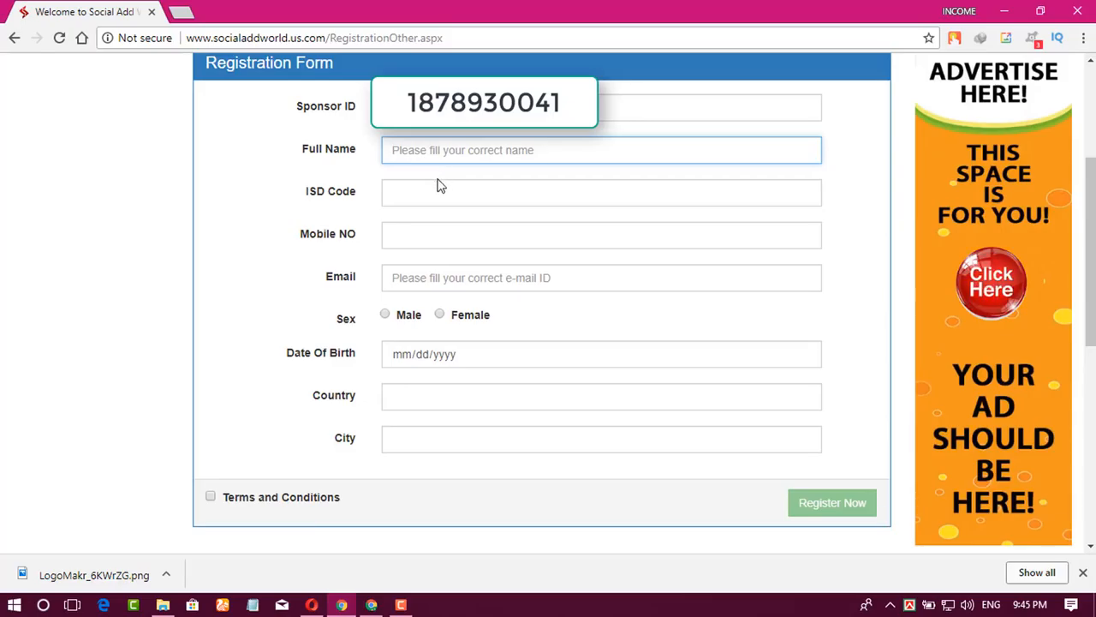
left_click(599, 192)
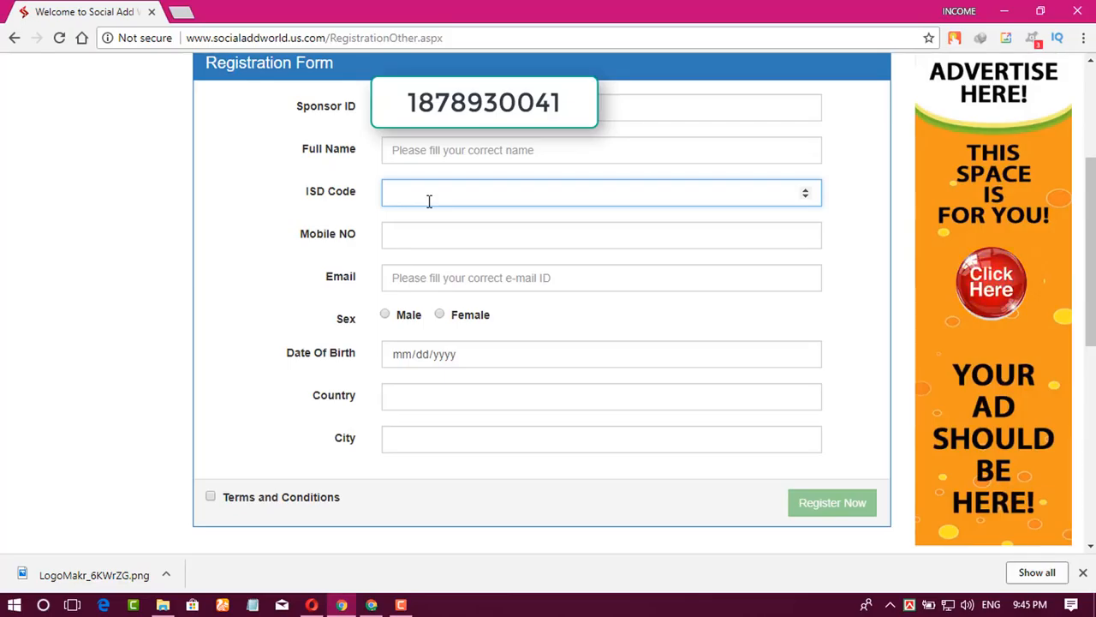
Step: Enter ISD code +880 and mobile number 1 on the registration form
type("+880")
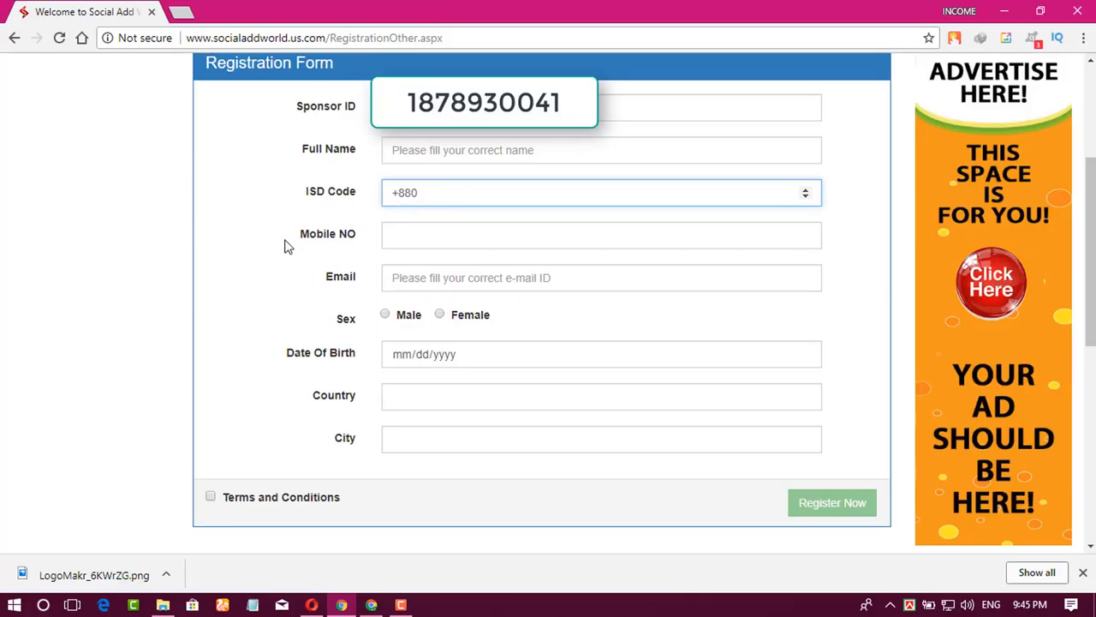
key("F12")
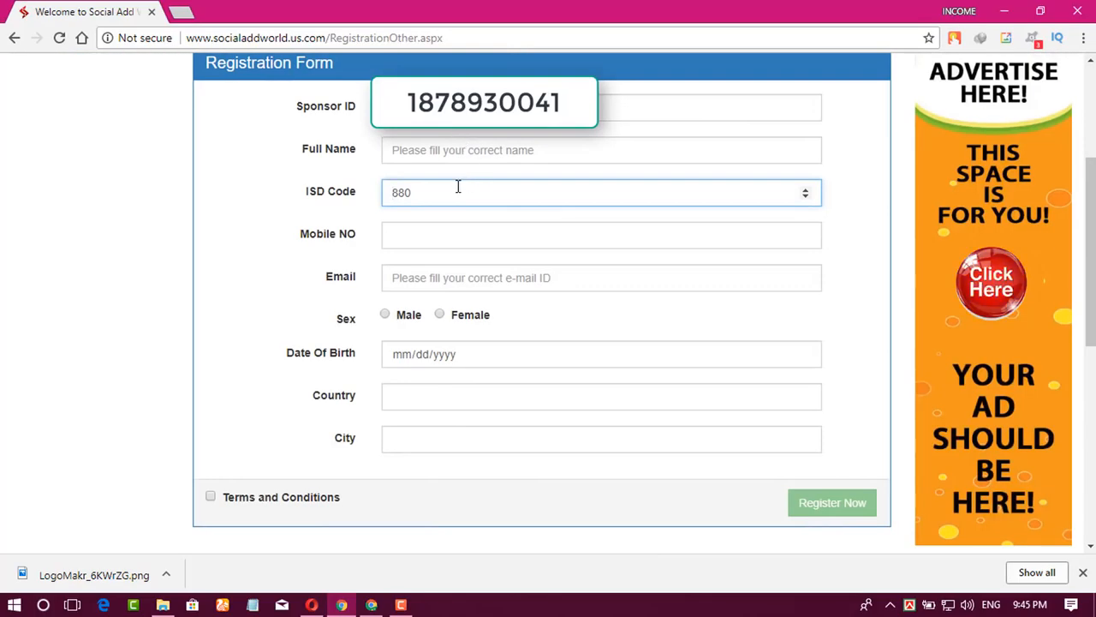
left_click(600, 234)
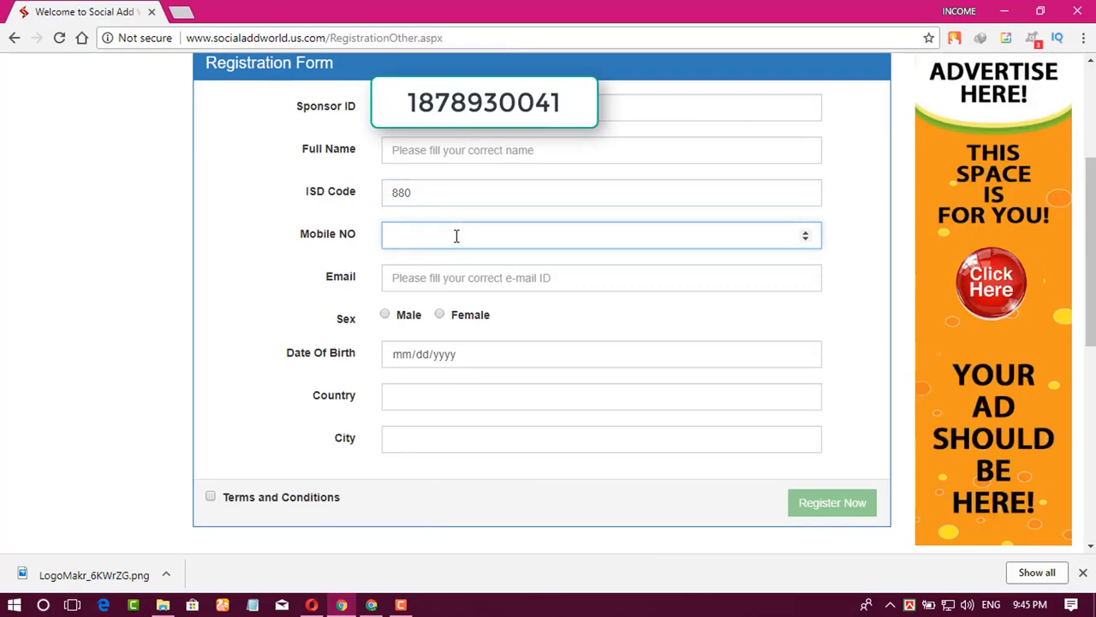
type("1")
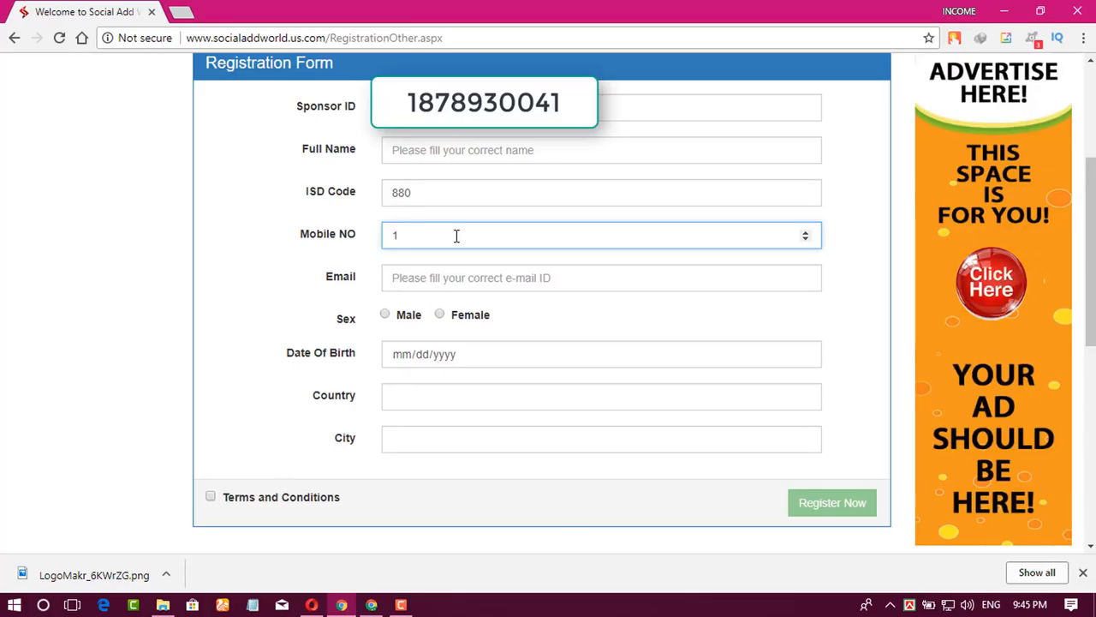
left_click(600, 278)
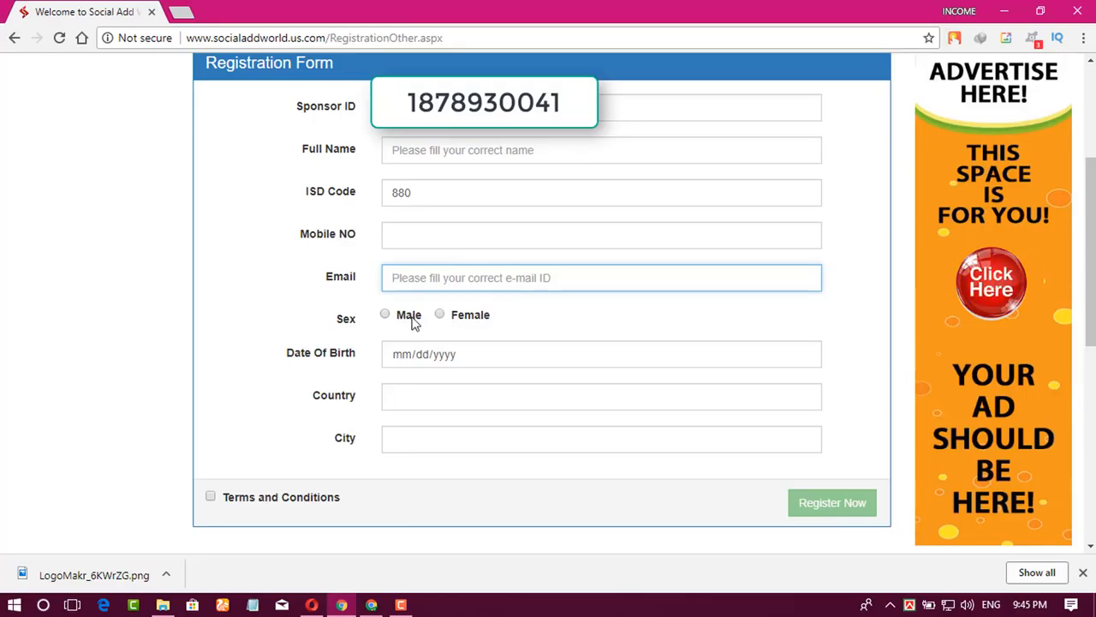
Step: Select Male as sex and move through the Date of Birth, Country and City fields
left_click(384, 314)
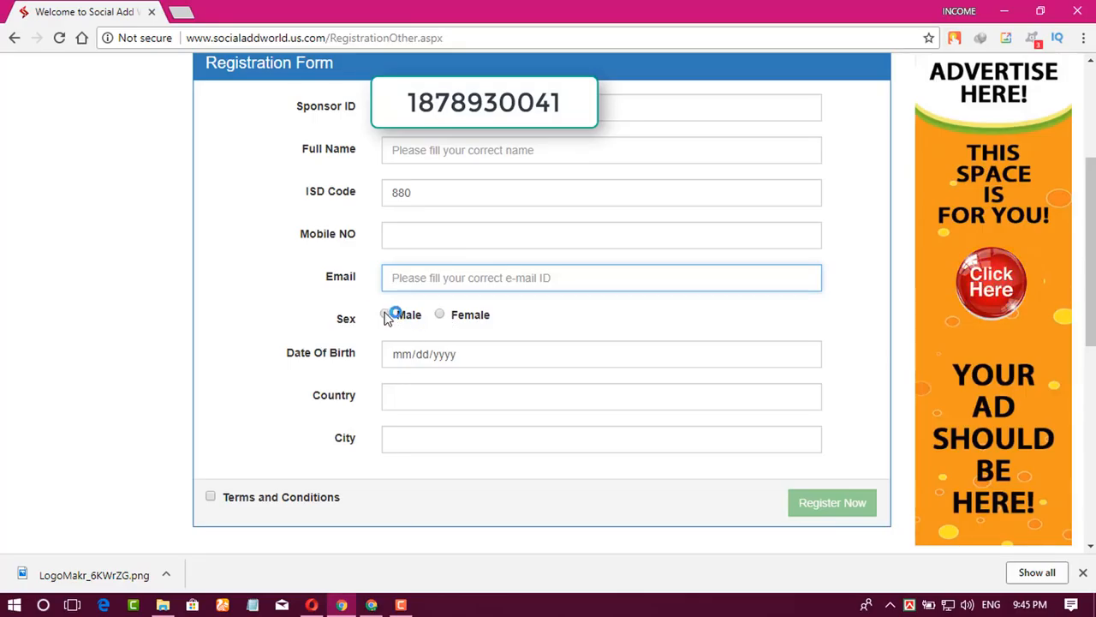
left_click(384, 314)
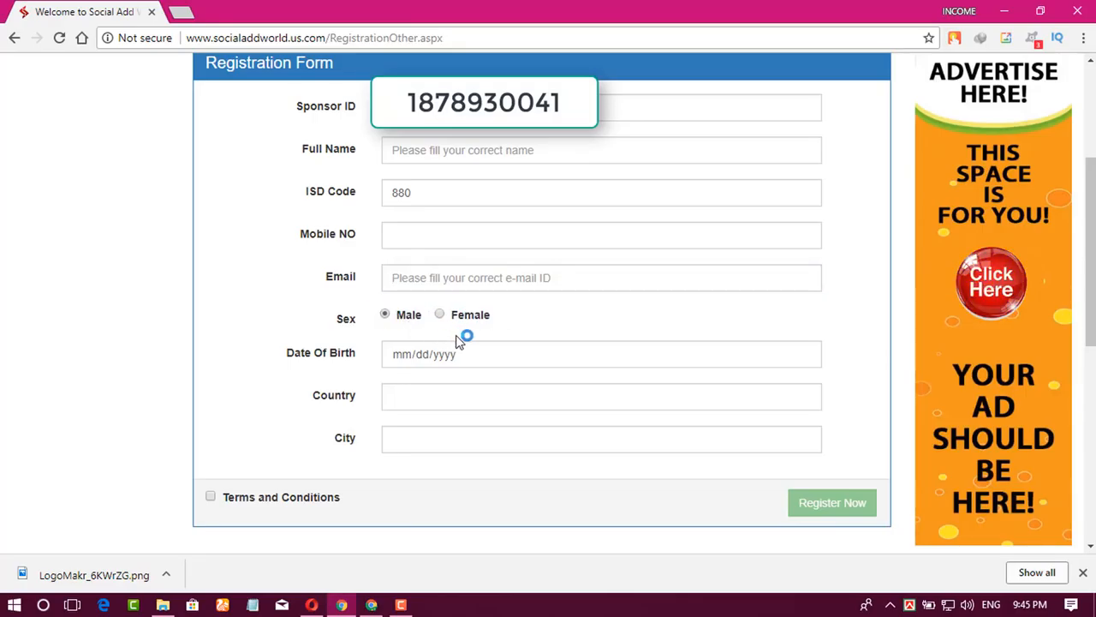
left_click(439, 314)
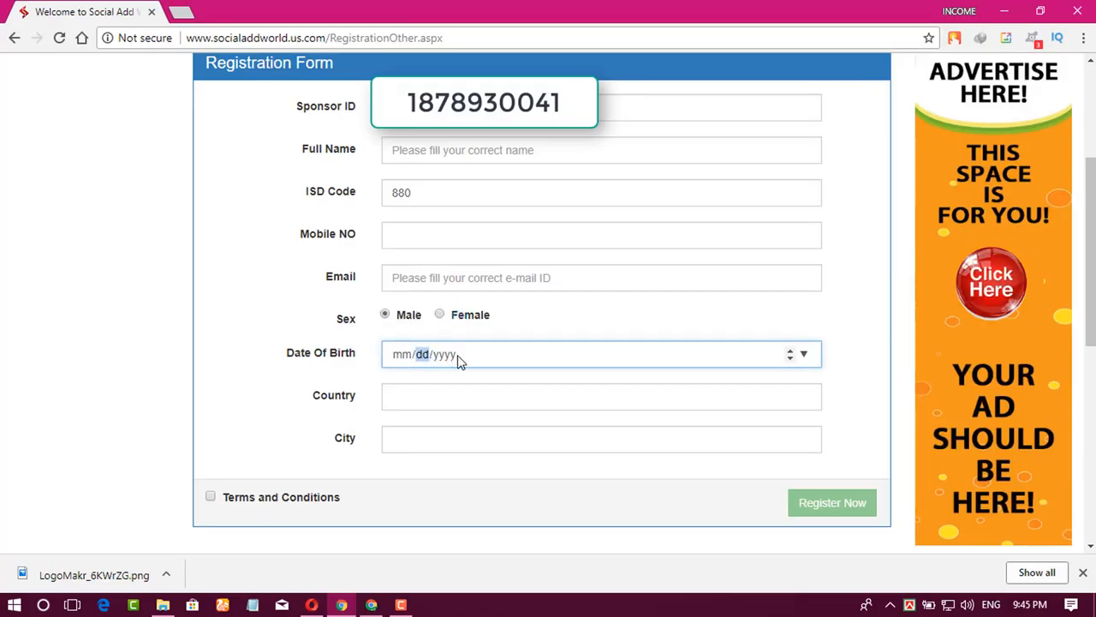
mouse_move(499, 362)
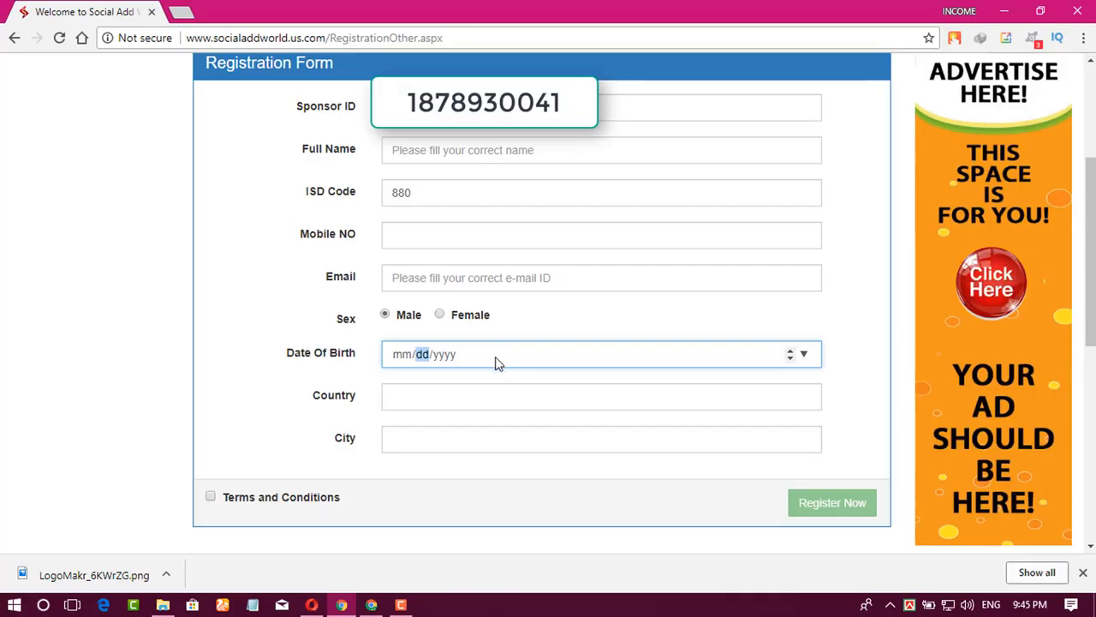
left_click(599, 395)
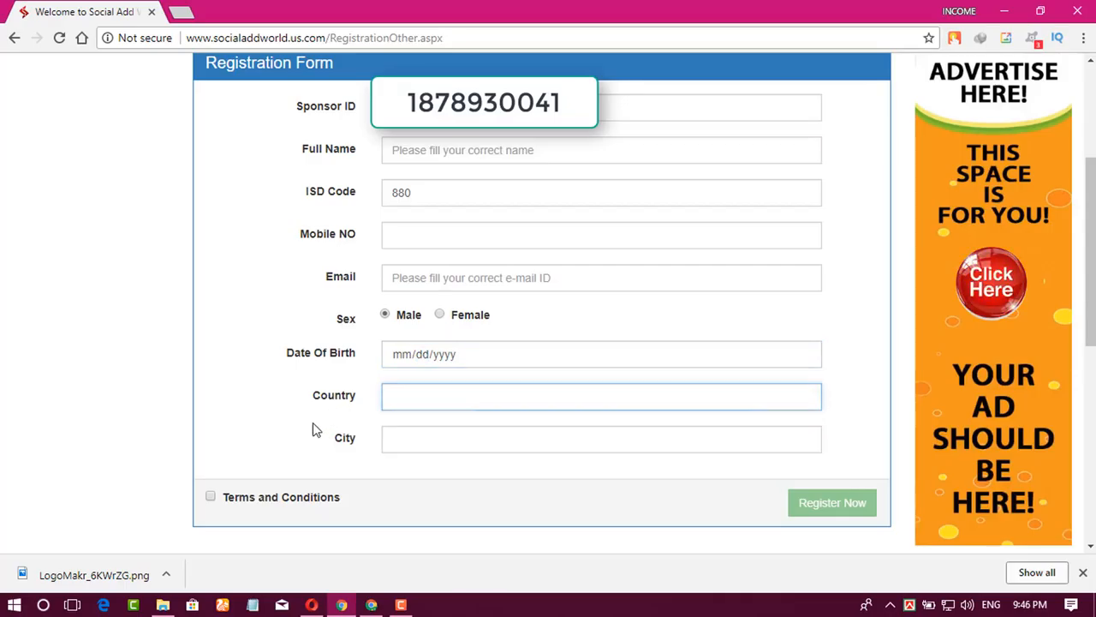
left_click(601, 438)
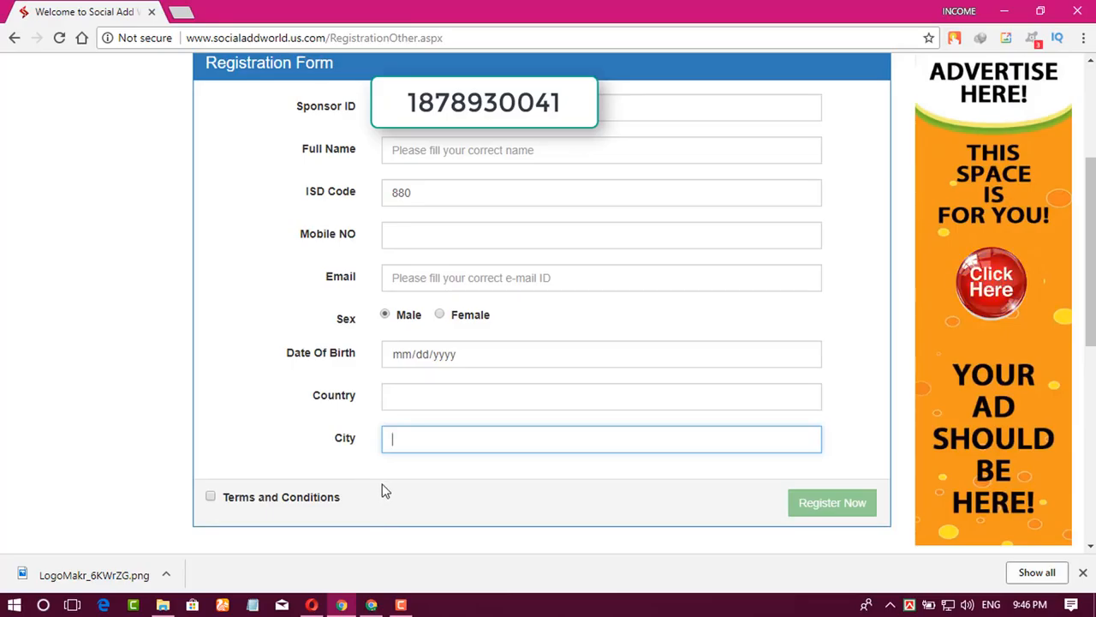
Step: Tick the Terms and Conditions checkbox and submit the form with Register Now
left_click(210, 496)
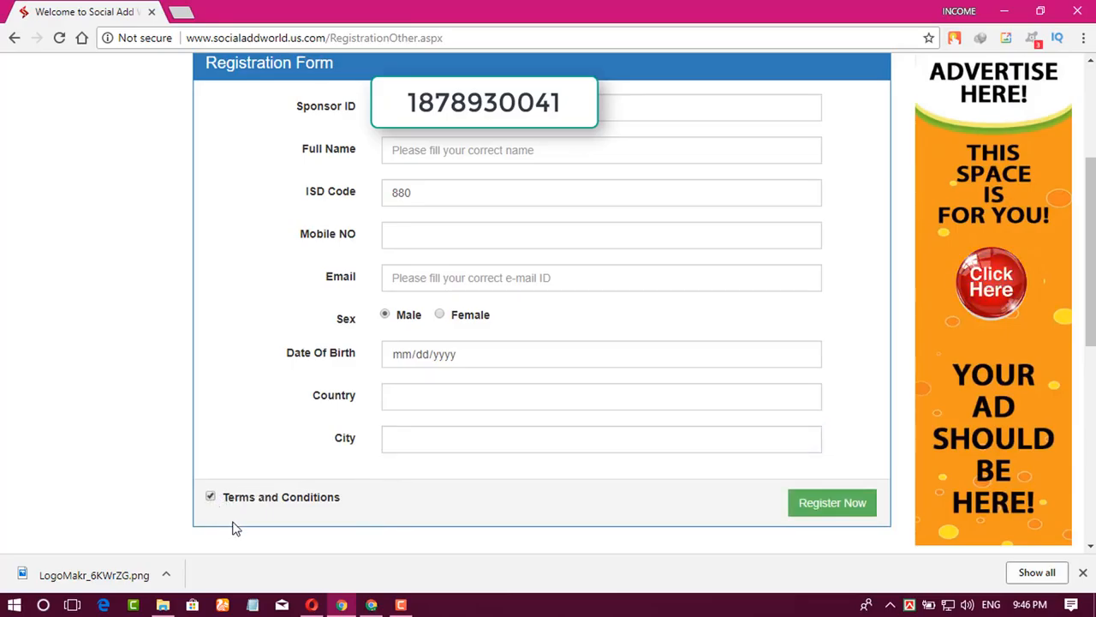
mouse_move(398, 504)
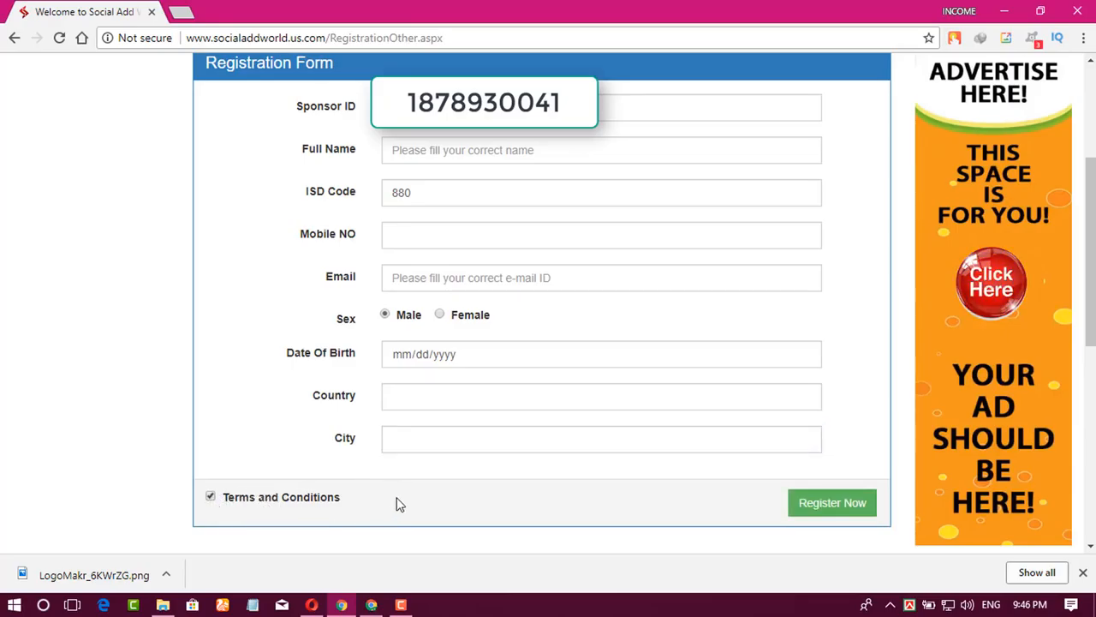
left_click(832, 503)
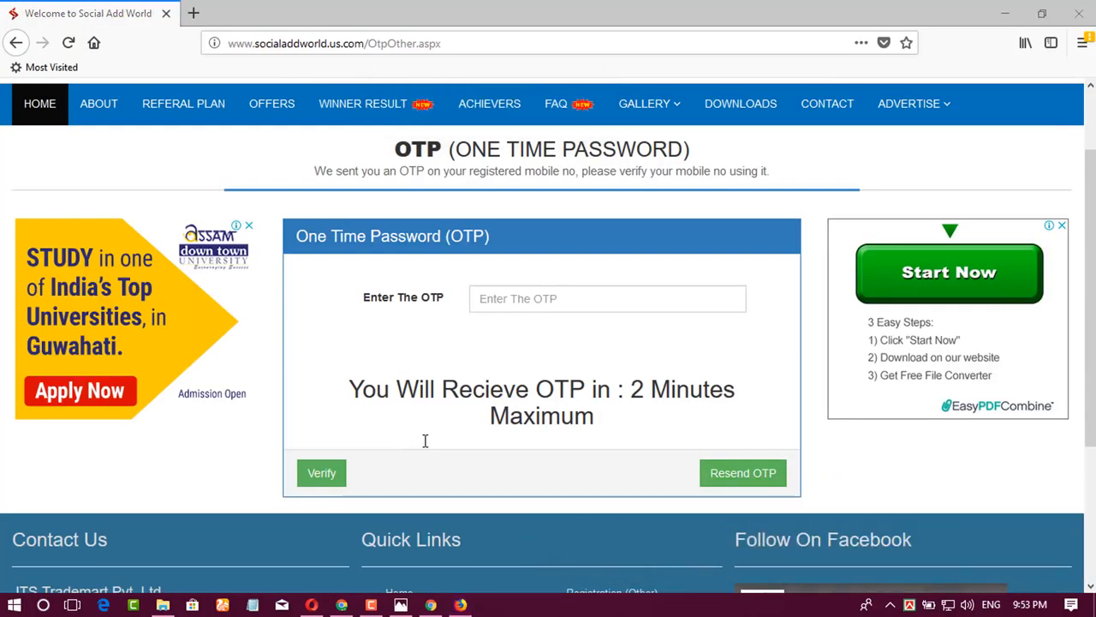
mouse_move(364, 411)
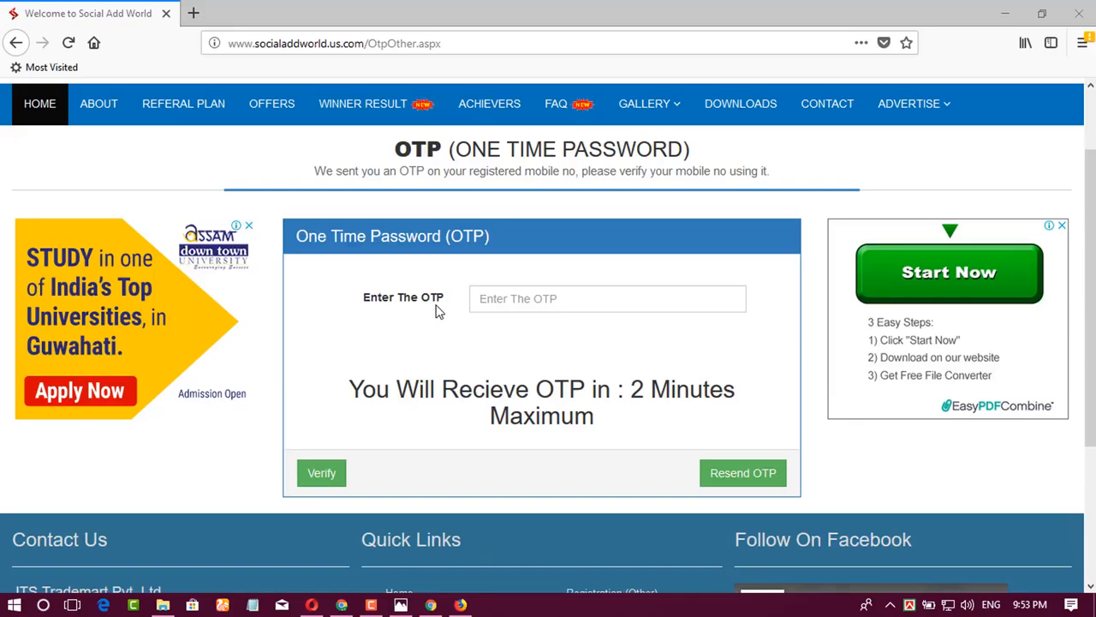
mouse_move(451, 337)
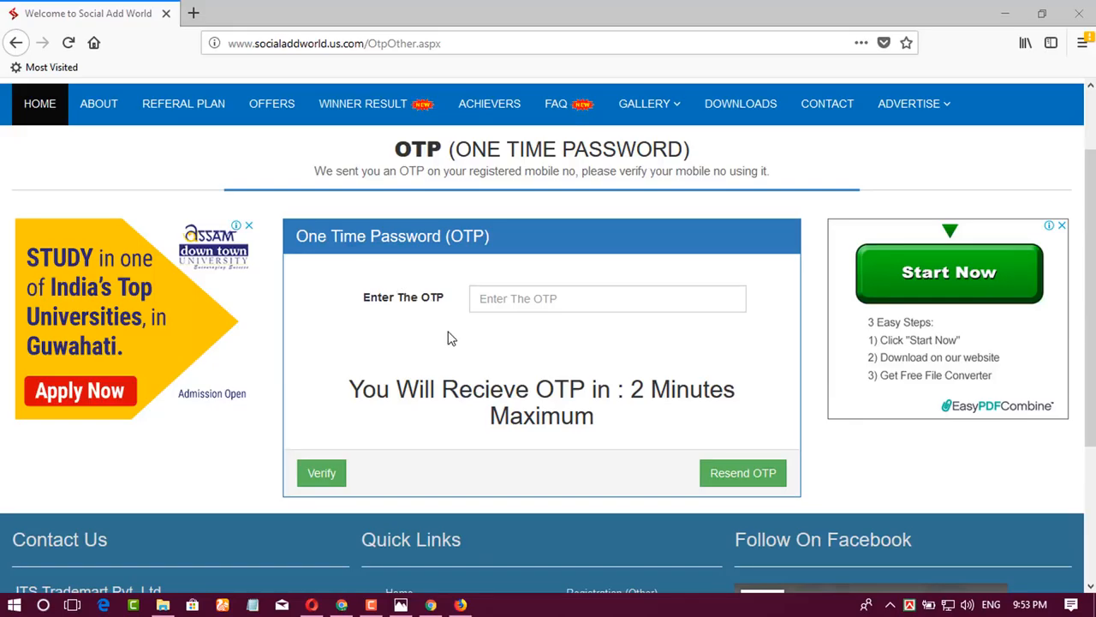
mouse_move(439, 315)
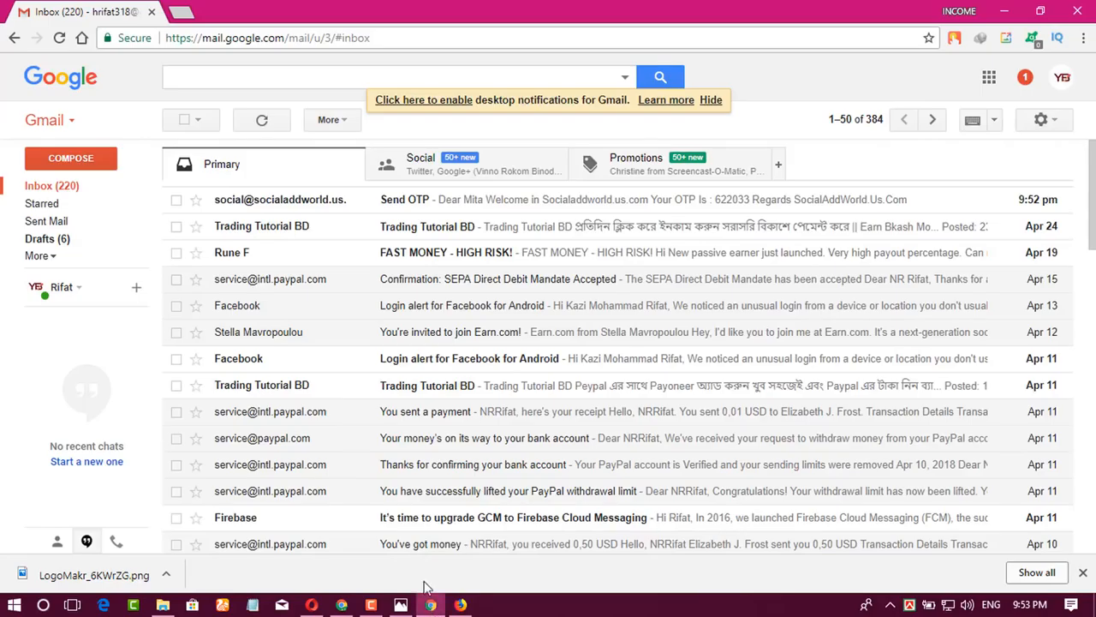
left_click(404, 198)
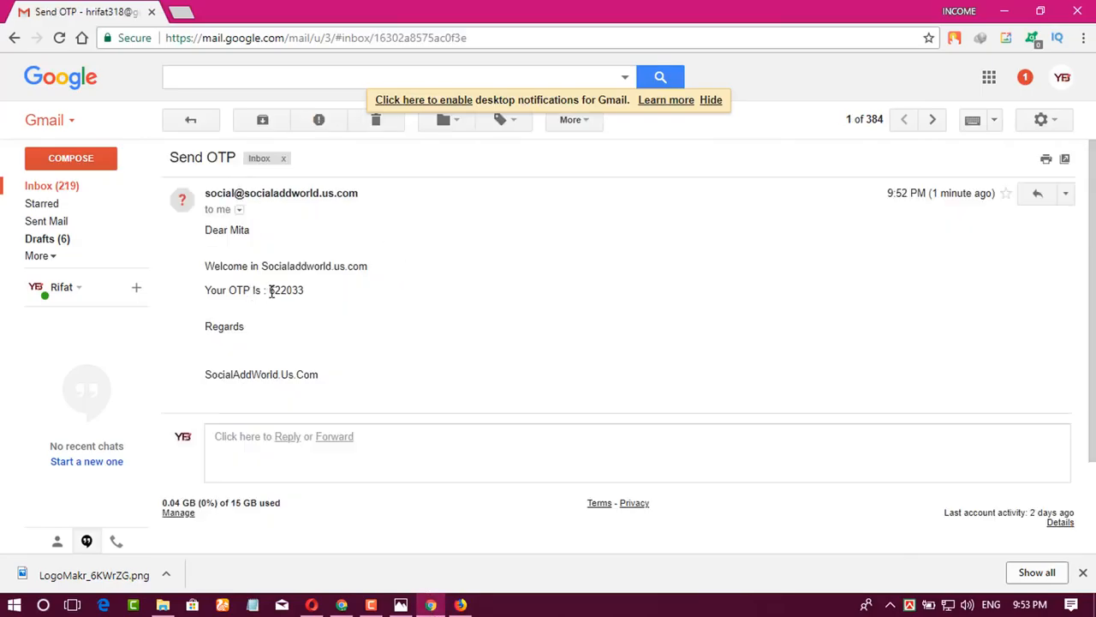
double_click(285, 289)
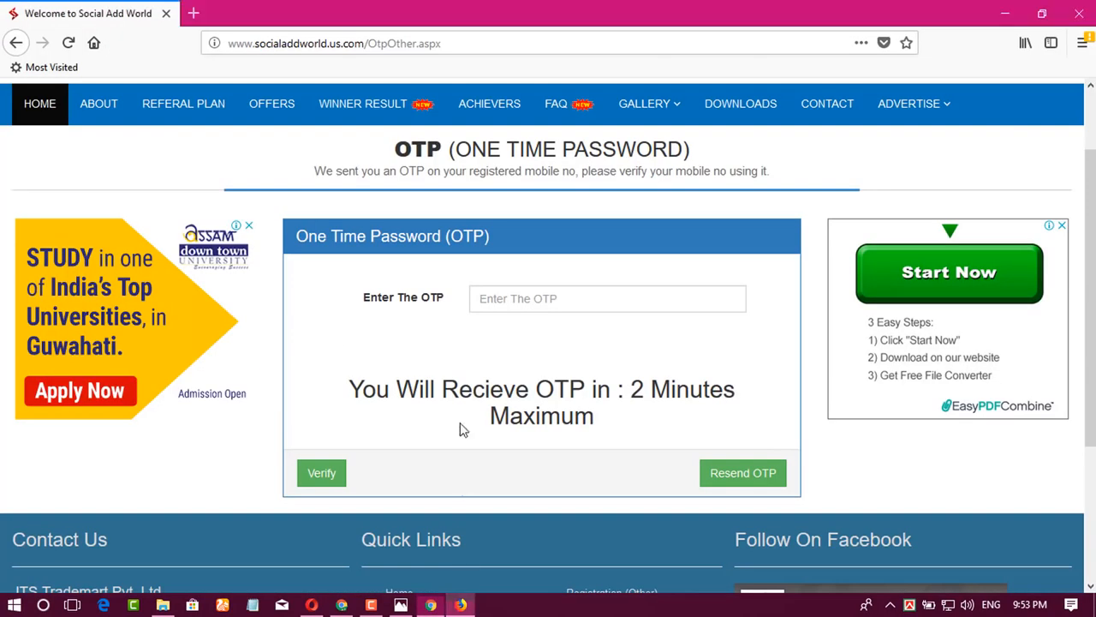
left_click(607, 298)
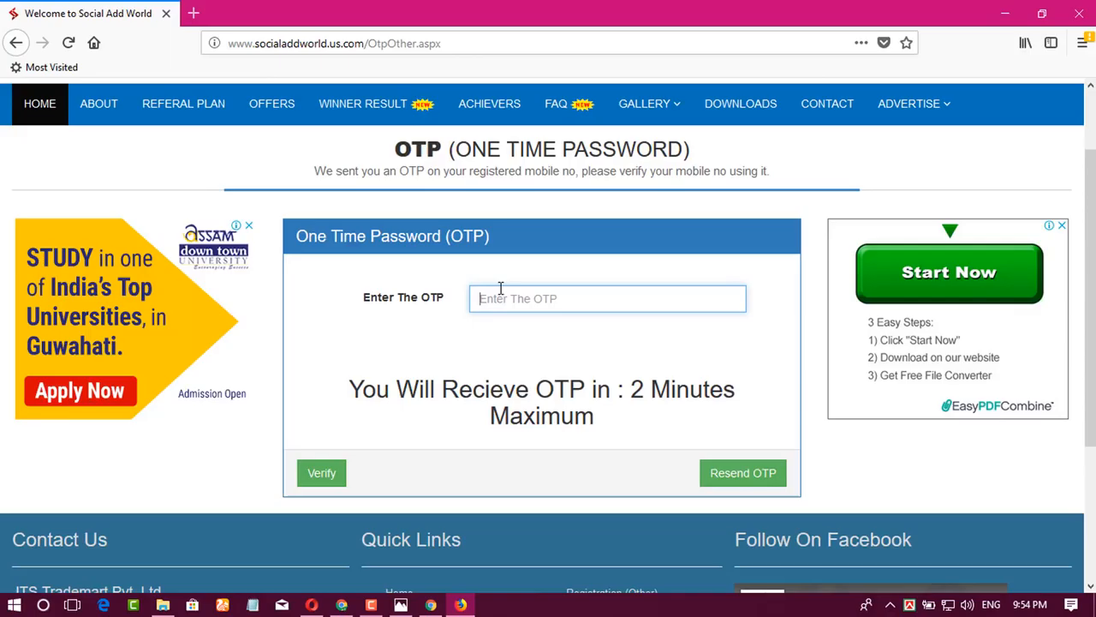
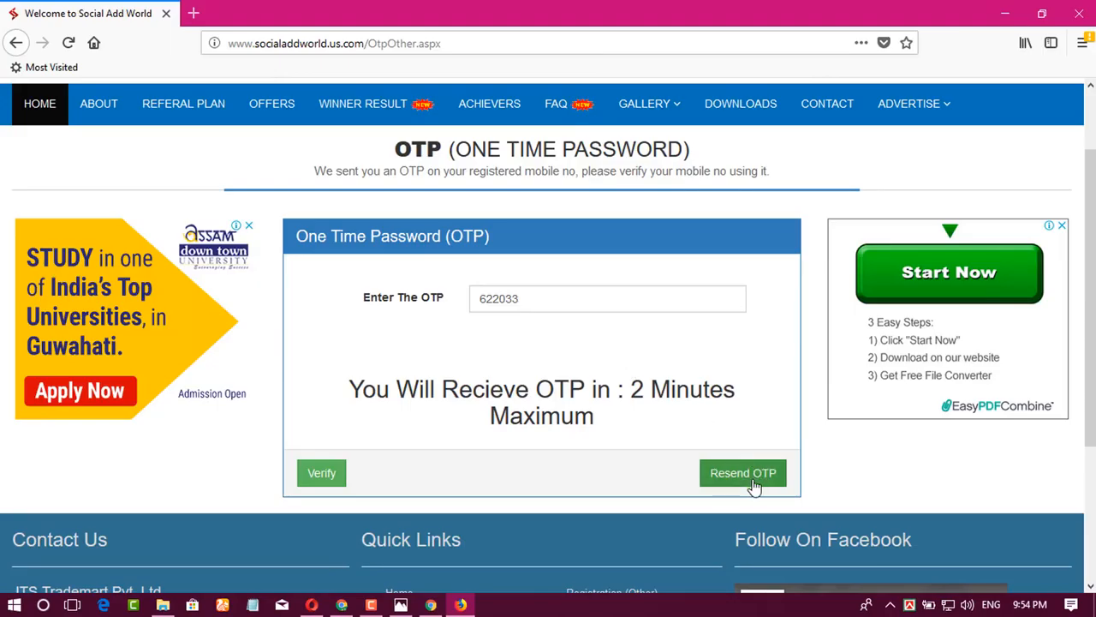
left_click(742, 473)
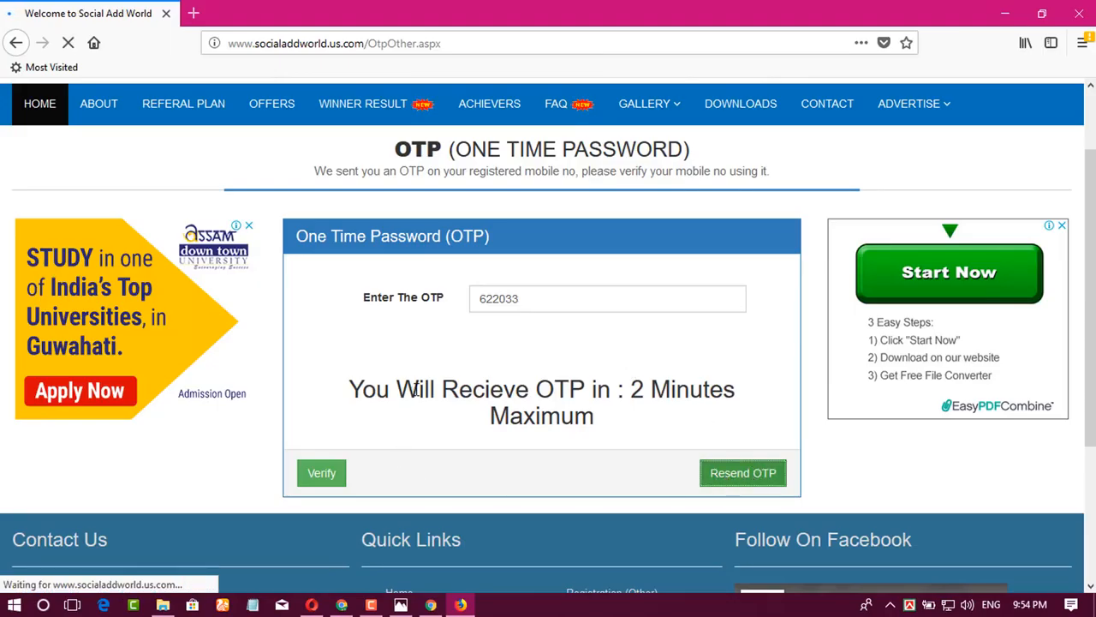
left_click(742, 471)
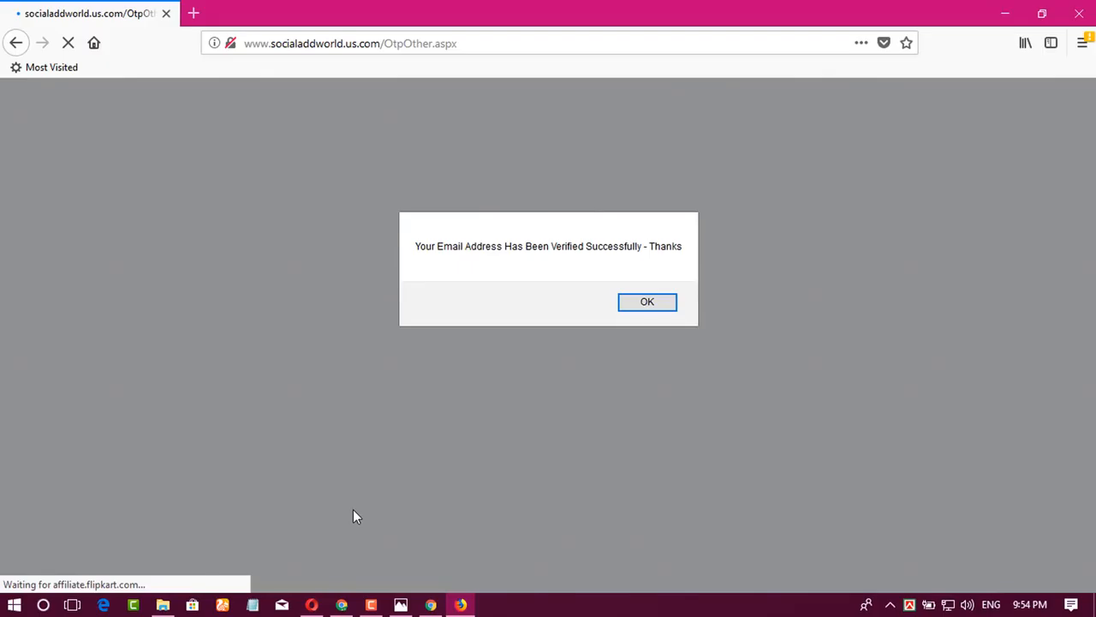
mouse_move(481, 263)
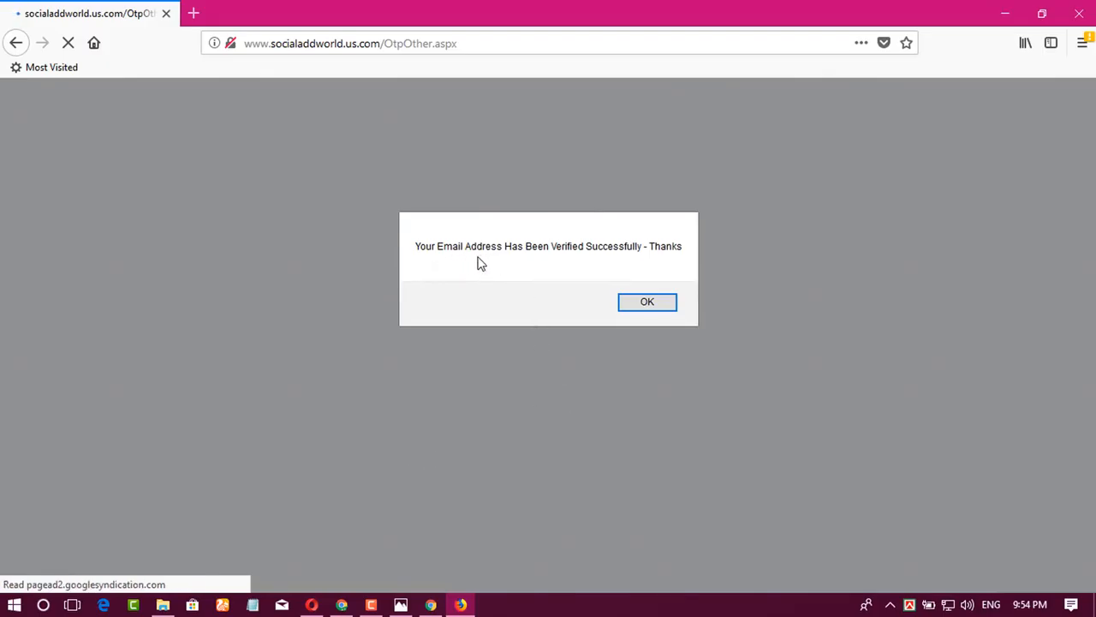
mouse_move(588, 261)
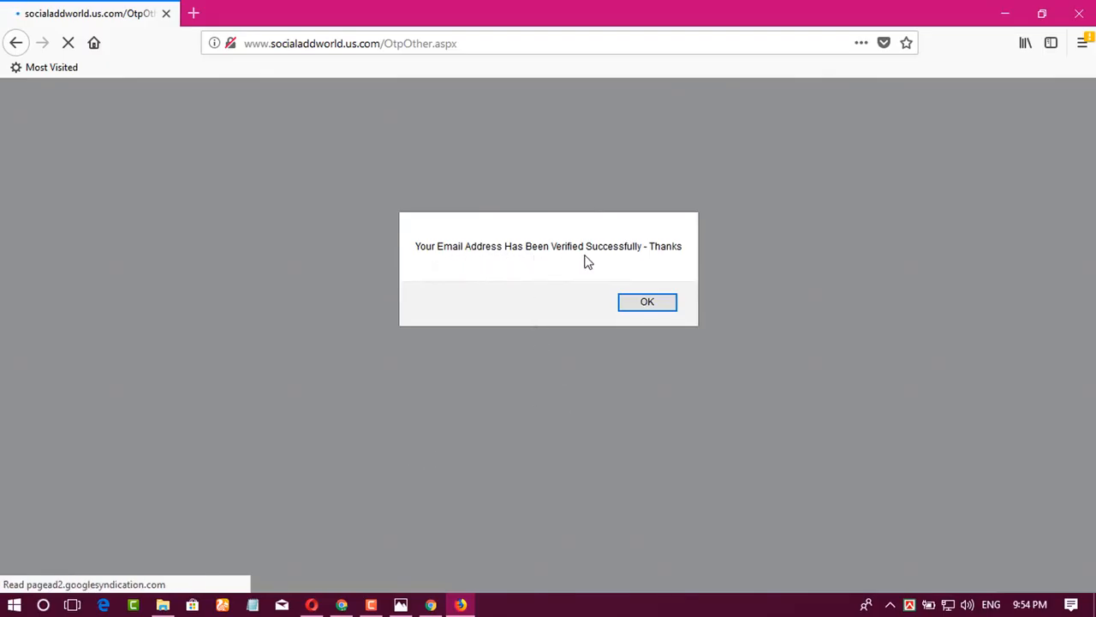
Step: Dismiss the verification success alert and return to the site's login page
left_click(647, 302)
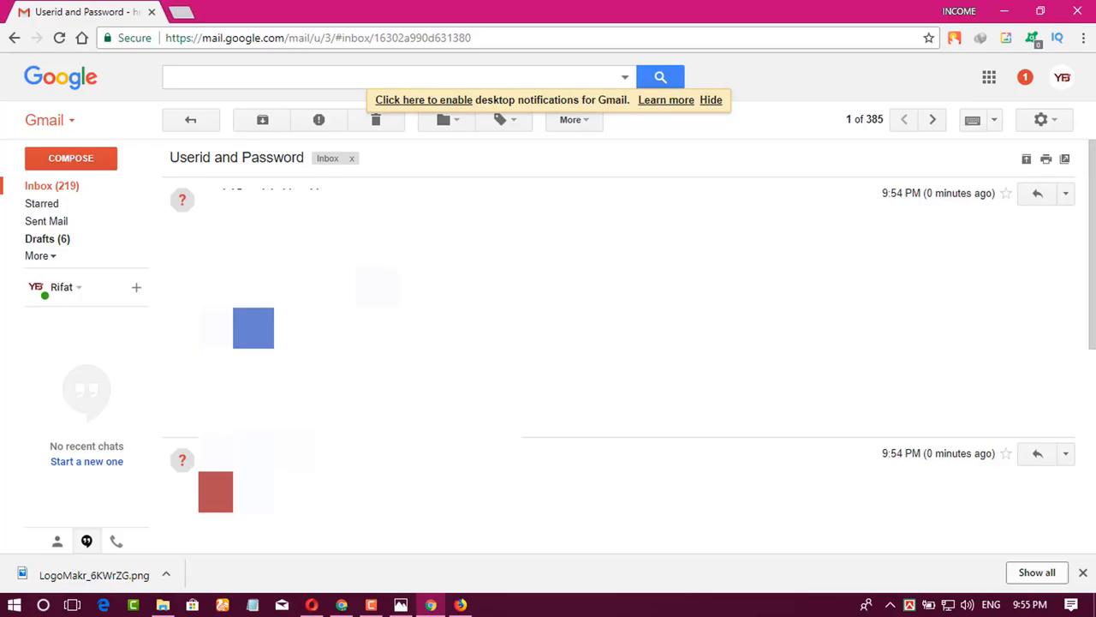
left_click(461, 606)
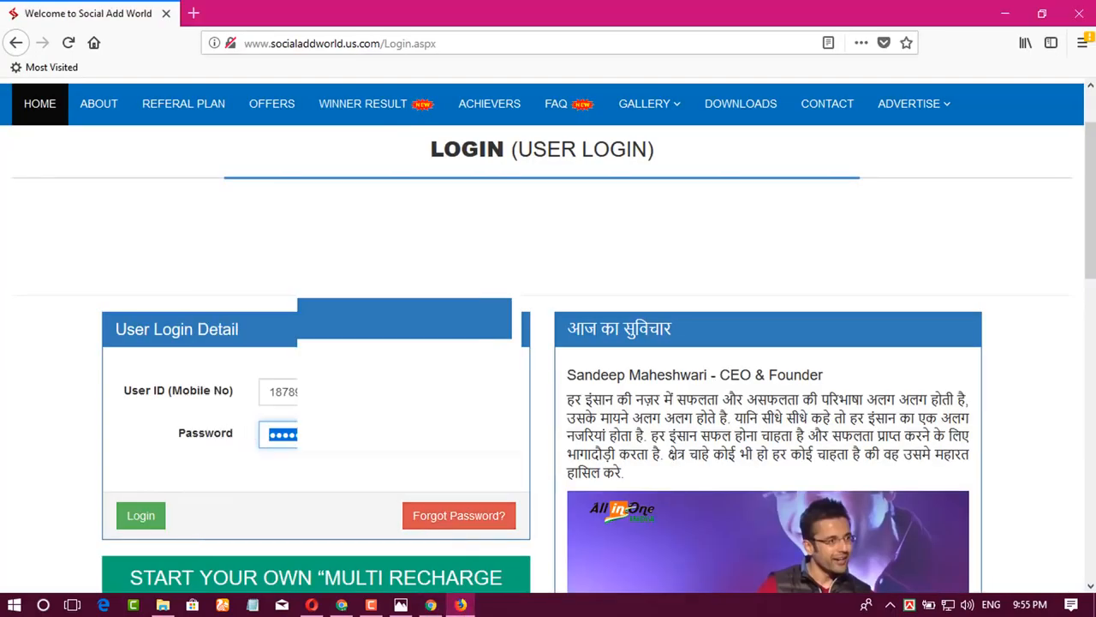
Step: Log in with the filled User ID and Password and scroll the dashboard
scroll("down", 3)
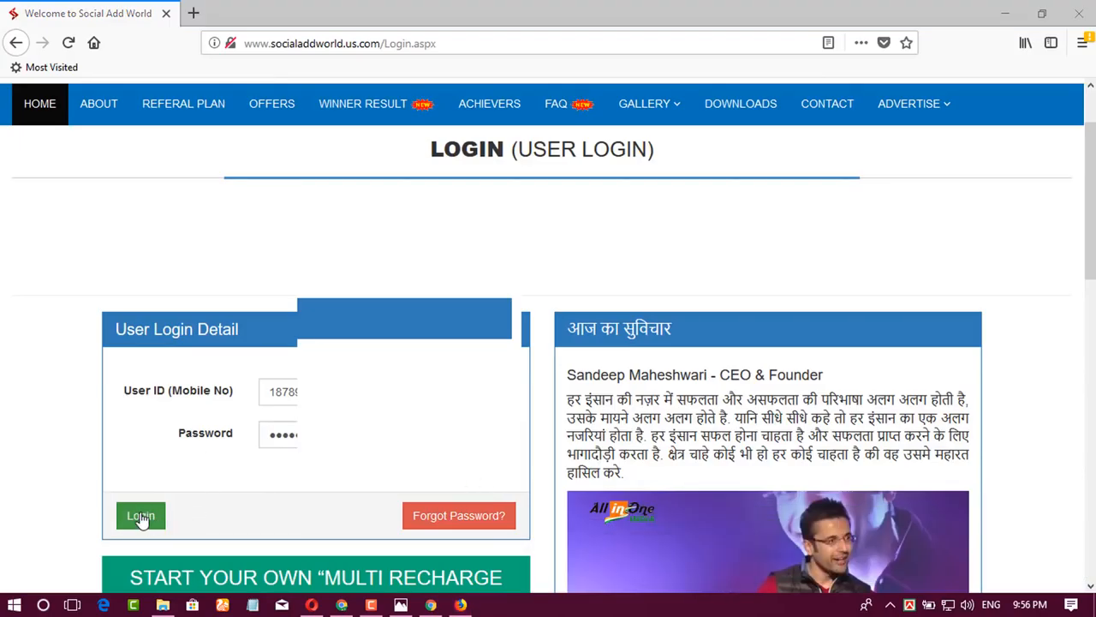
left_click(141, 514)
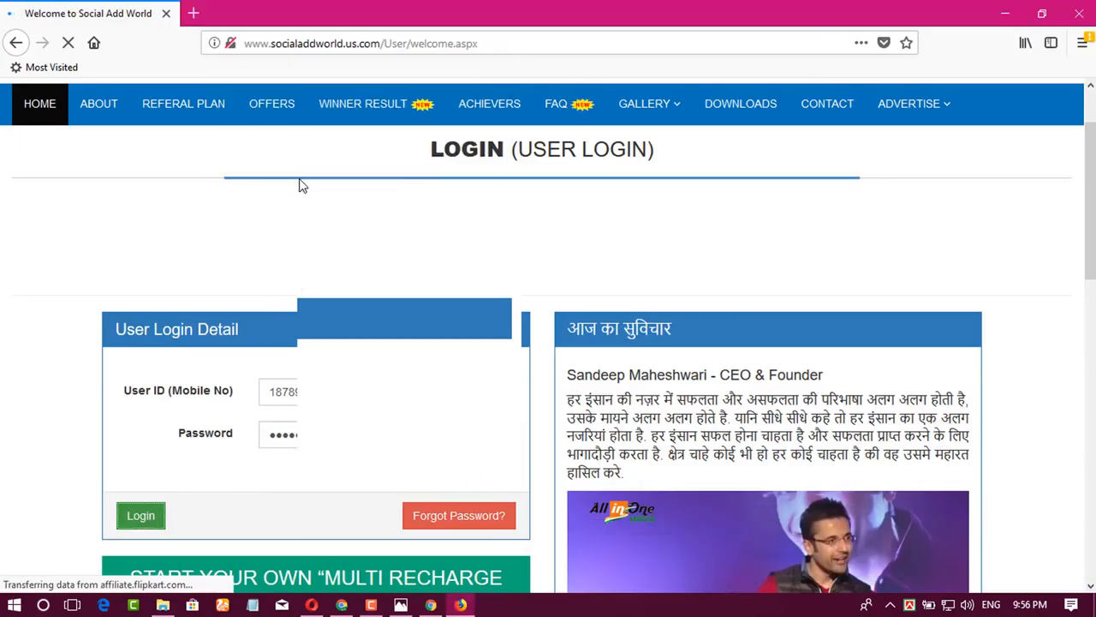
left_click(140, 515)
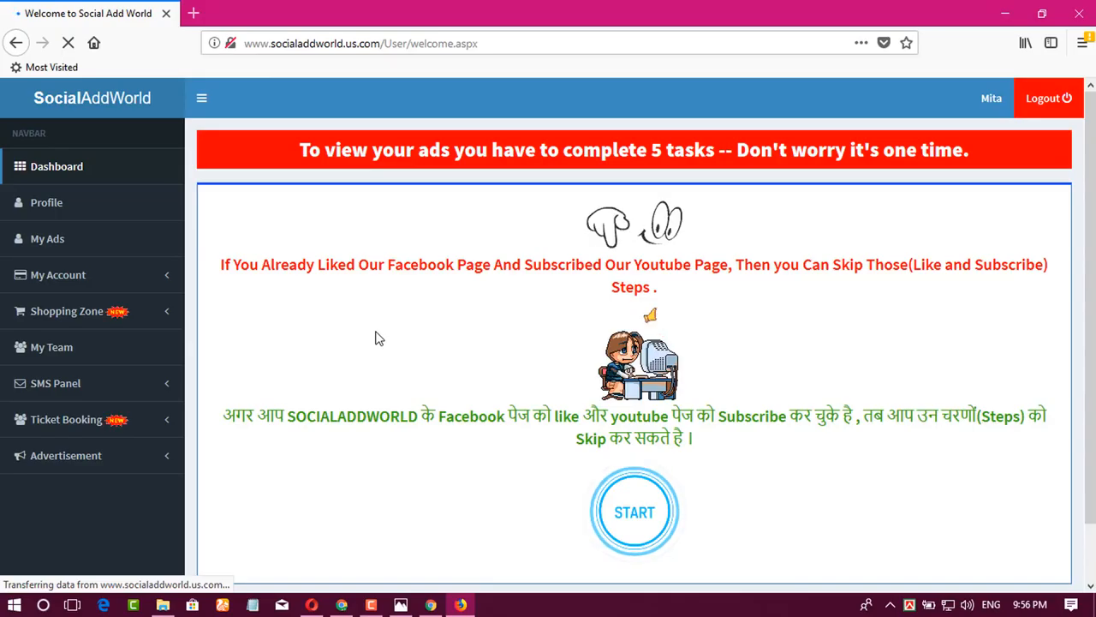
scroll("down", 3)
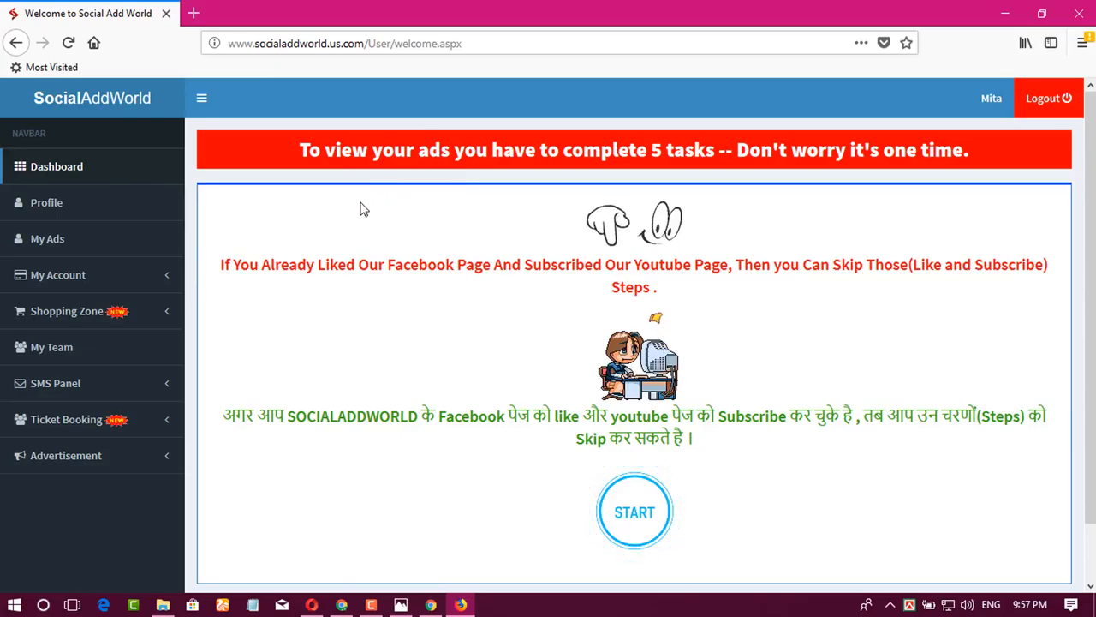
Step: Start the one-time tasks, like Bid2Recharge on Facebook, close the login popup, and skip ahead
scroll("down", 3)
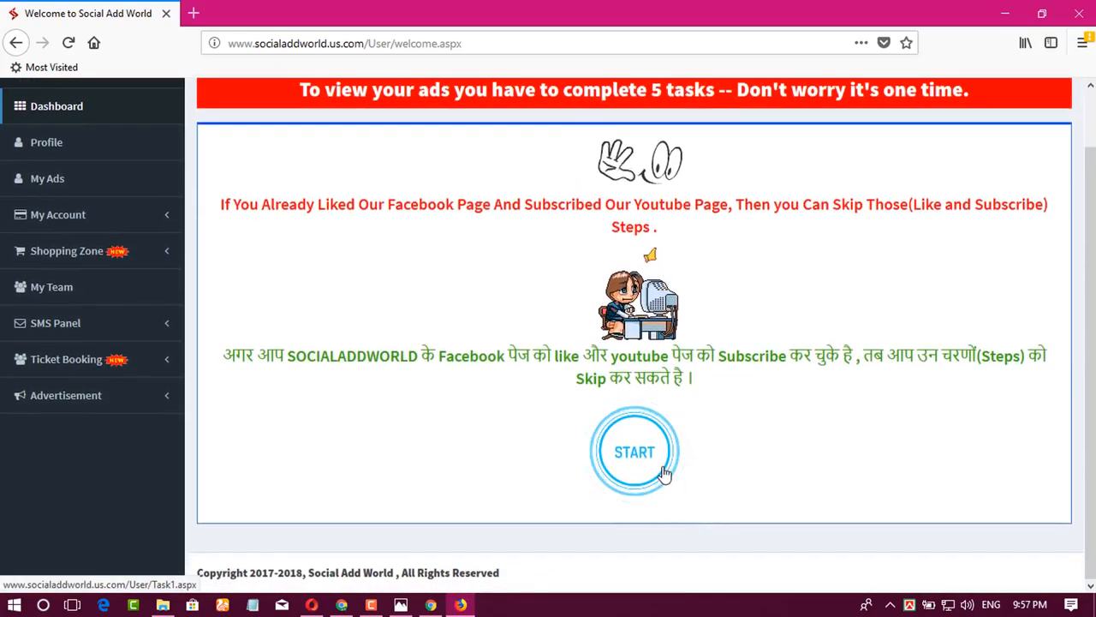
left_click(634, 451)
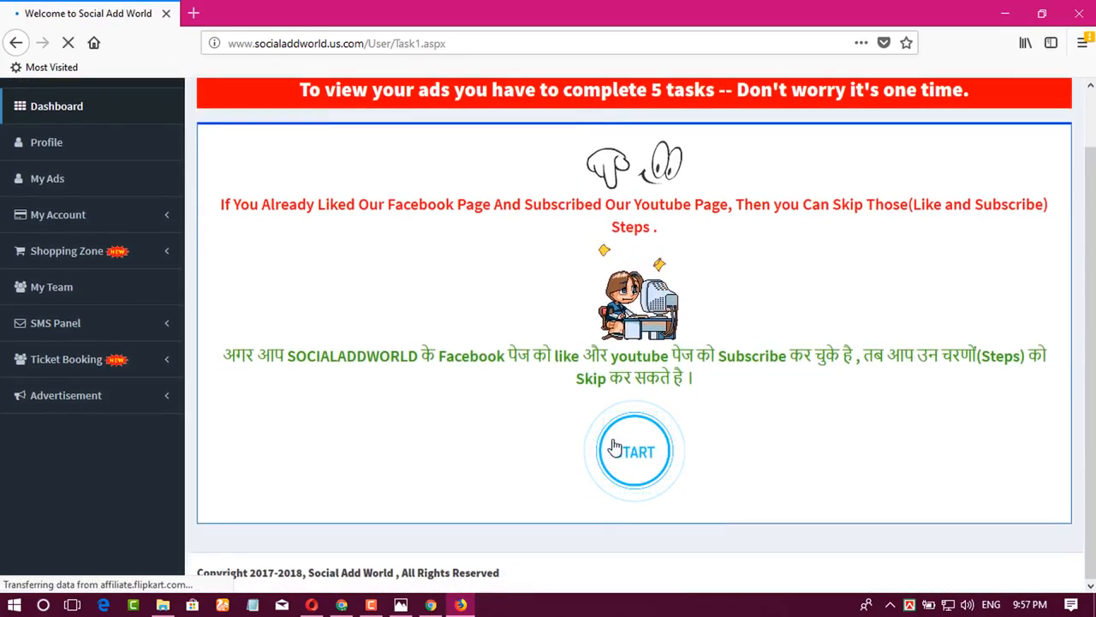
left_click(633, 452)
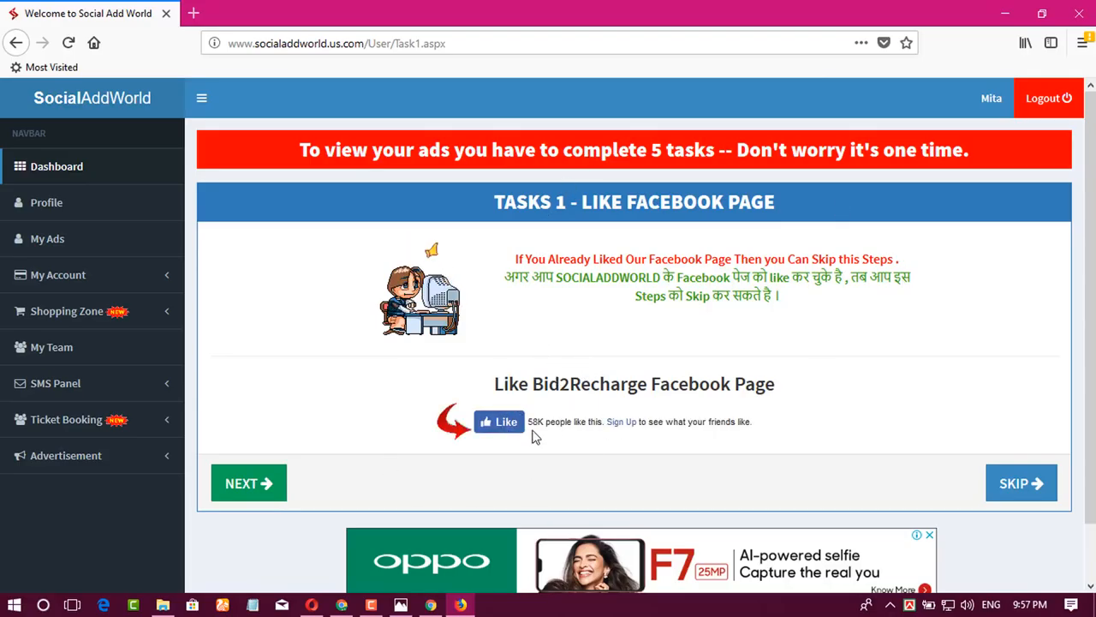
mouse_move(73, 359)
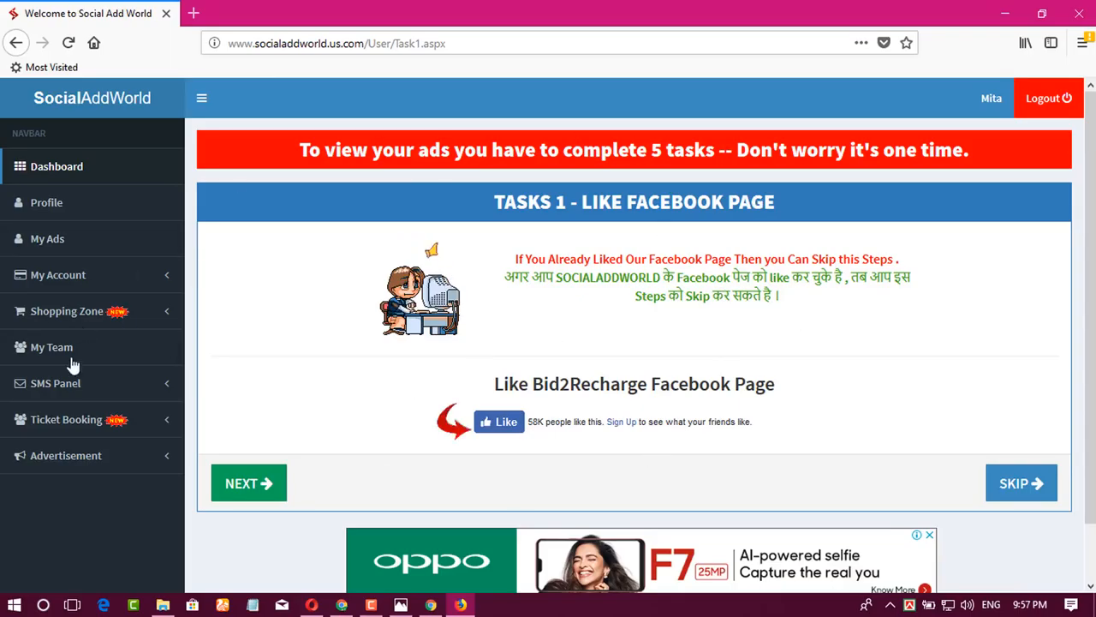
mouse_move(501, 421)
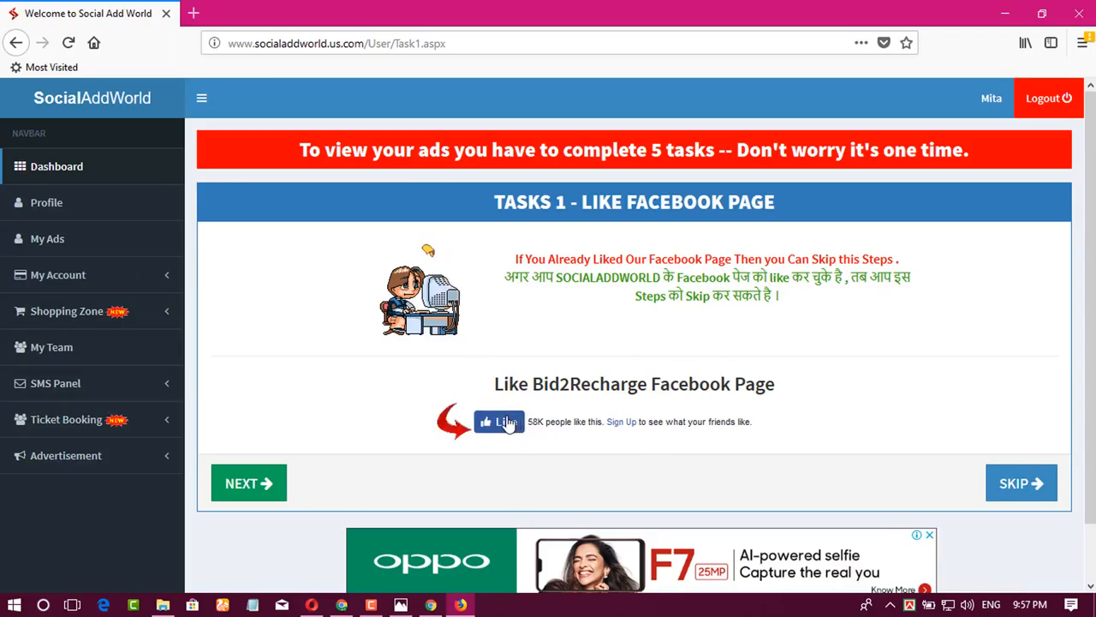
left_click(500, 422)
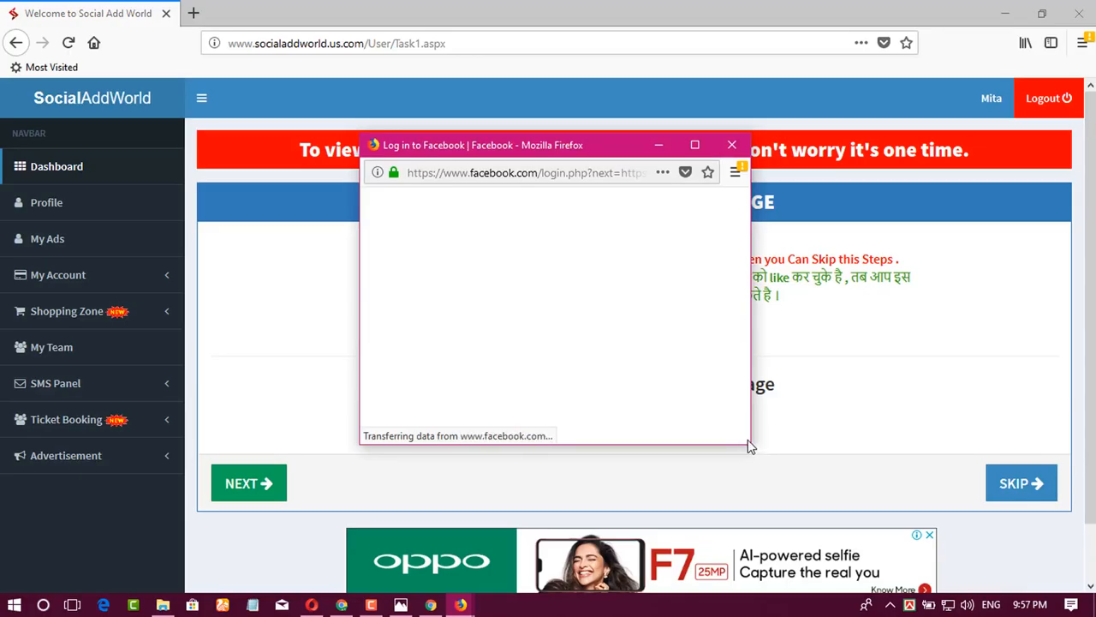
mouse_move(754, 135)
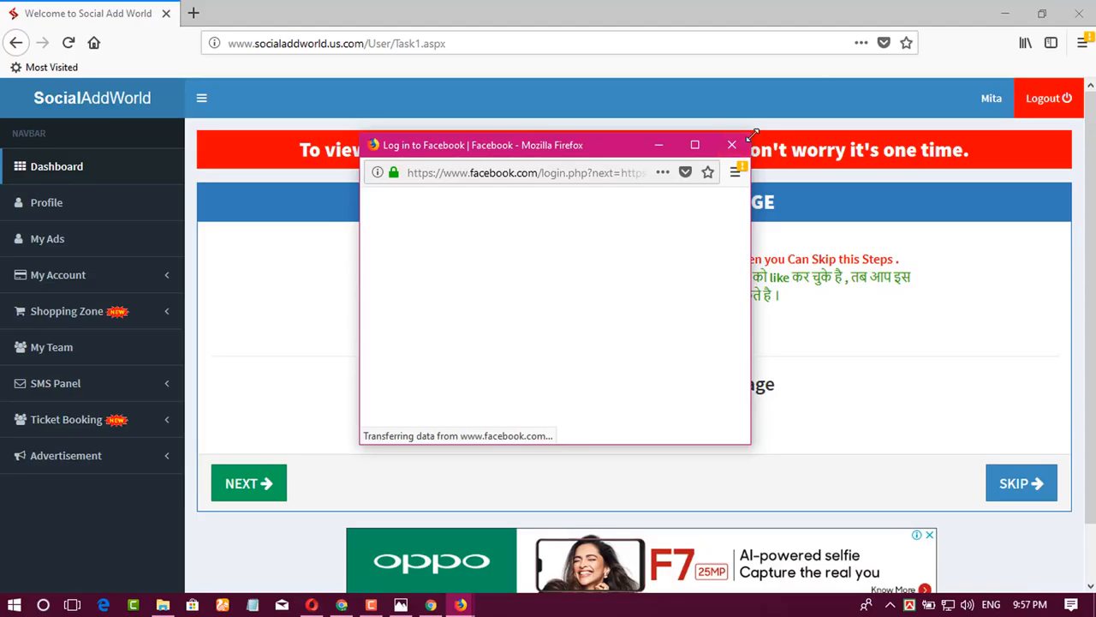
left_click(694, 144)
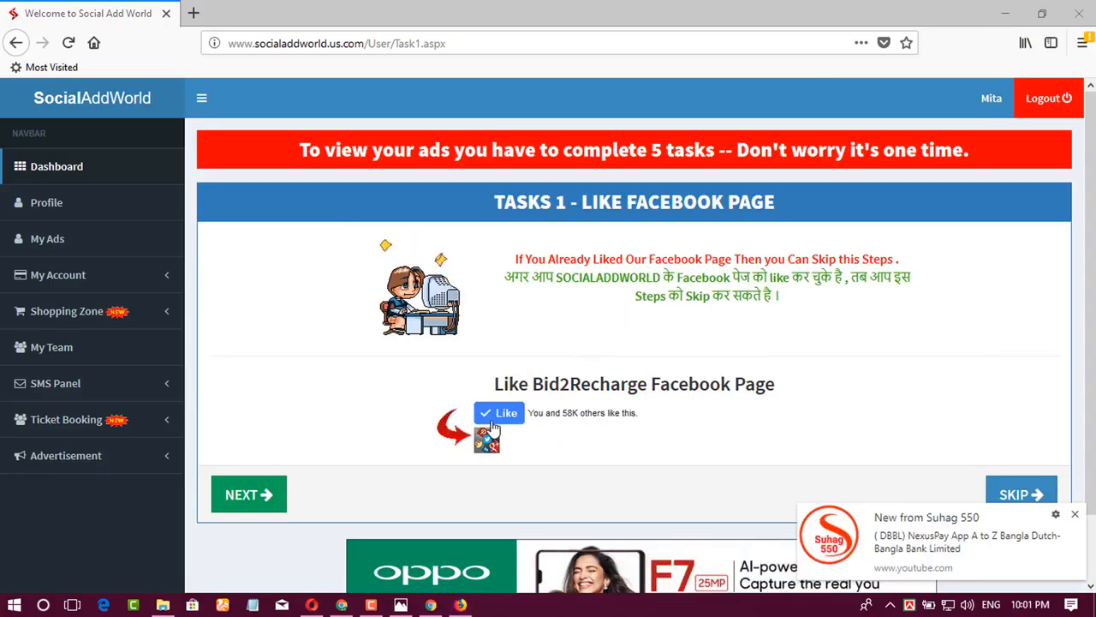
mouse_move(534, 458)
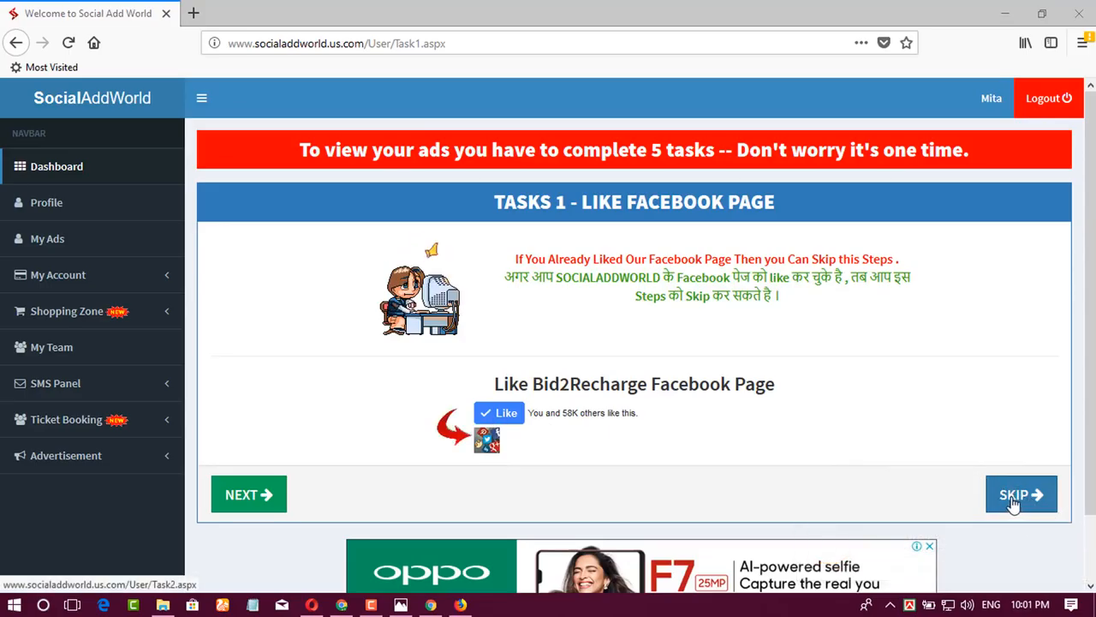
scroll("down", 3)
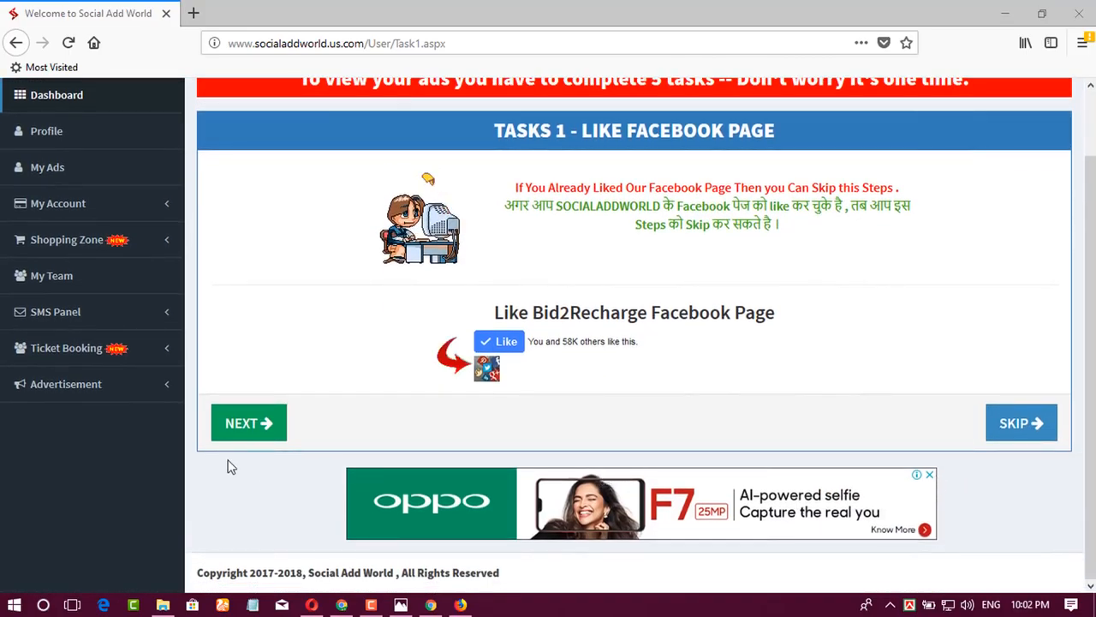
left_click(249, 423)
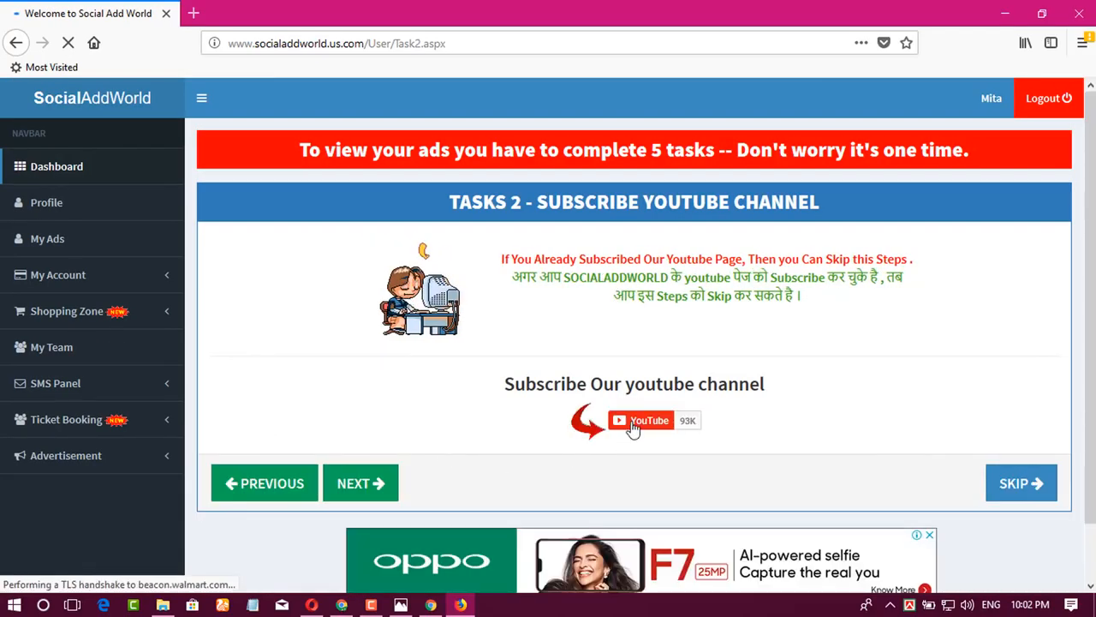
Step: Subscribe to the Bid Recharge YouTube channel and go back to Social Add World's task 2
left_click(641, 420)
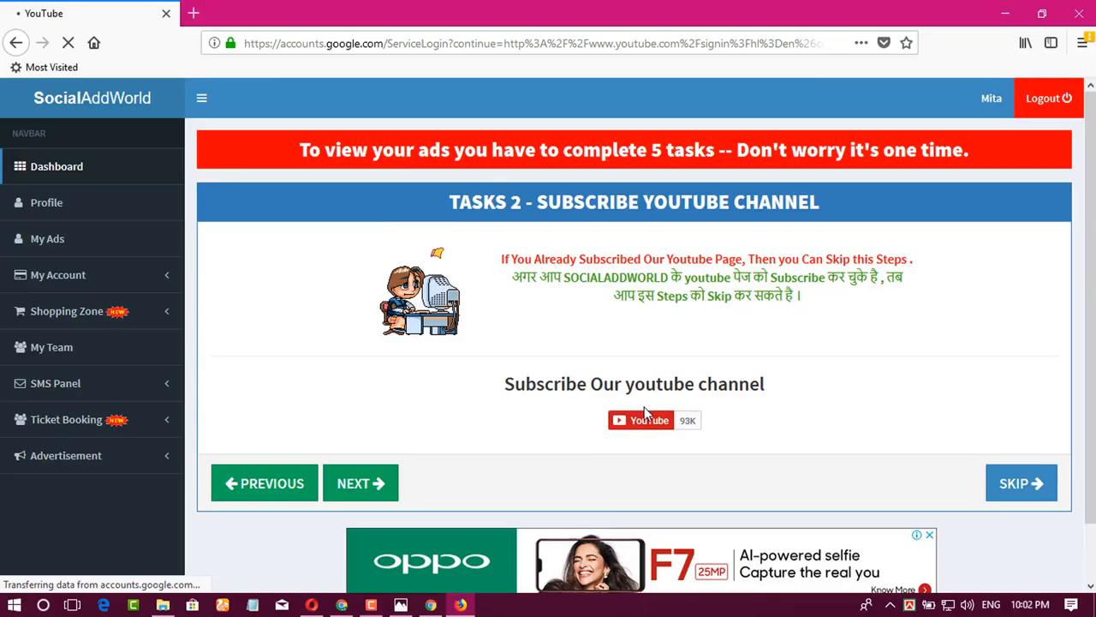
left_click(640, 420)
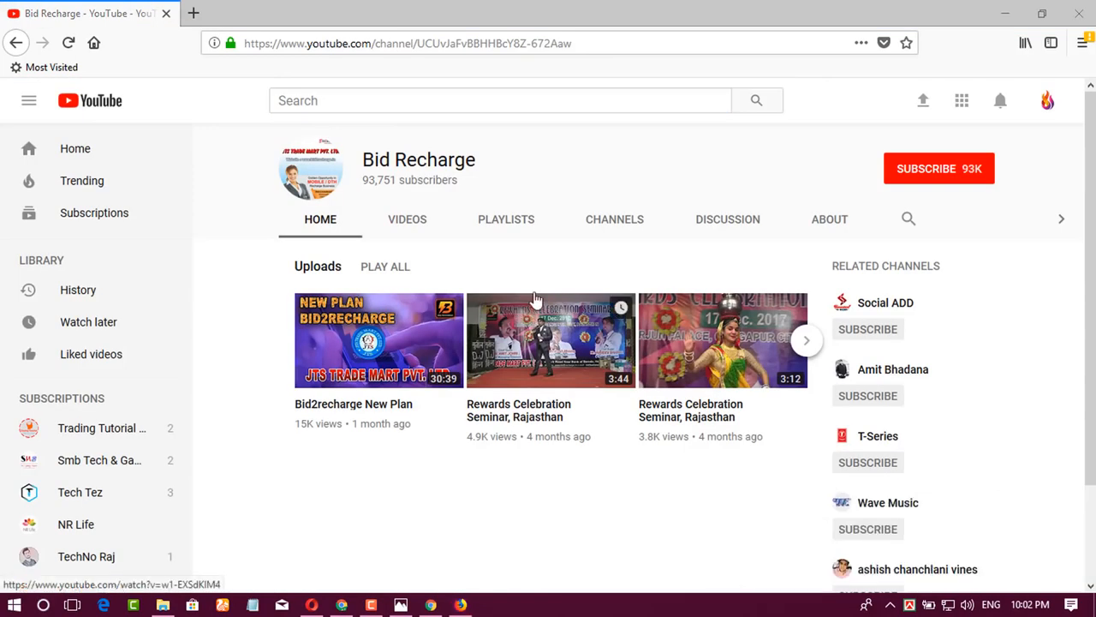
left_click(938, 168)
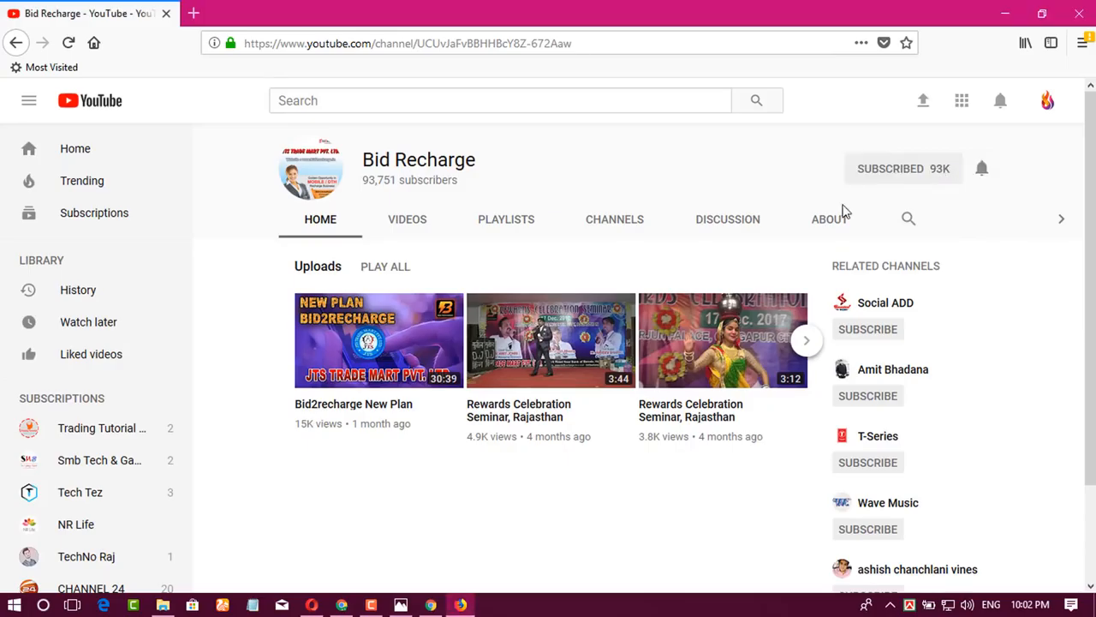
left_click(902, 168)
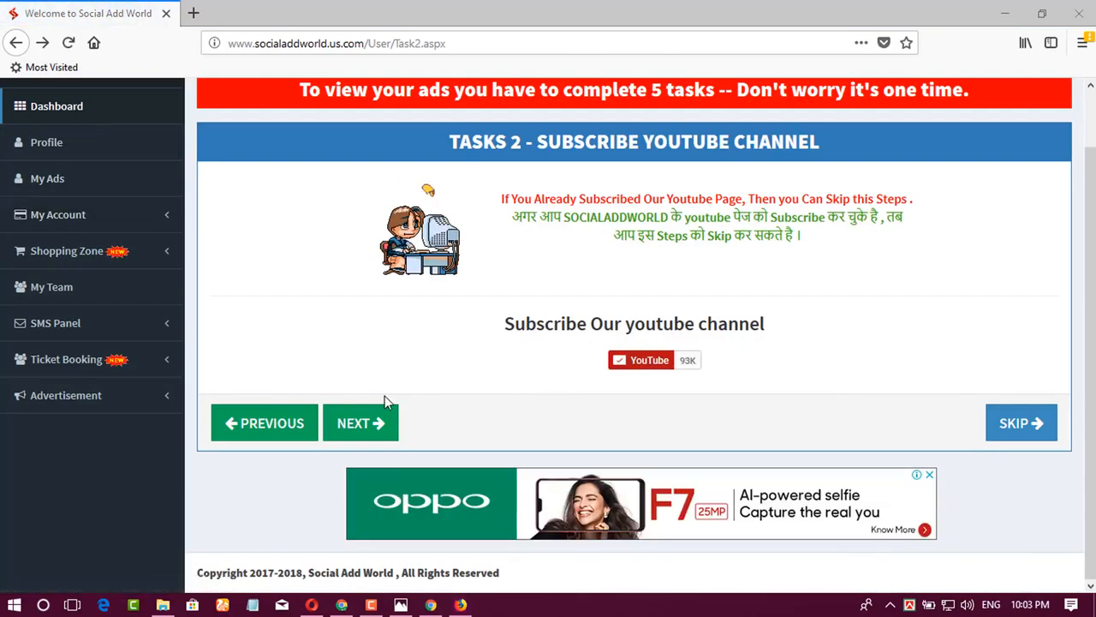
Step: Advance past Task 2, the Flipkart install and the B2R app download to Task 5
left_click(360, 422)
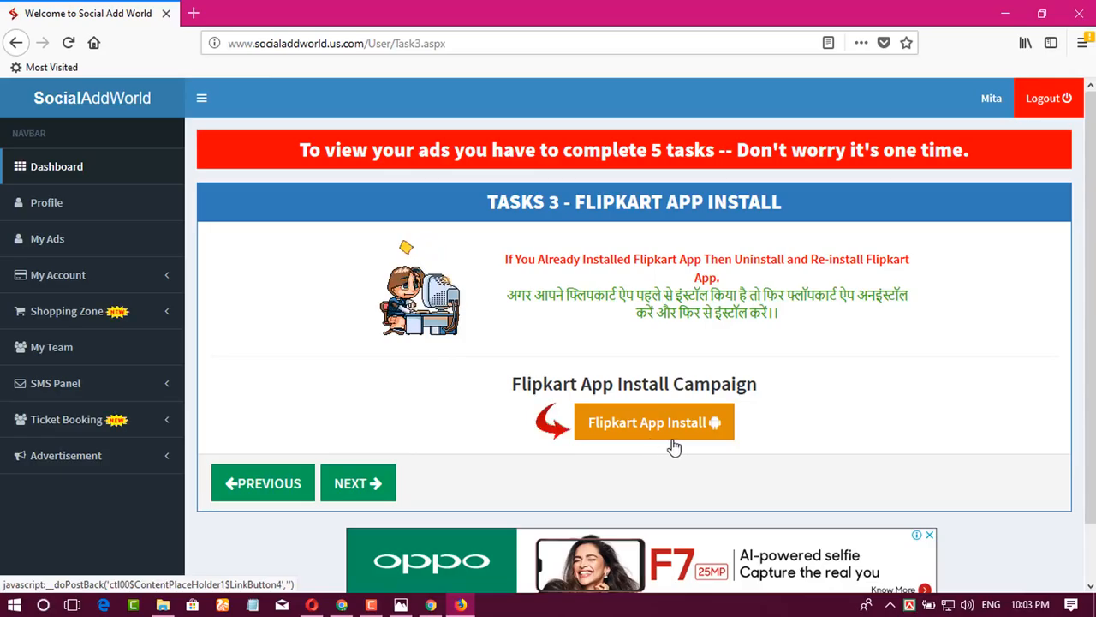
mouse_move(469, 441)
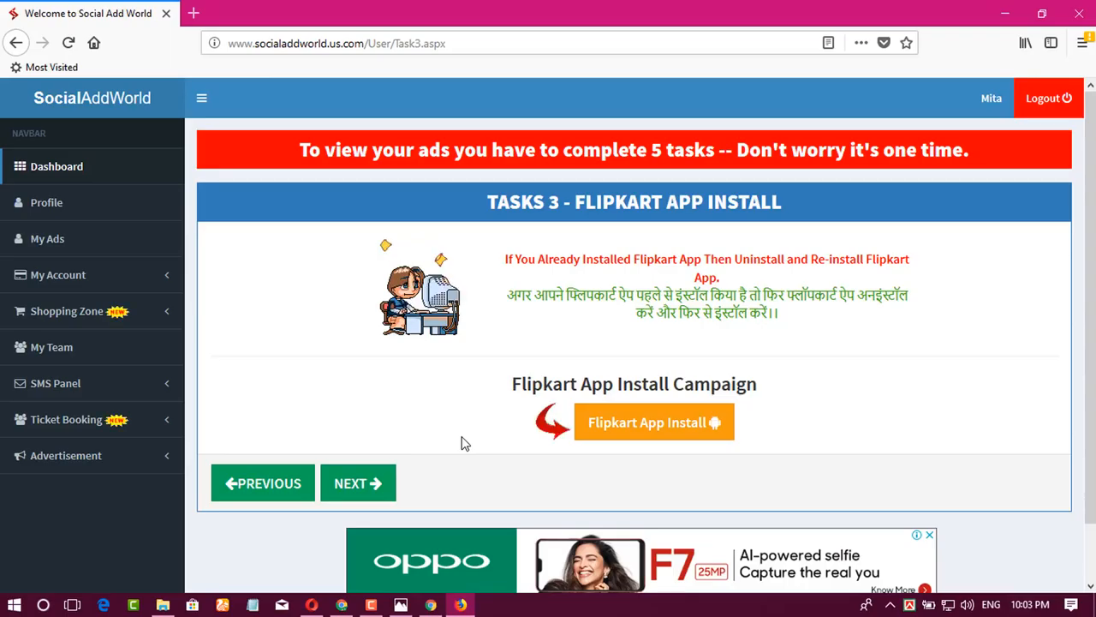
left_click(357, 482)
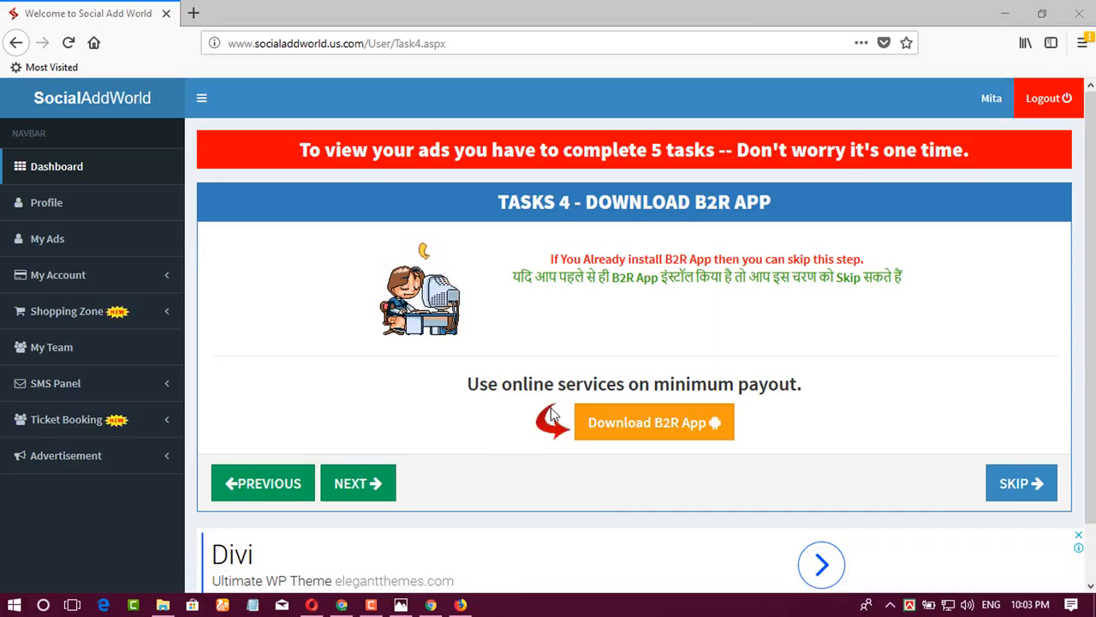
triple_click(633, 384)
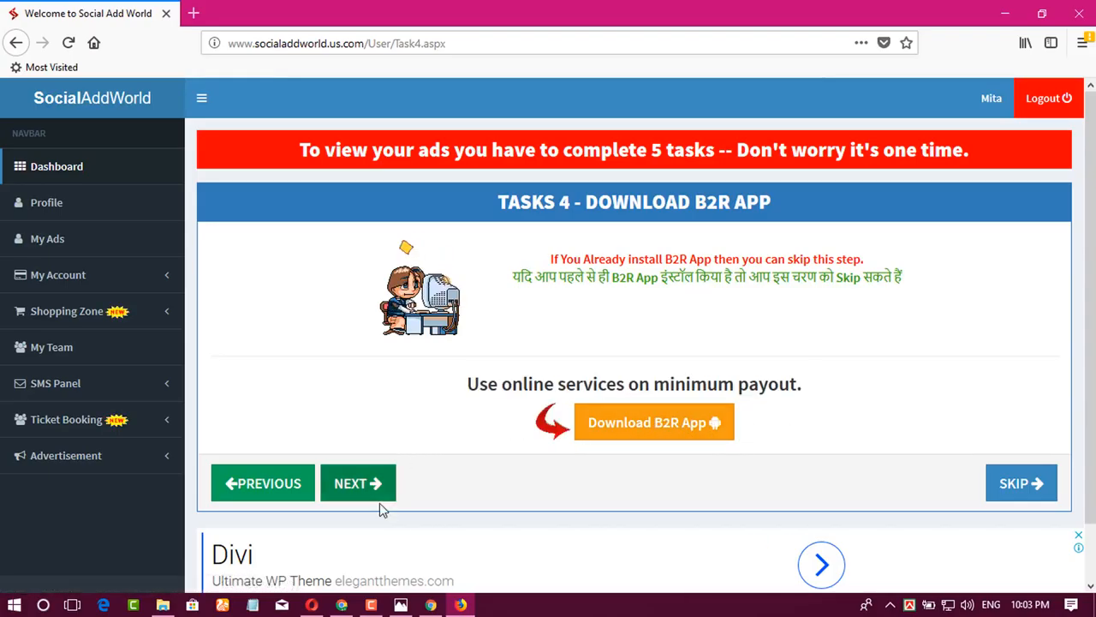
left_click(358, 482)
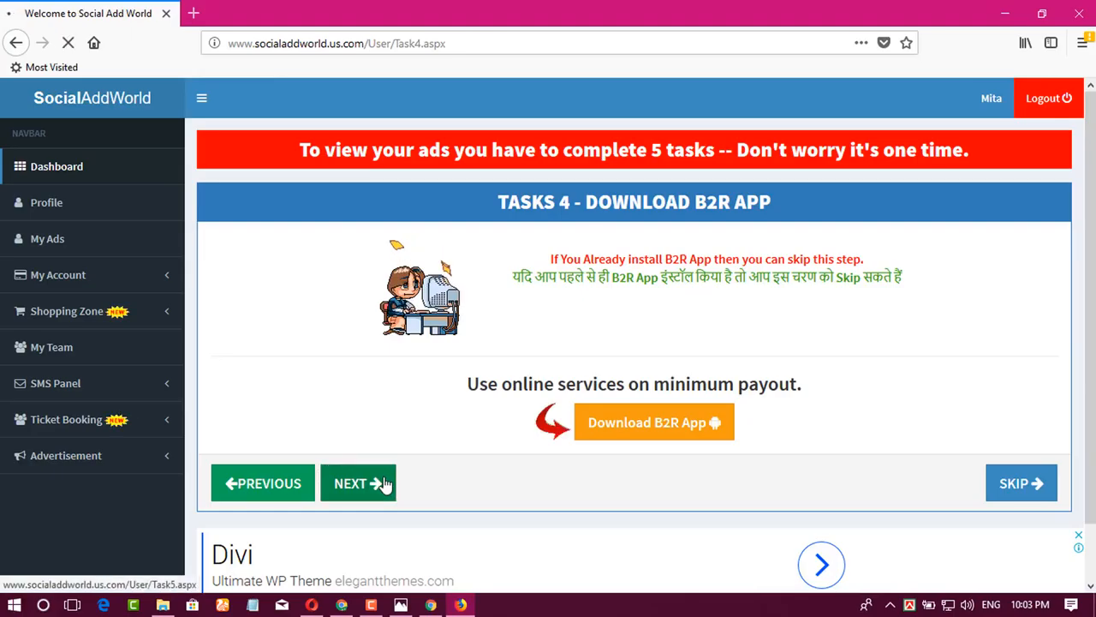
left_click(358, 482)
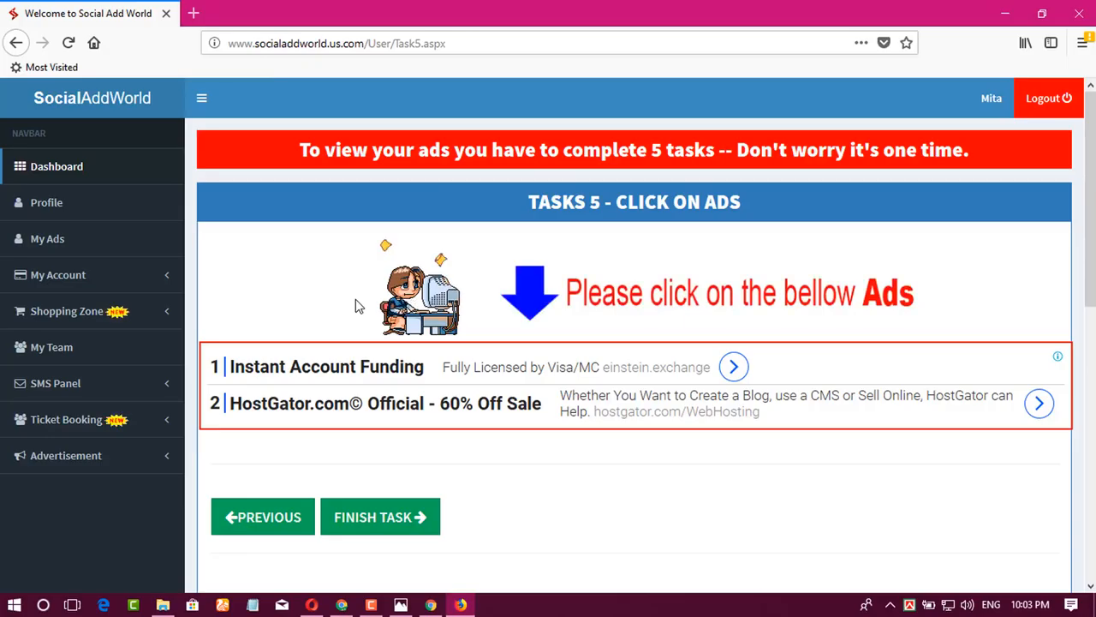
mouse_move(440, 550)
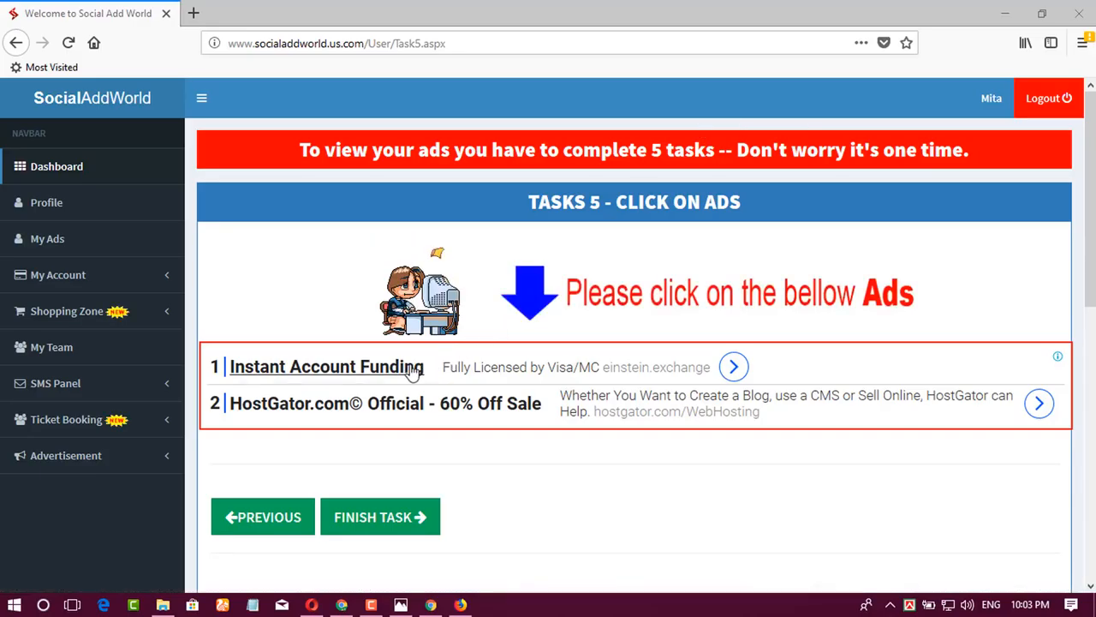
Step: Visit the Instant Account Funding ad and open the Assam DownTown University ad in a new tab
left_click(328, 367)
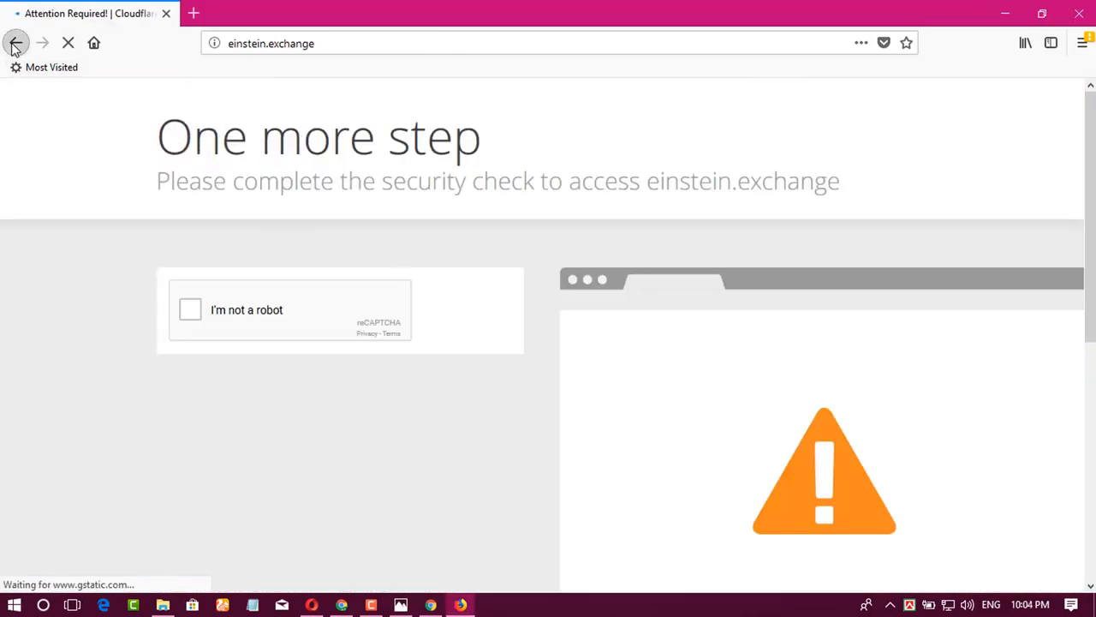
left_click(16, 43)
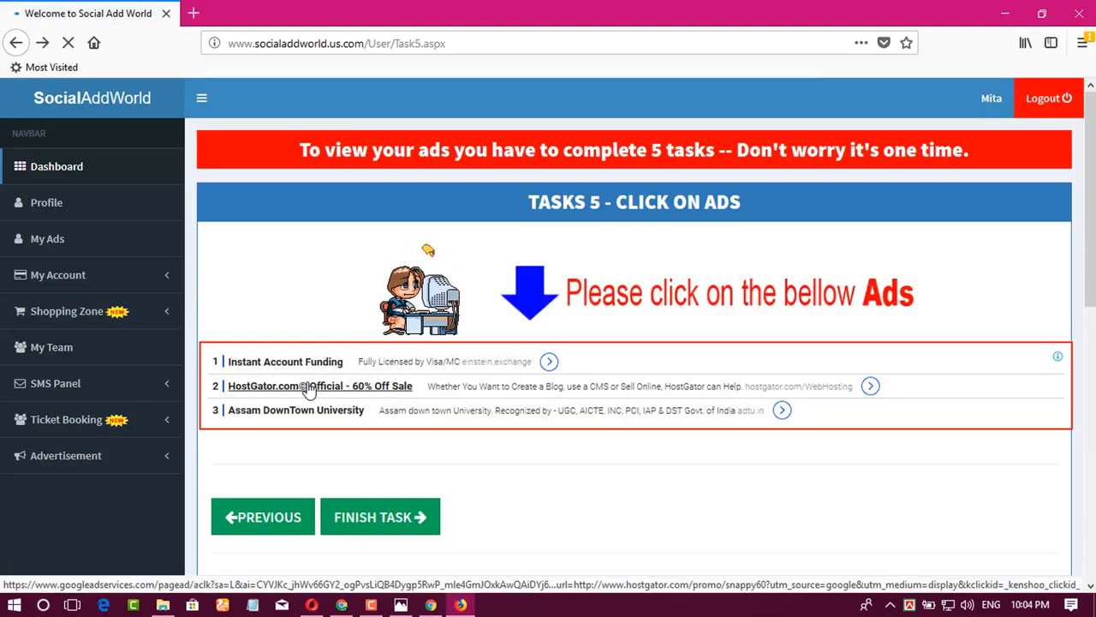
right_click(308, 385)
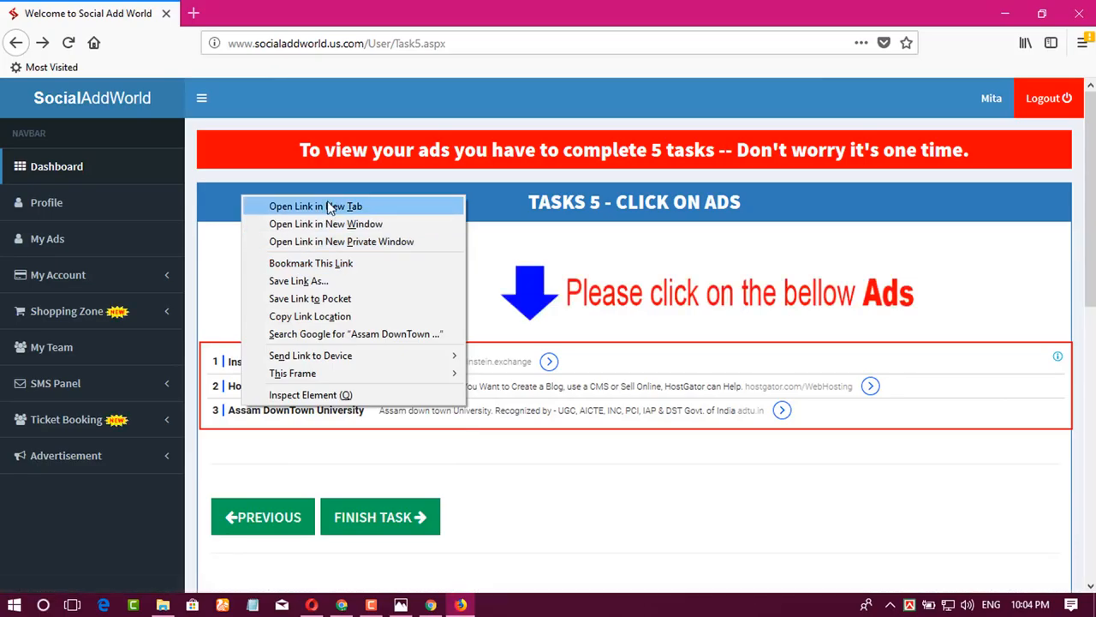
left_click(316, 205)
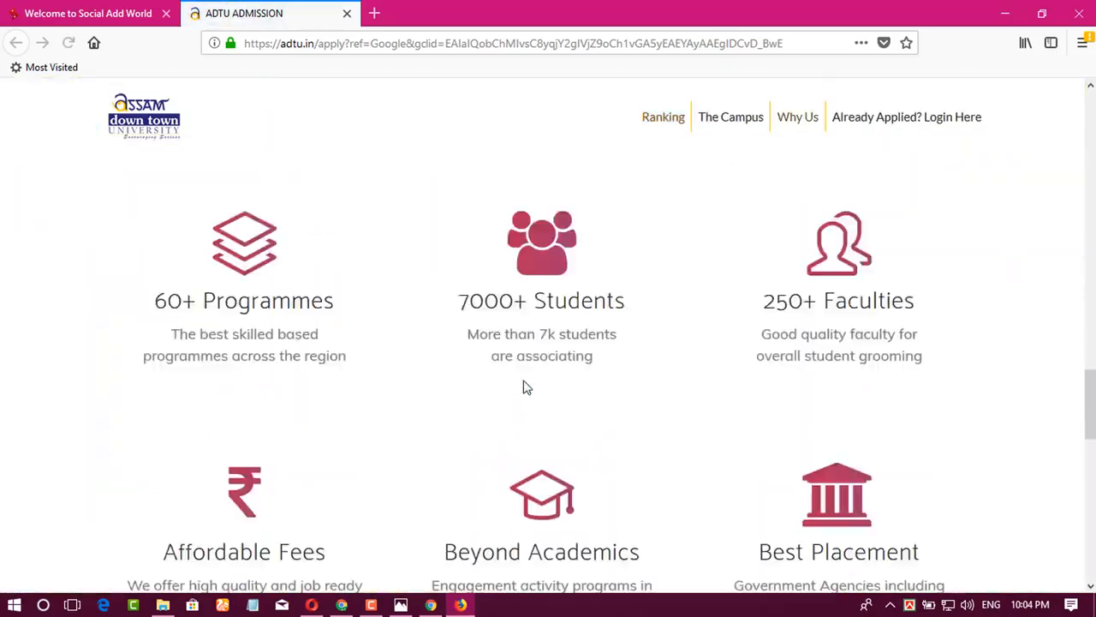
scroll("down", 3)
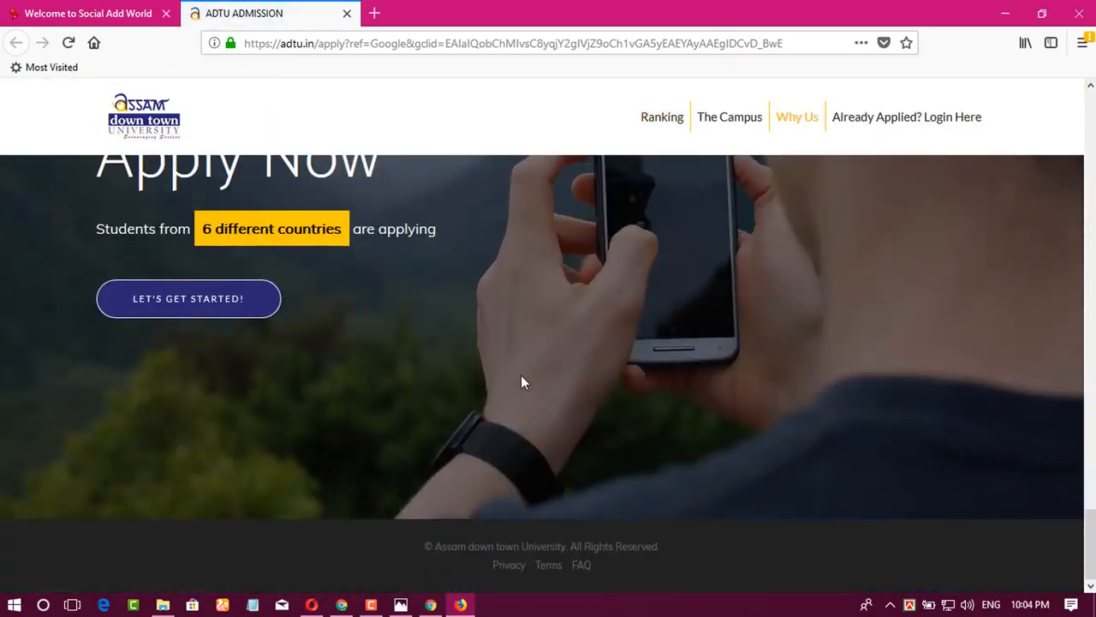
scroll("up", 3)
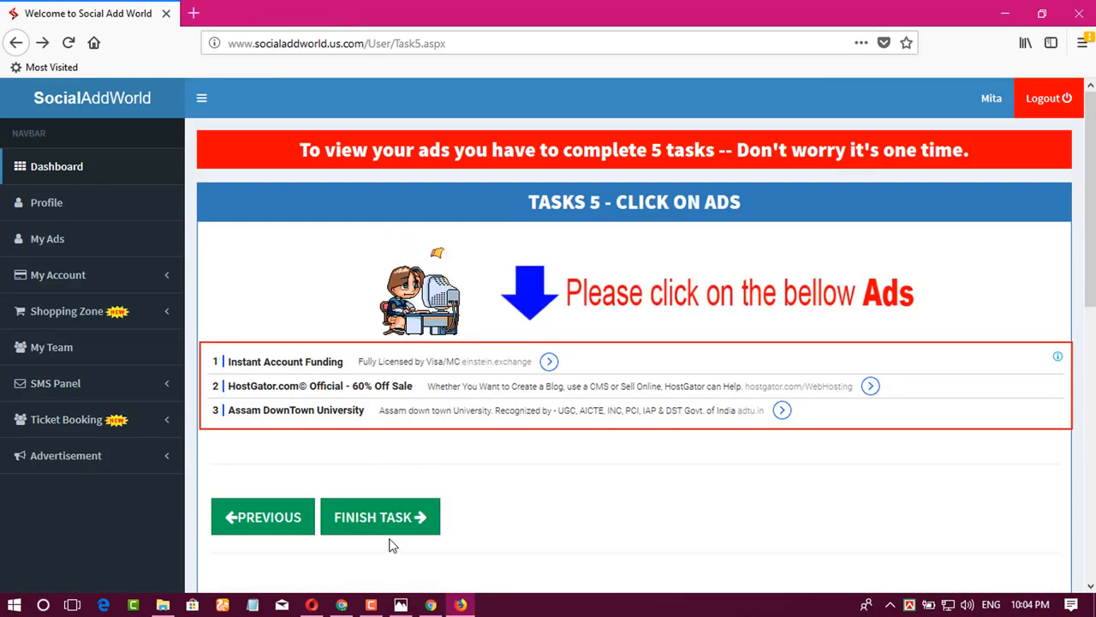
Step: Finish and confirm all five tasks, reaching the dashboard with $0.50 earnings
left_click(380, 516)
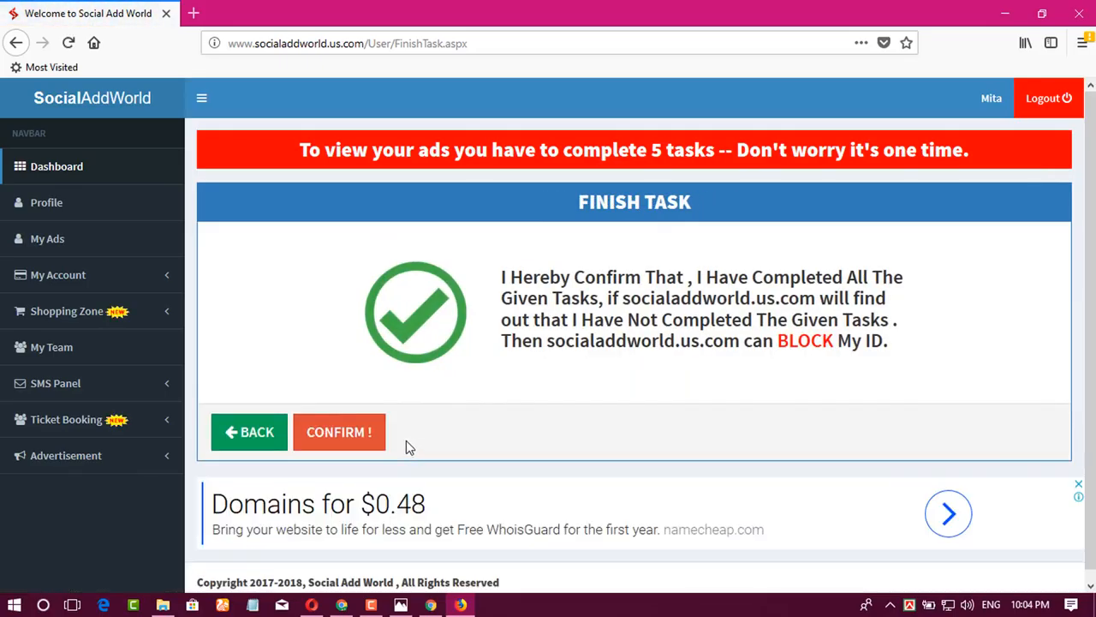
left_click(339, 431)
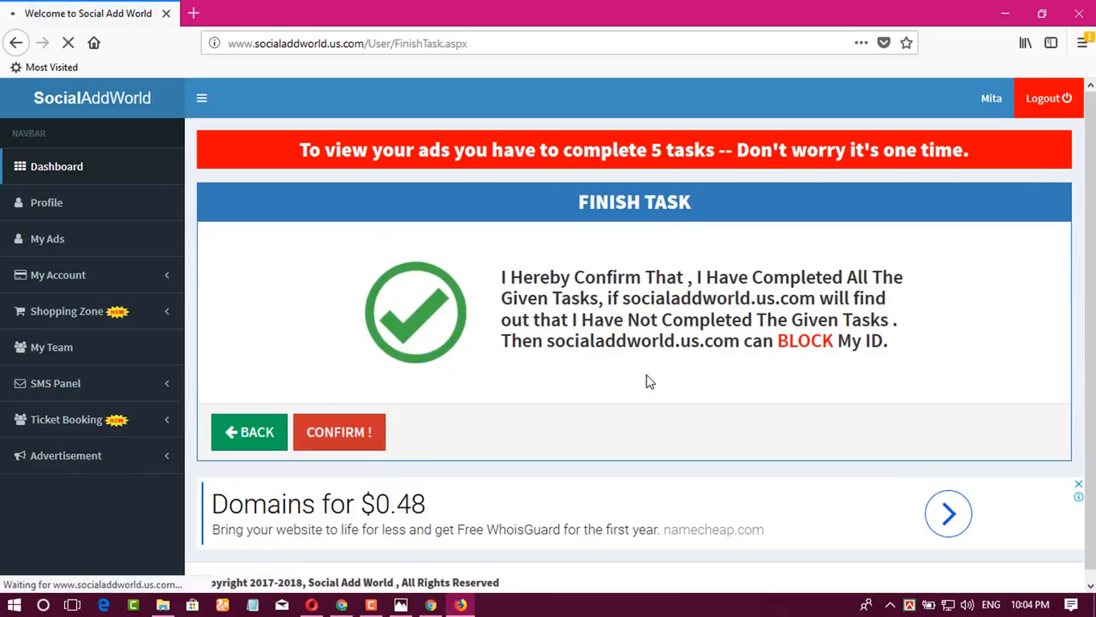
left_click(339, 432)
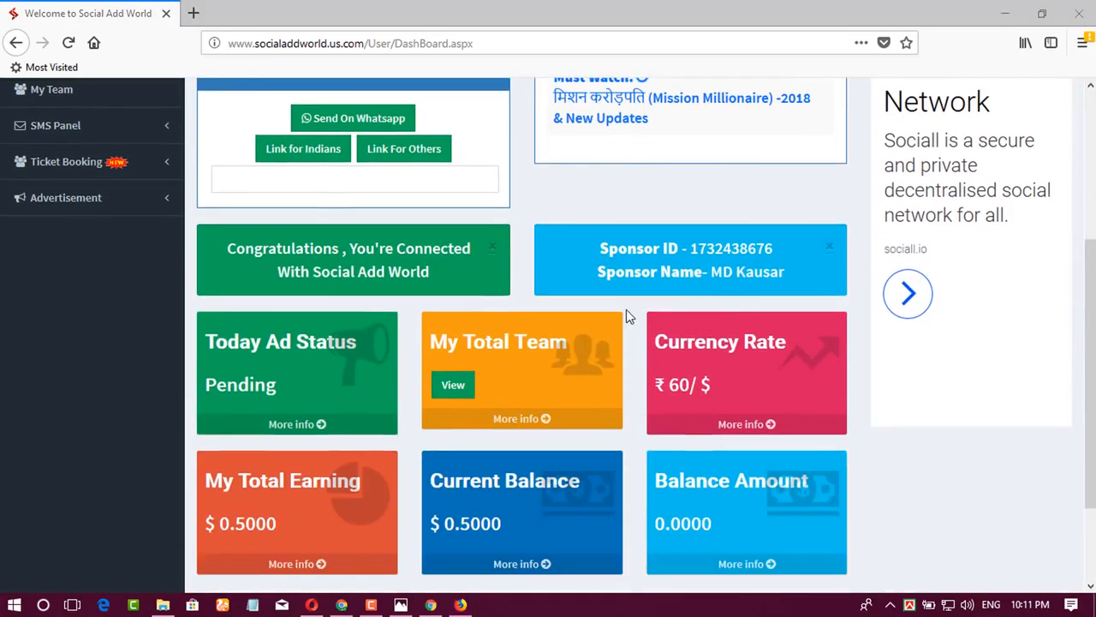
Step: Review the $0.5000 total earning and current balance, then go to My Ads
scroll("down", 3)
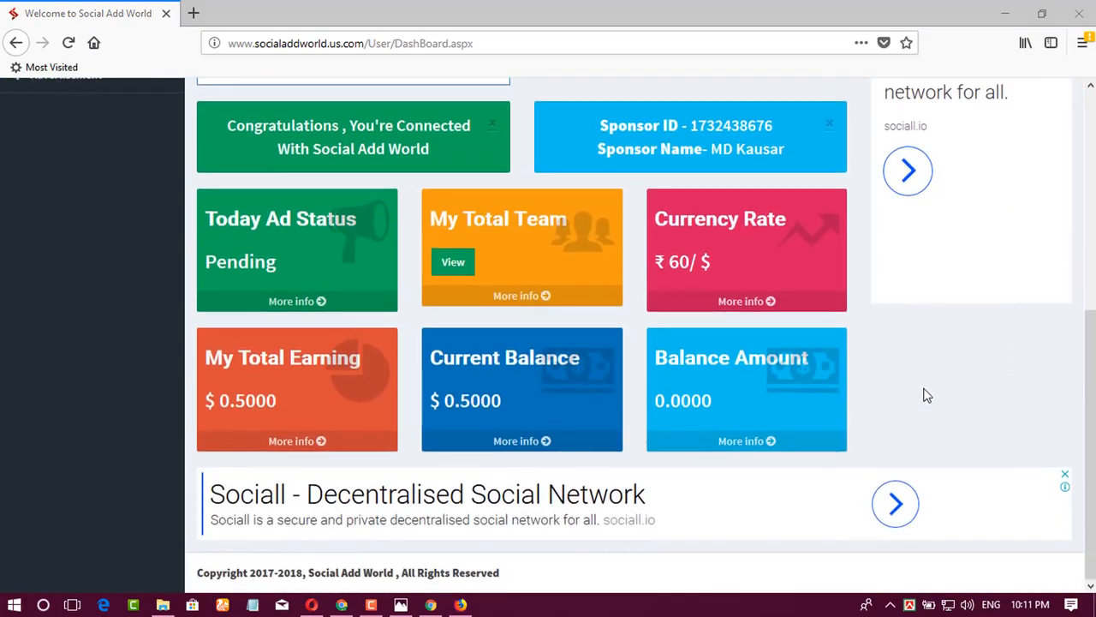
scroll("up", 3)
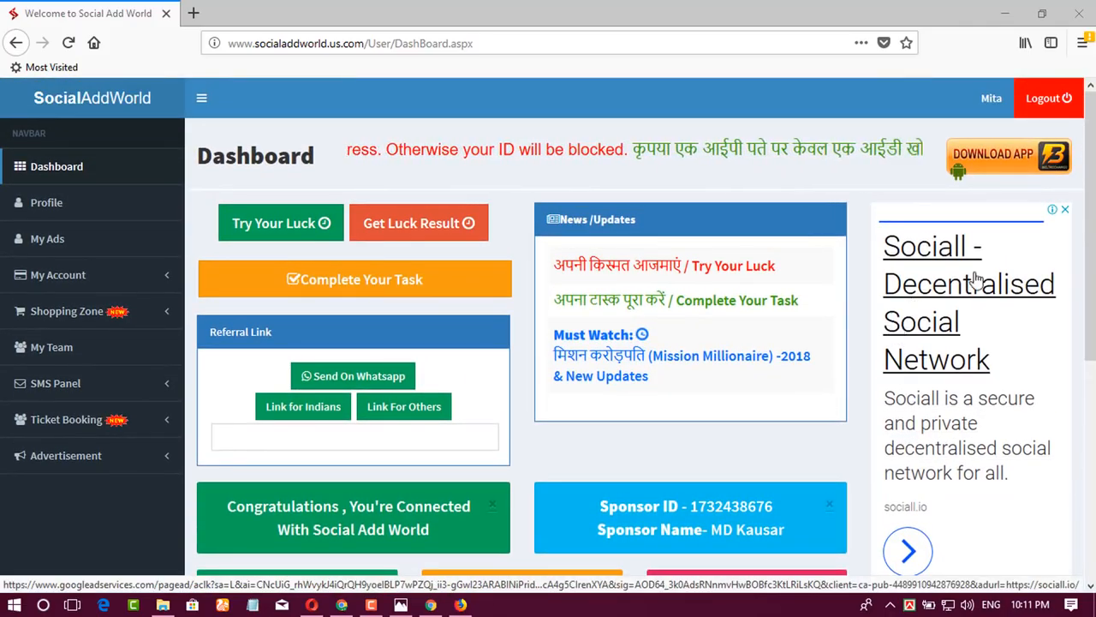
scroll("down", 3)
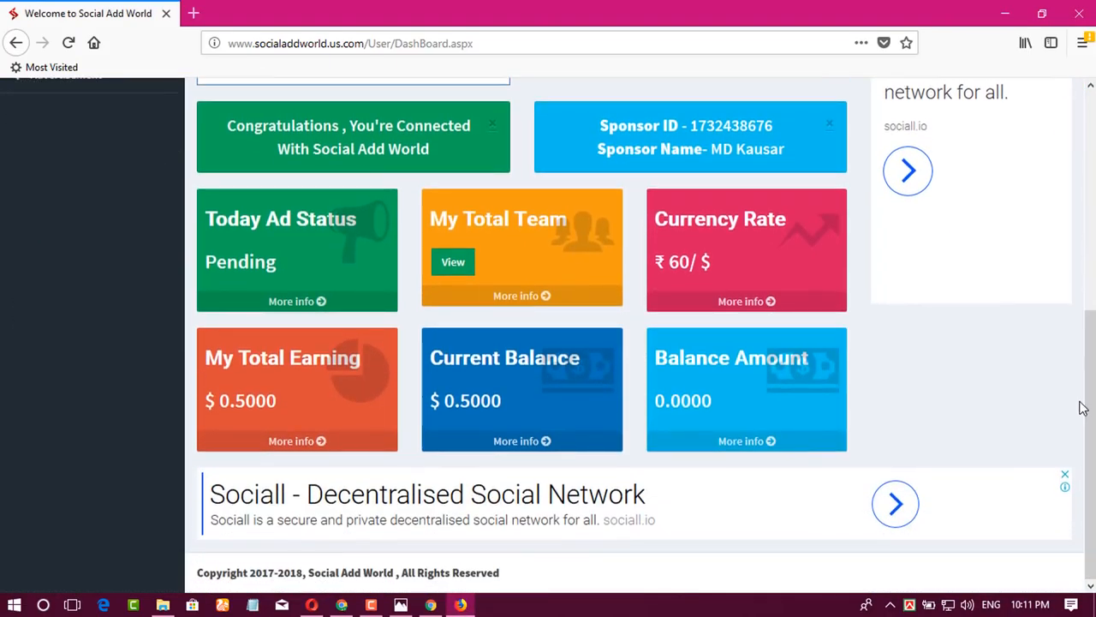
mouse_move(1056, 324)
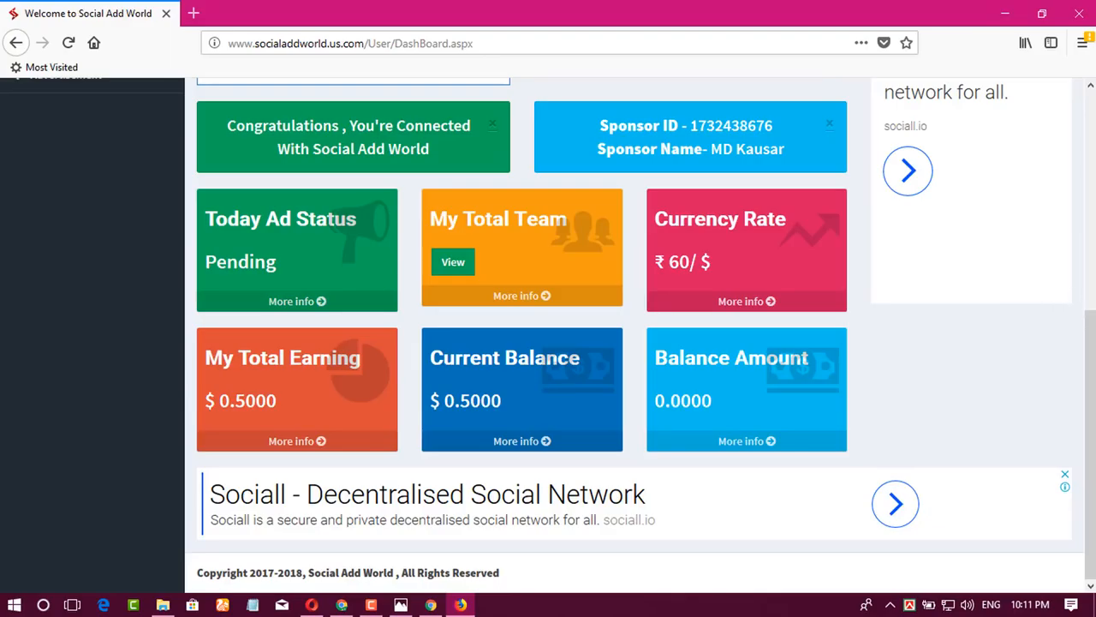
mouse_move(411, 428)
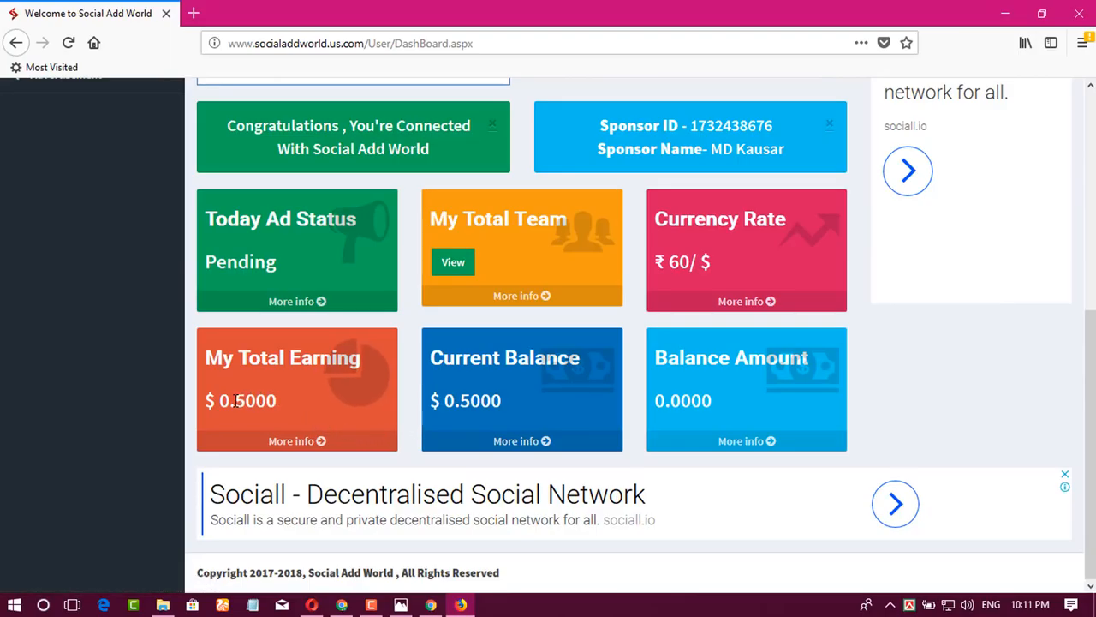
double_click(248, 400)
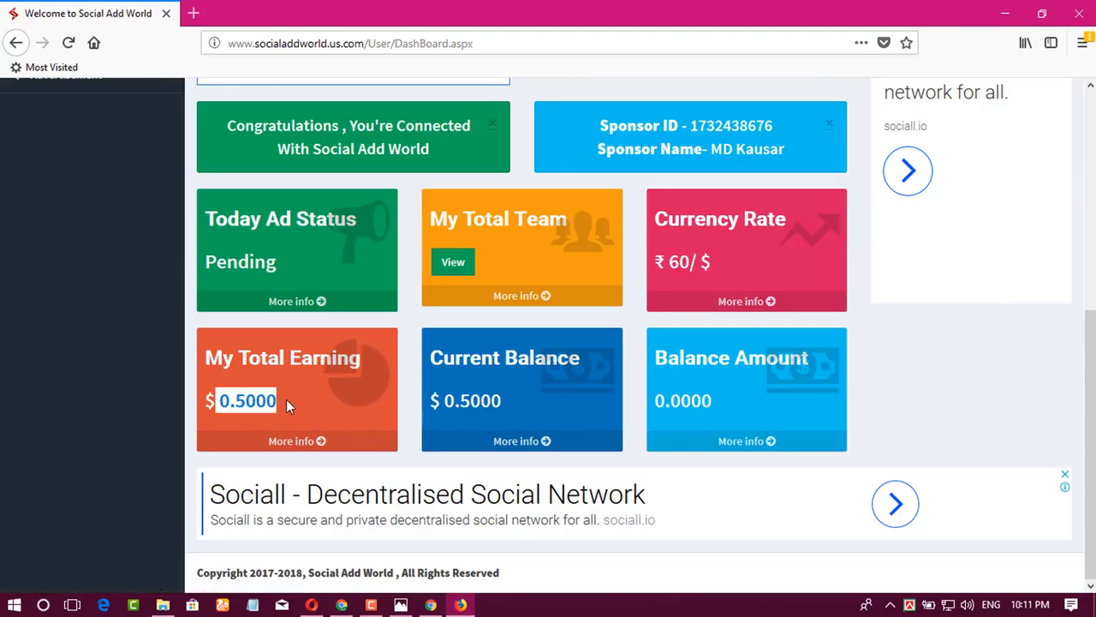
mouse_move(638, 398)
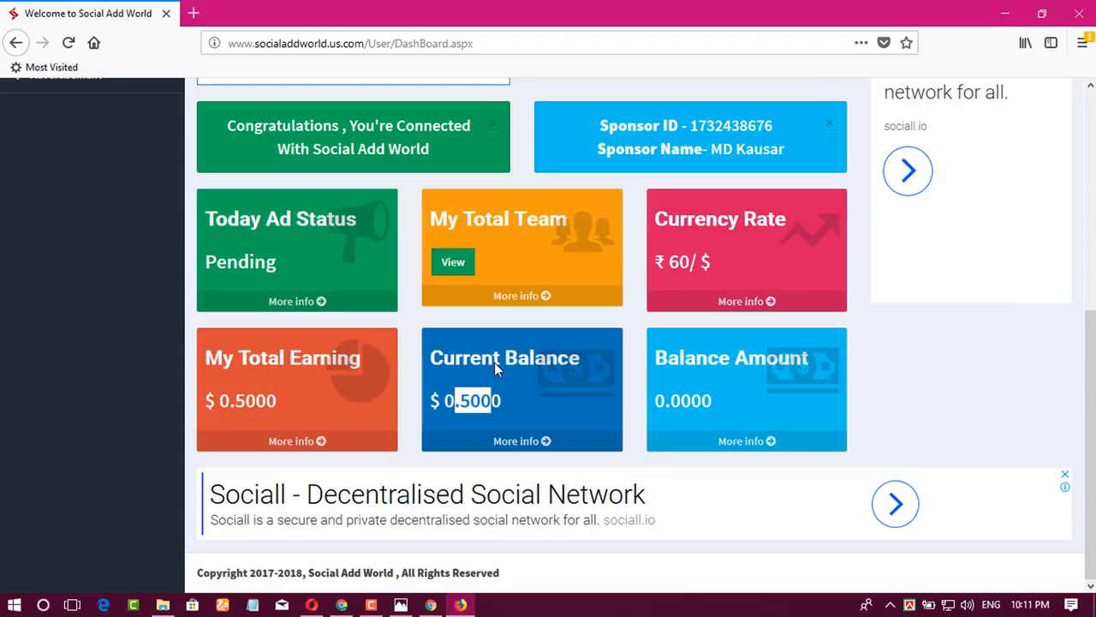
scroll("up", 3)
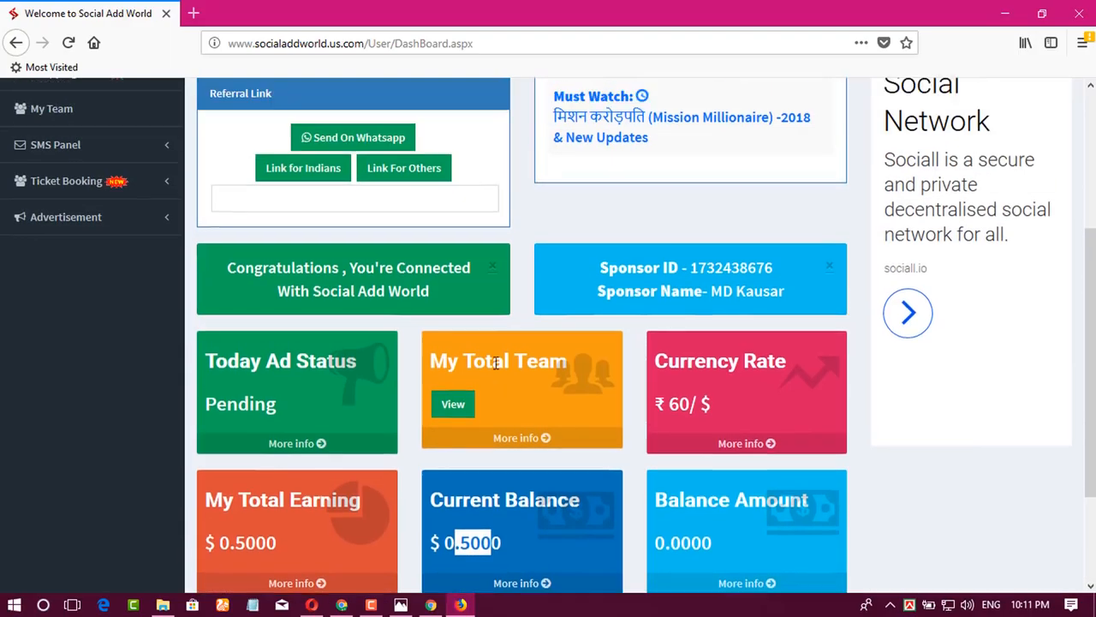
scroll("up", 3)
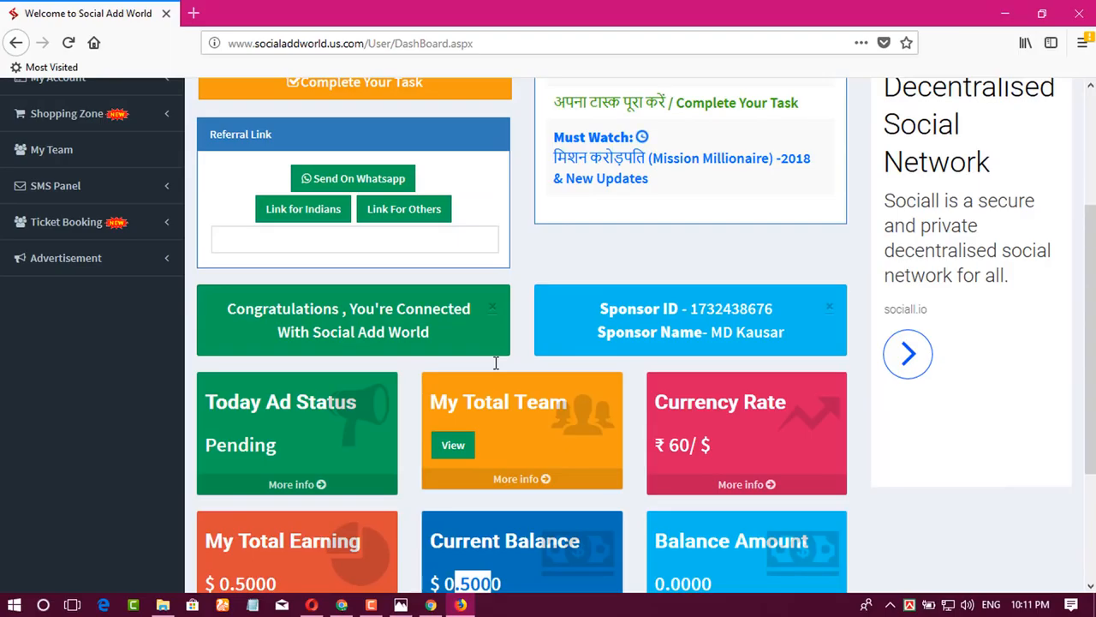
scroll("up", 3)
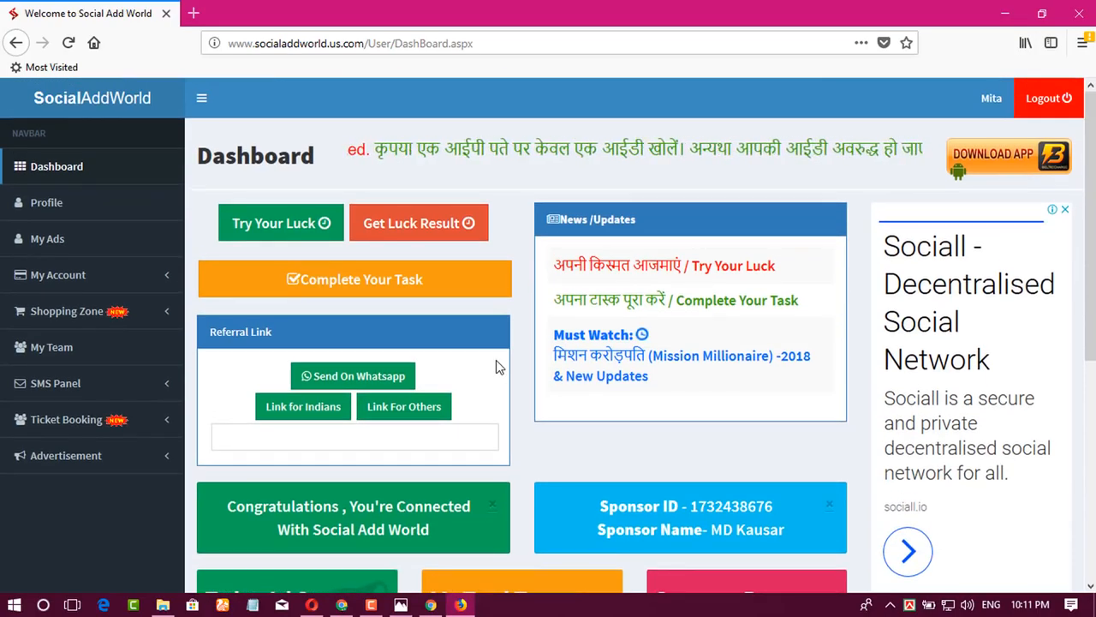
scroll("down", 3)
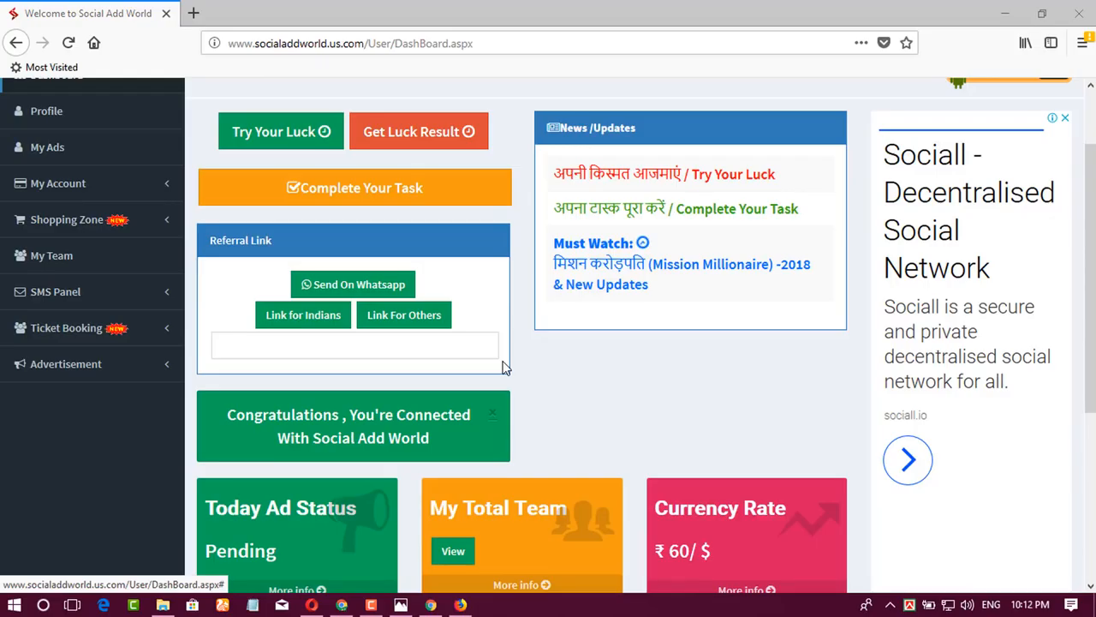
scroll("down", 3)
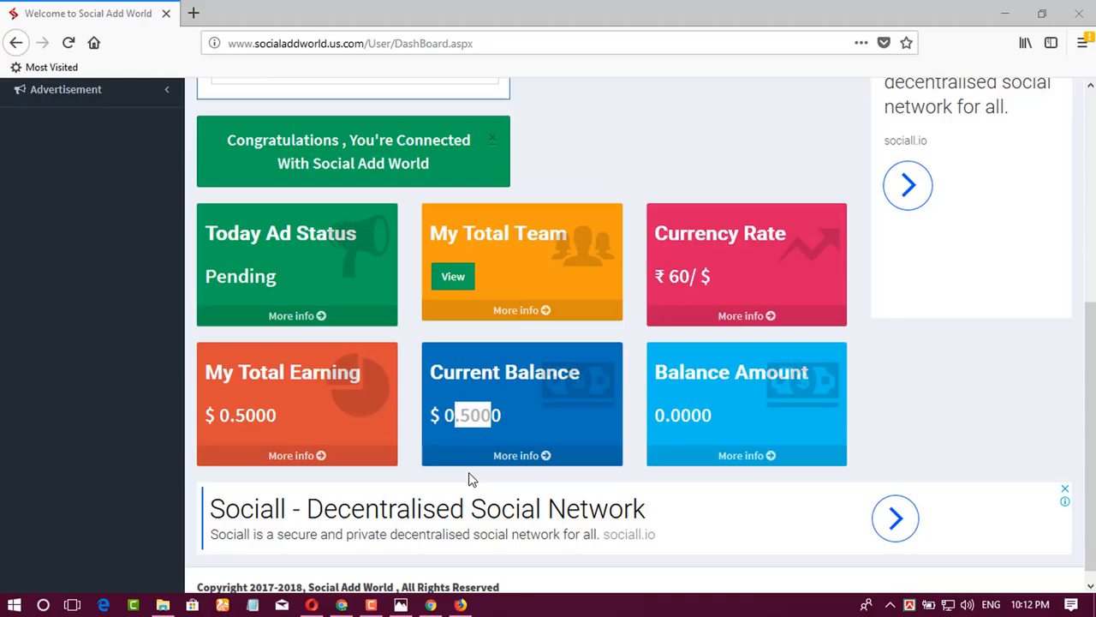
scroll("up", 3)
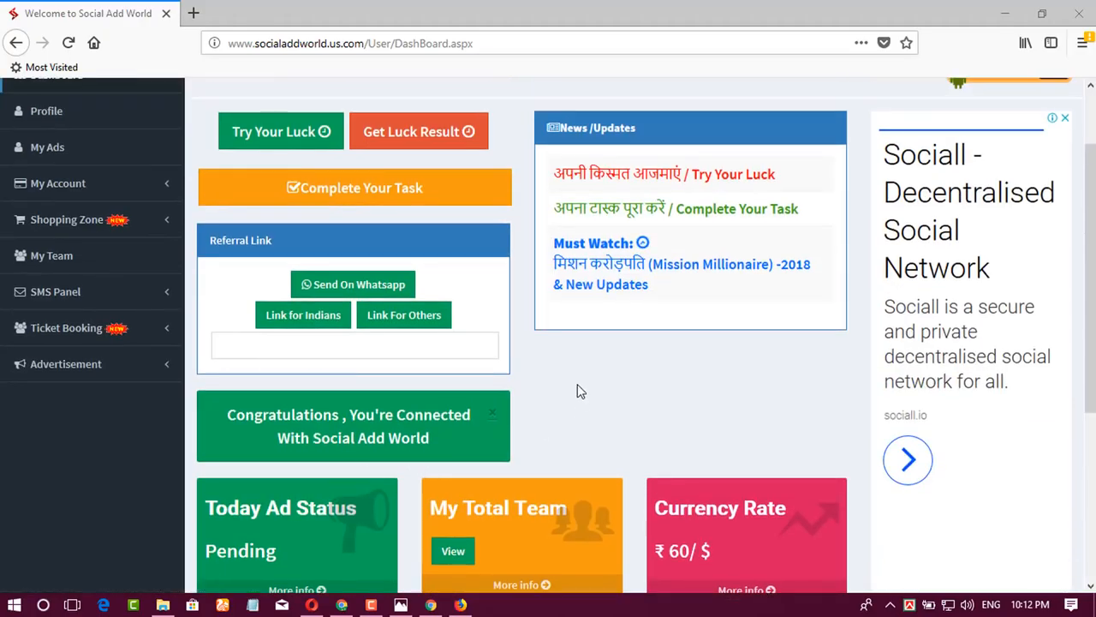
mouse_move(481, 323)
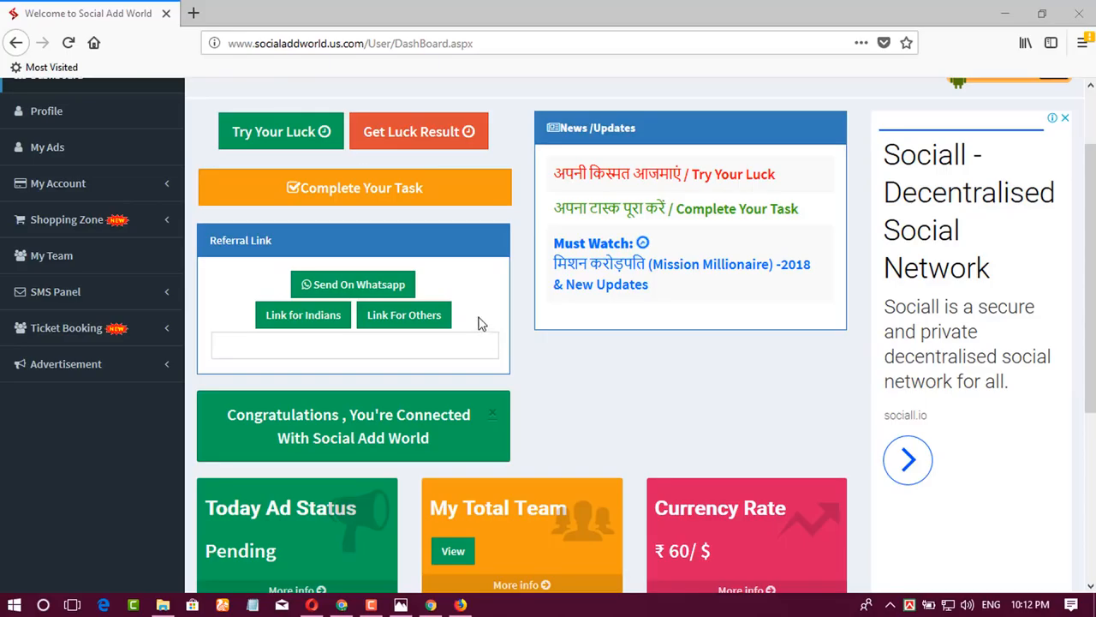
scroll("down", 3)
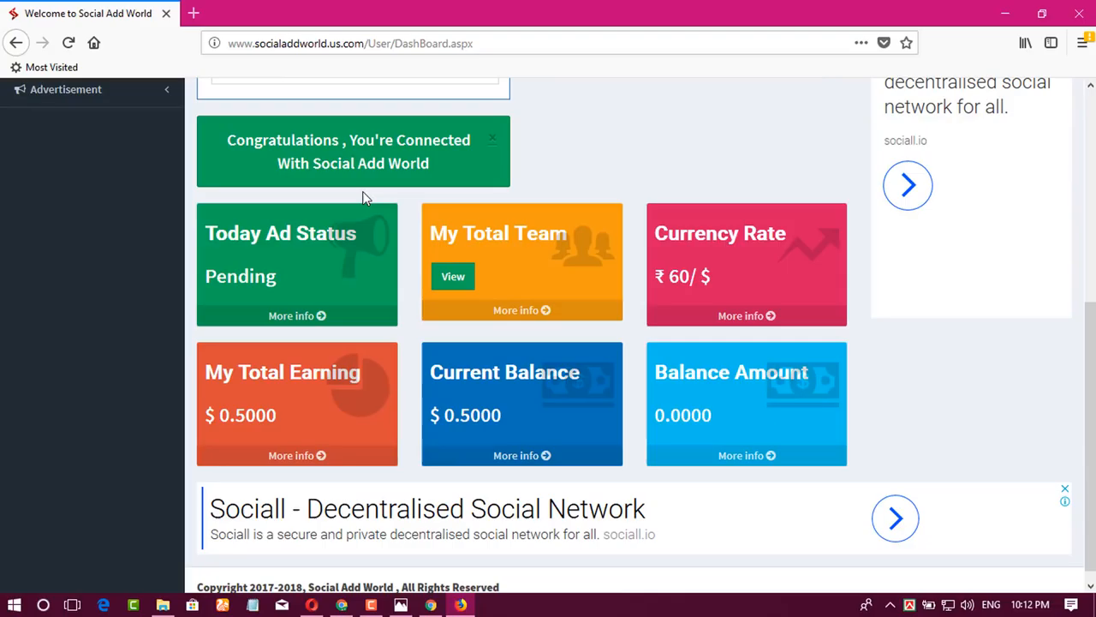
scroll("up", 3)
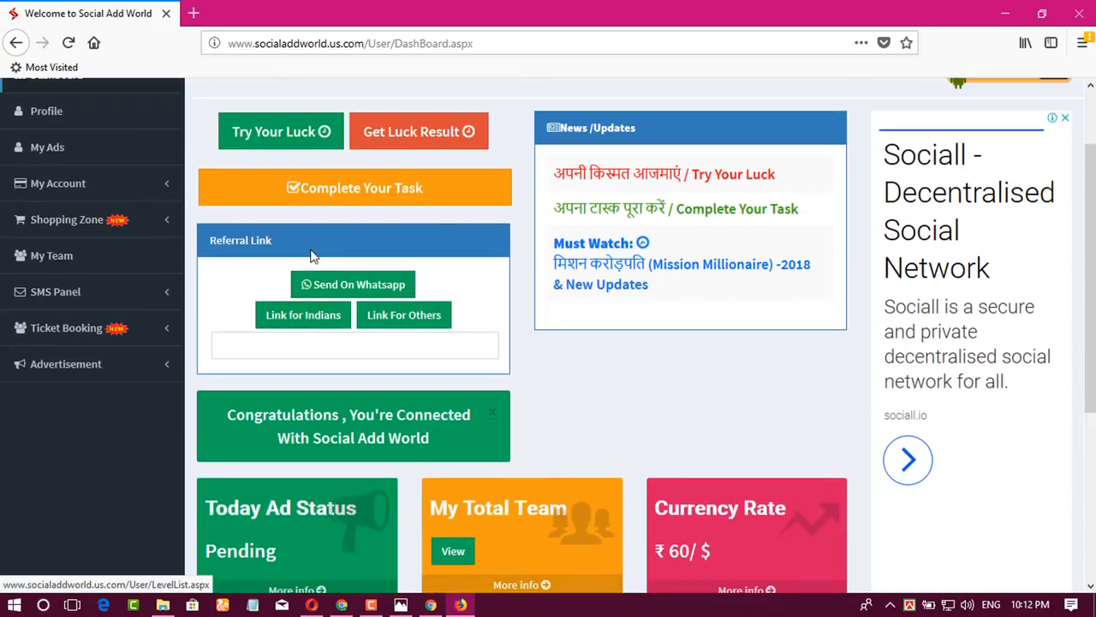
left_click(48, 146)
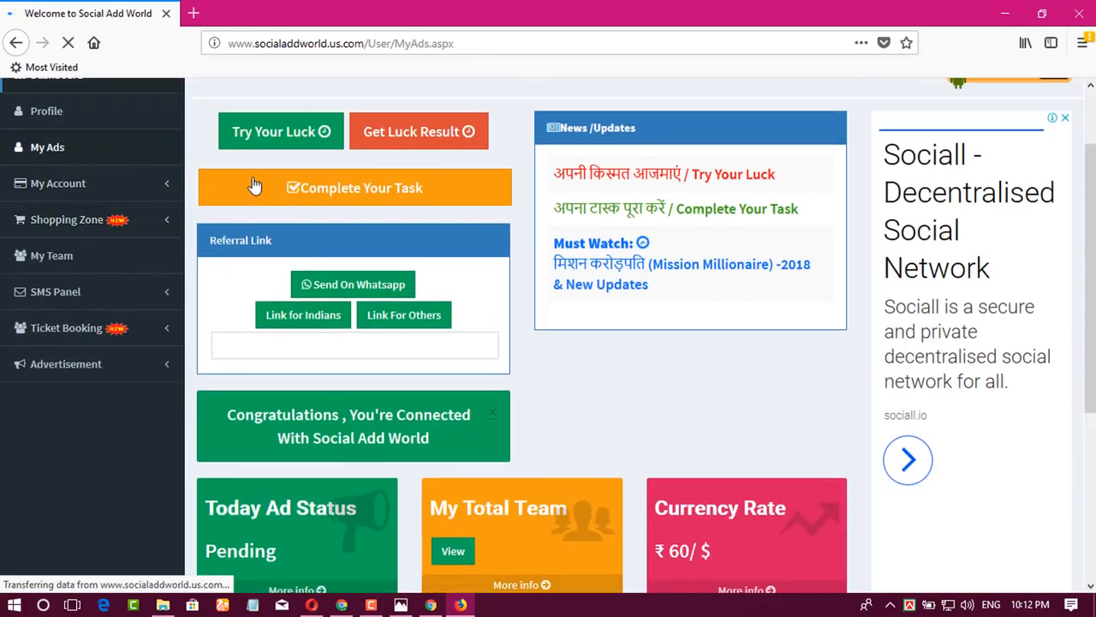
Step: Allow Firefox pop-ups for Social Add World and reopen the My Ads list
left_click(352, 188)
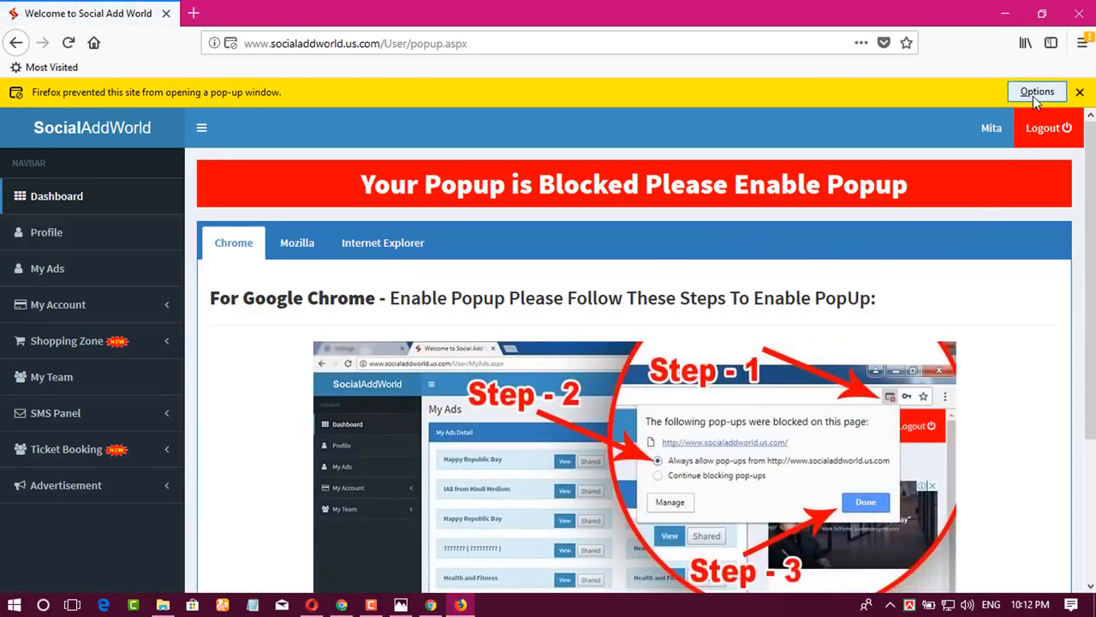
left_click(1037, 92)
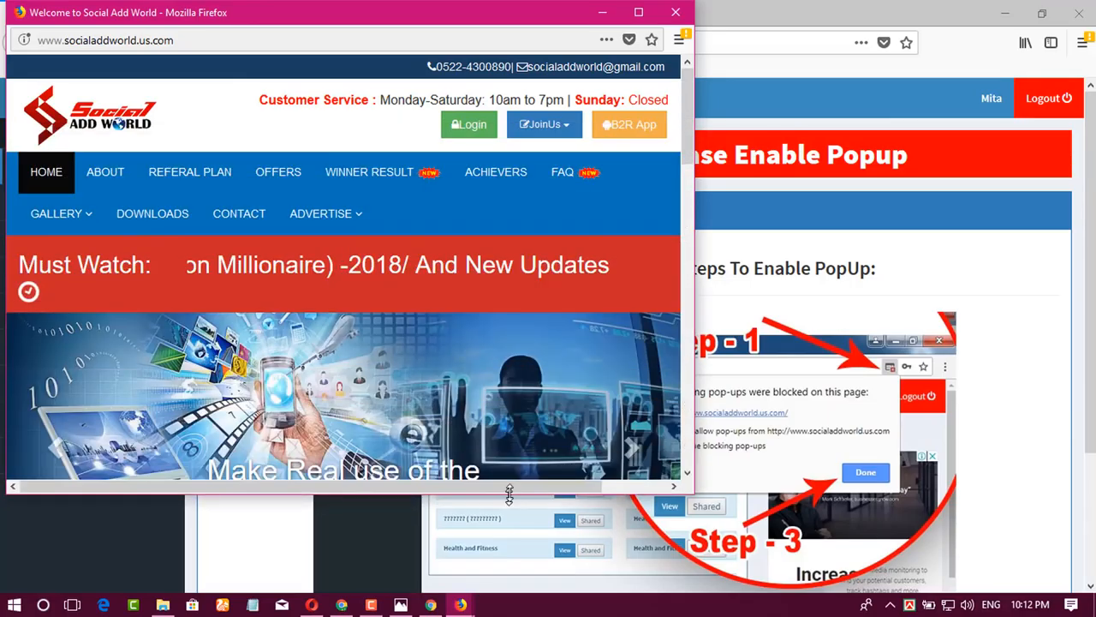
scroll("down", 3)
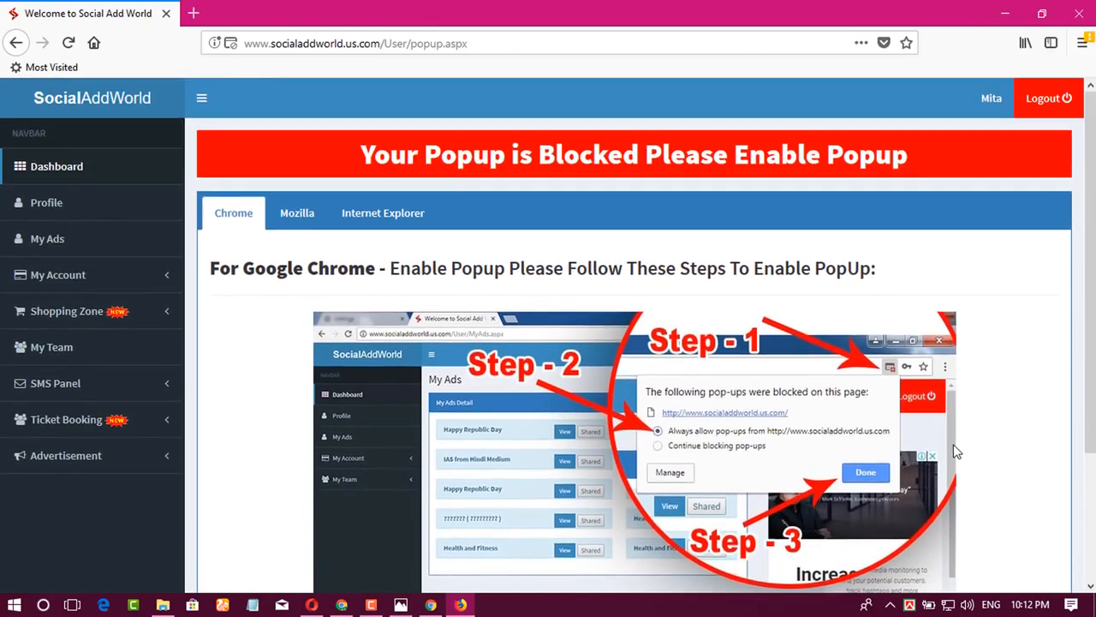
left_click(47, 238)
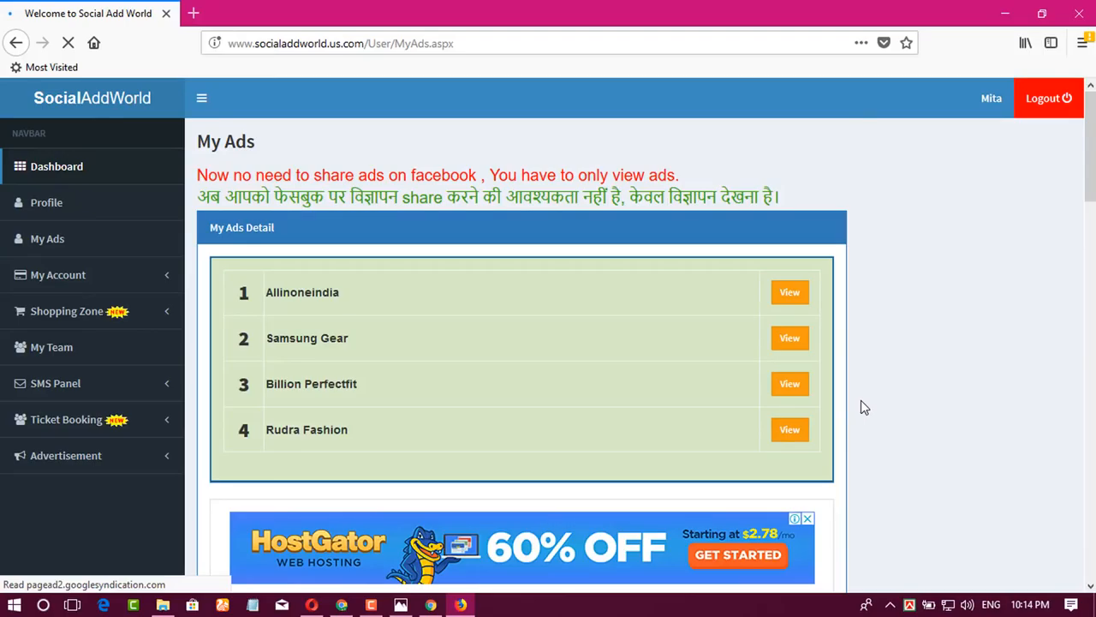
scroll("down", 3)
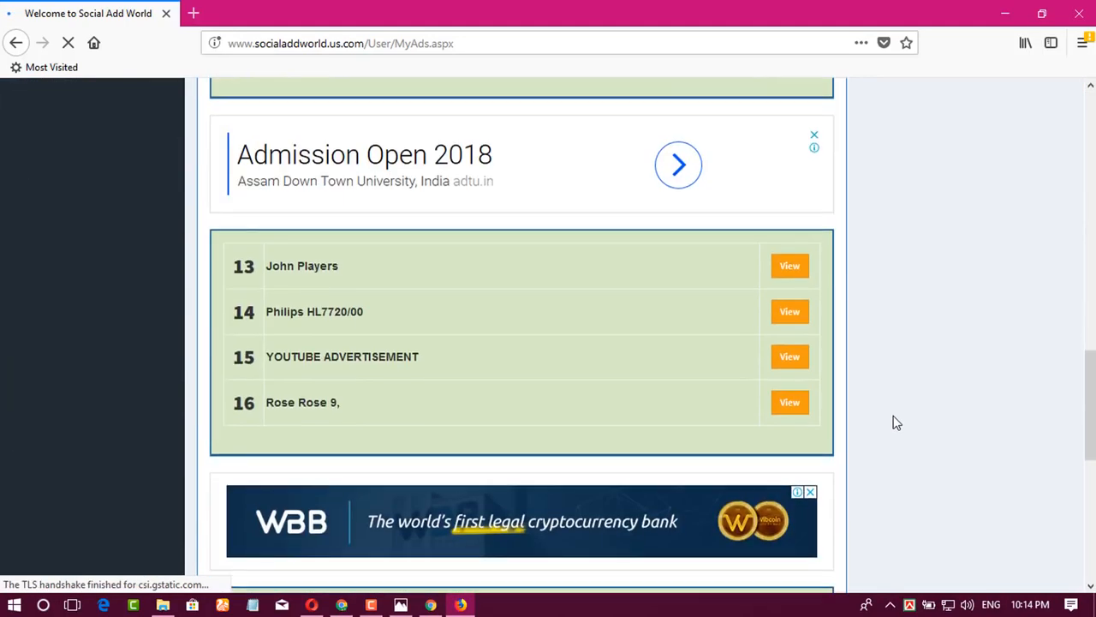
scroll("down", 3)
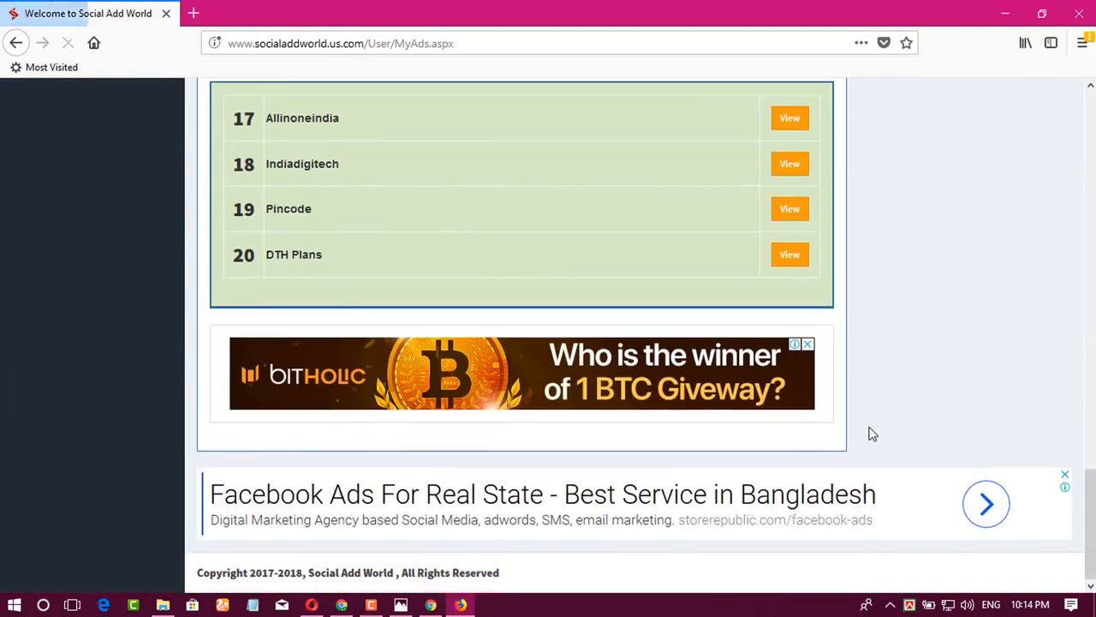
scroll("up", 3)
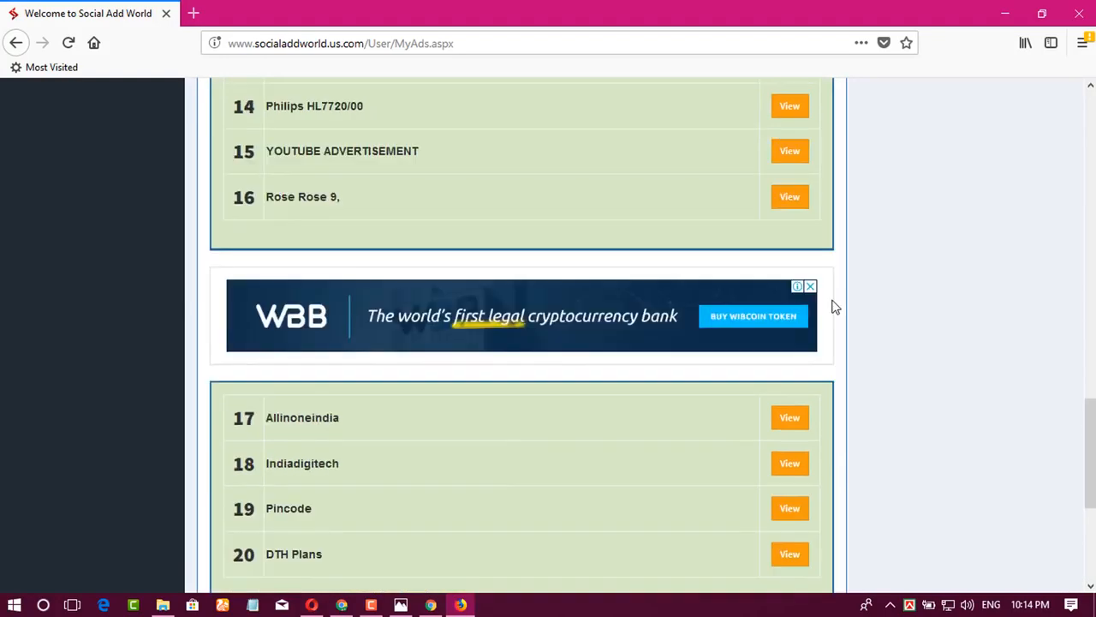
scroll("up", 3)
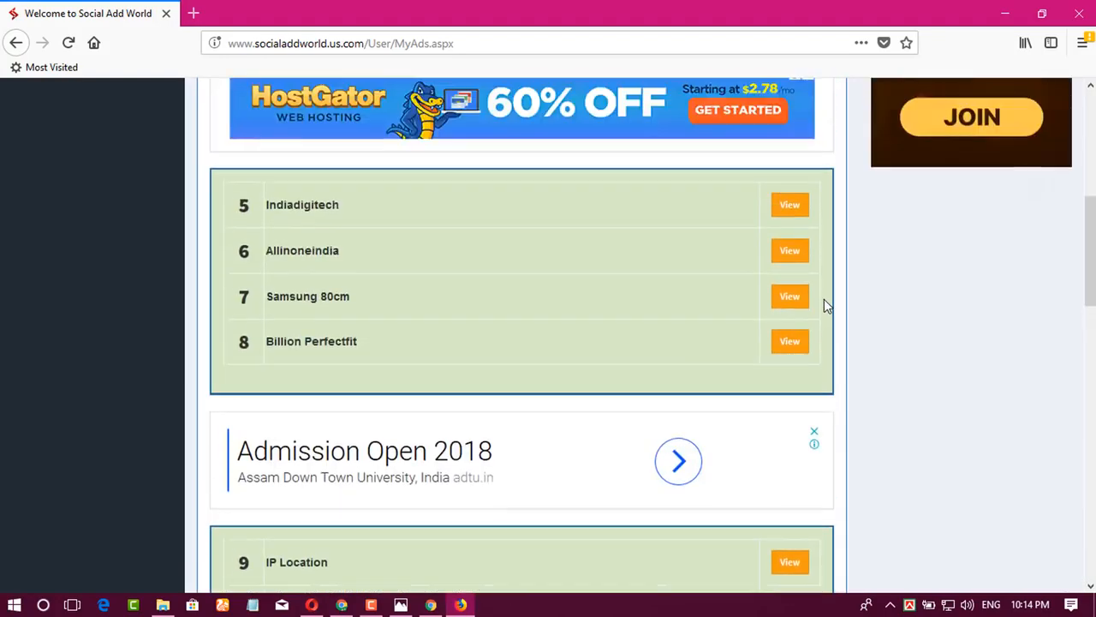
scroll("up", 3)
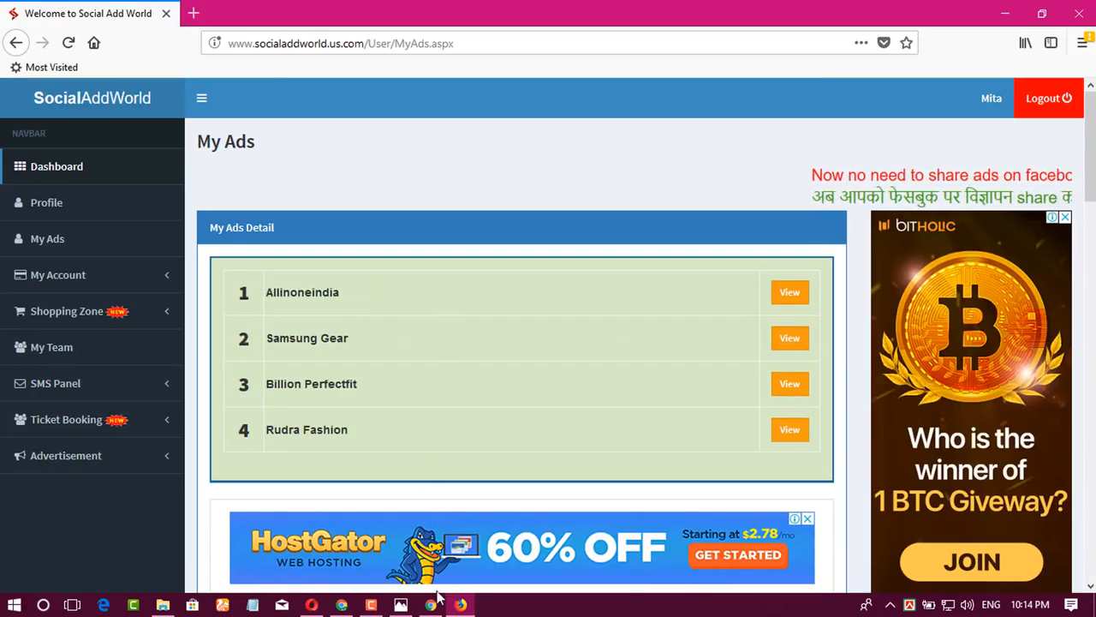
mouse_move(788, 292)
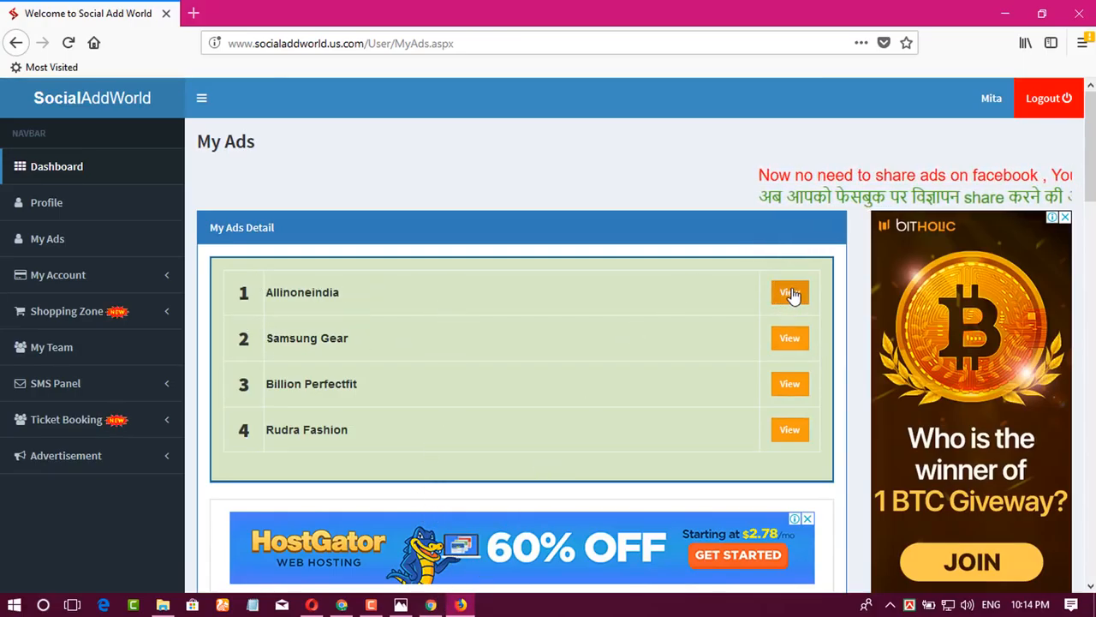
left_click(789, 292)
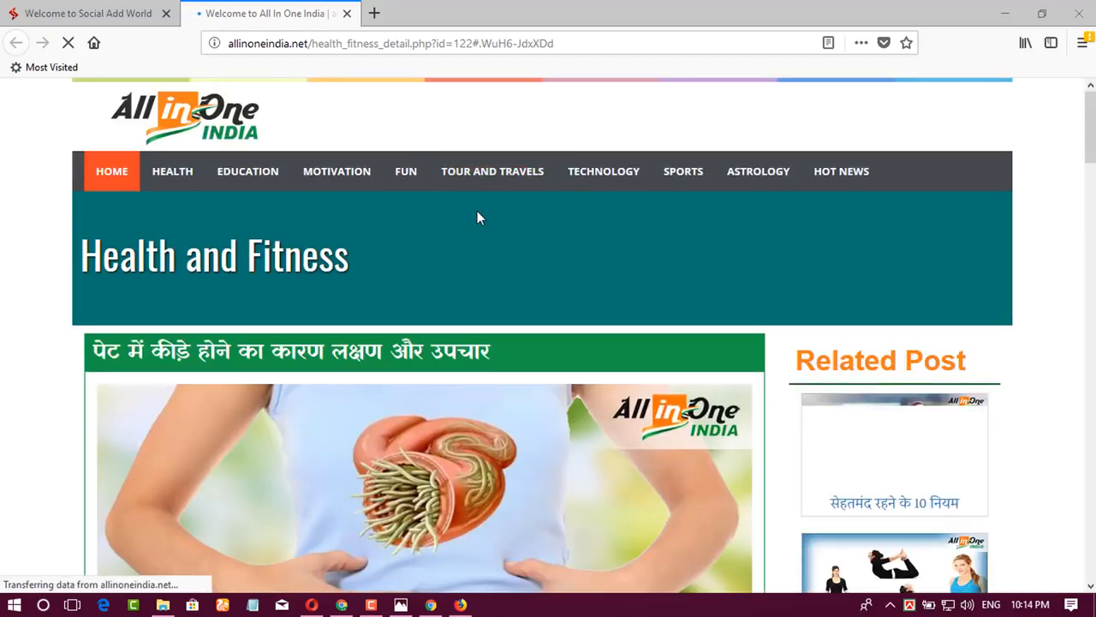
Step: Skim through the Allinoneindia health article
scroll("down", 3)
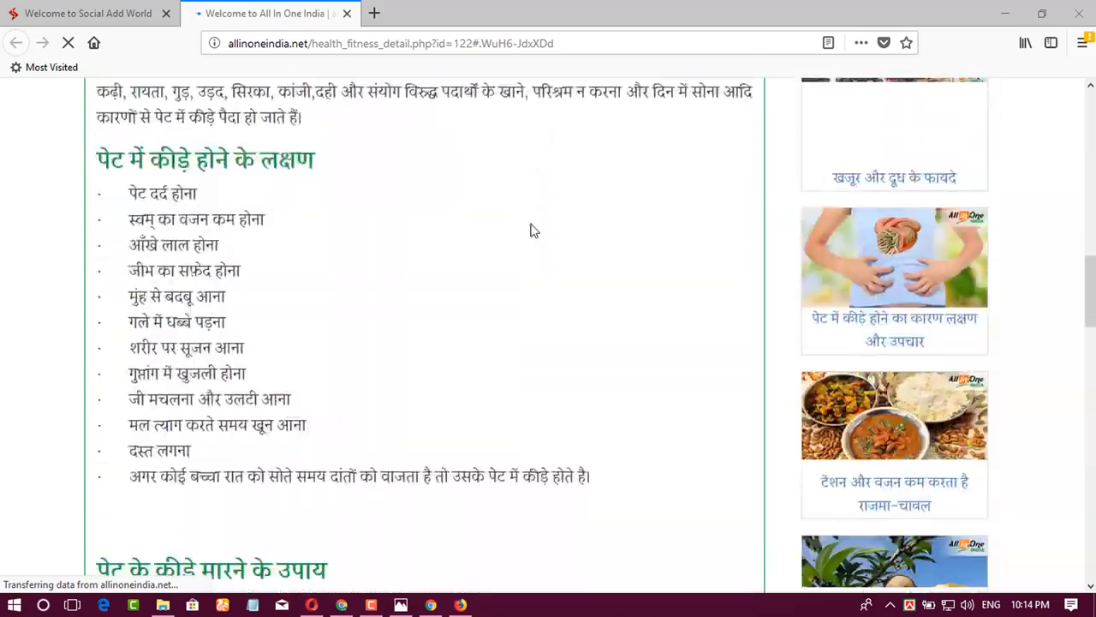
scroll("down", 3)
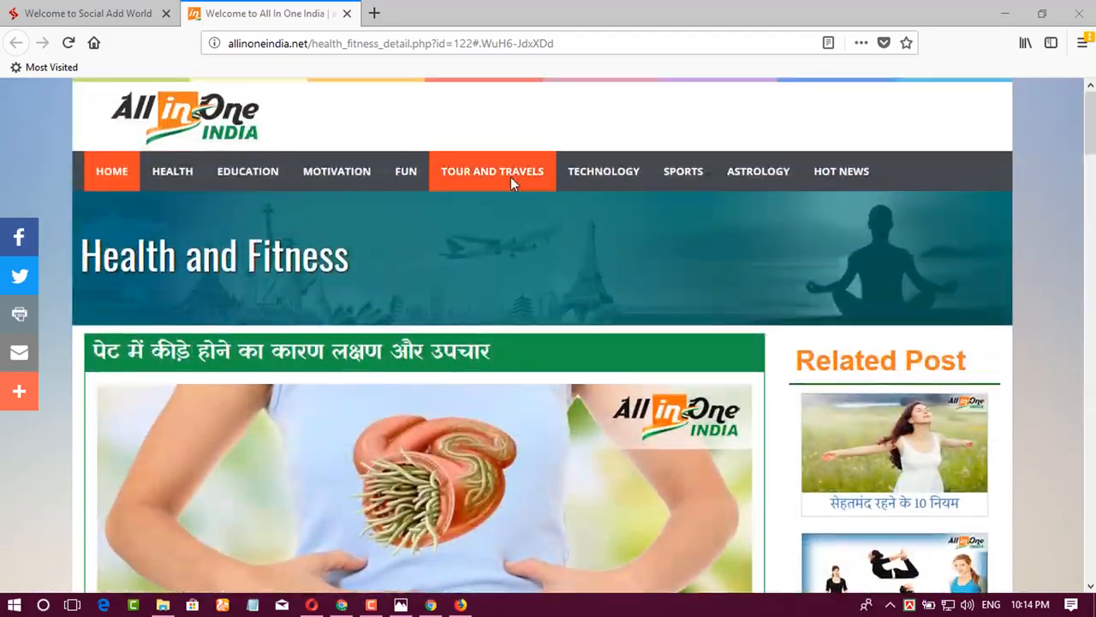
mouse_move(230, 138)
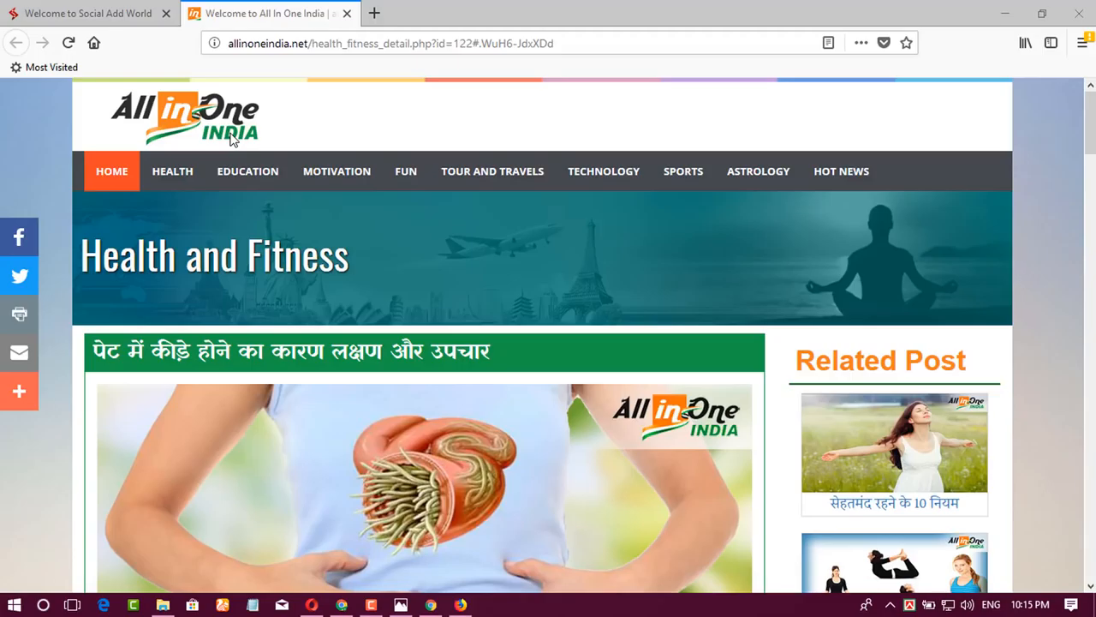
mouse_move(272, 7)
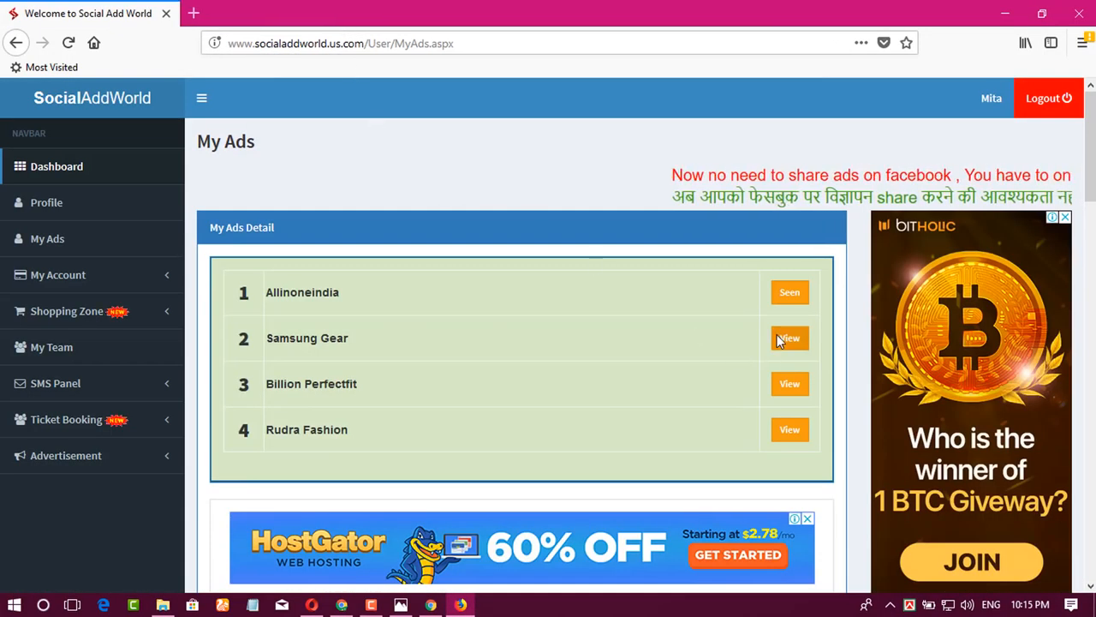
Step: View the Samsung Gear Fit 2 Pro Flipkart page and close it
left_click(789, 337)
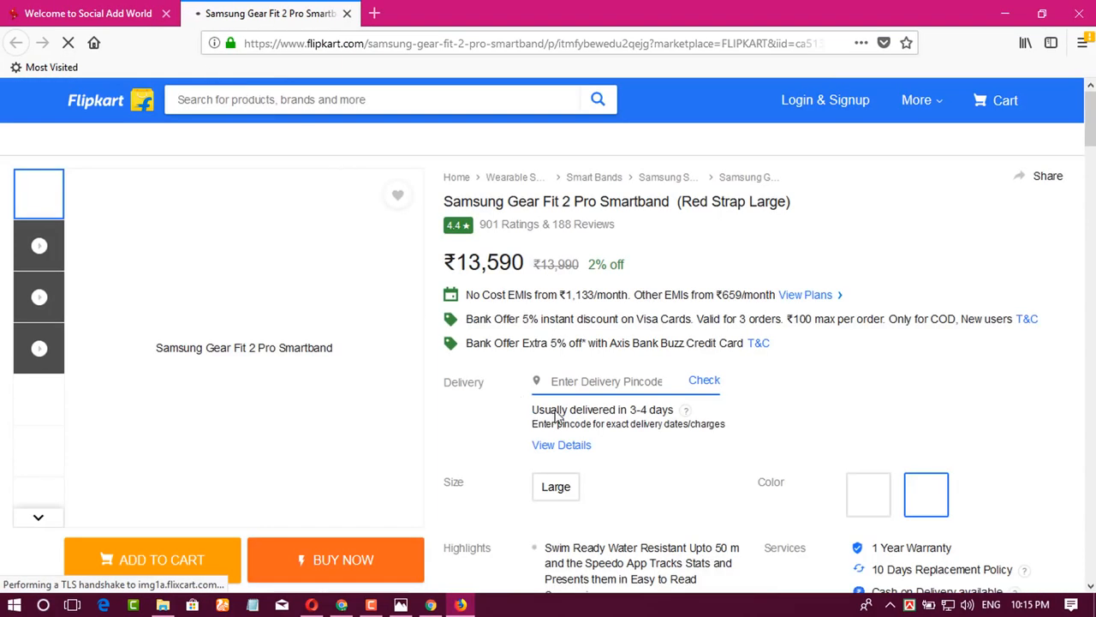
scroll("down", 3)
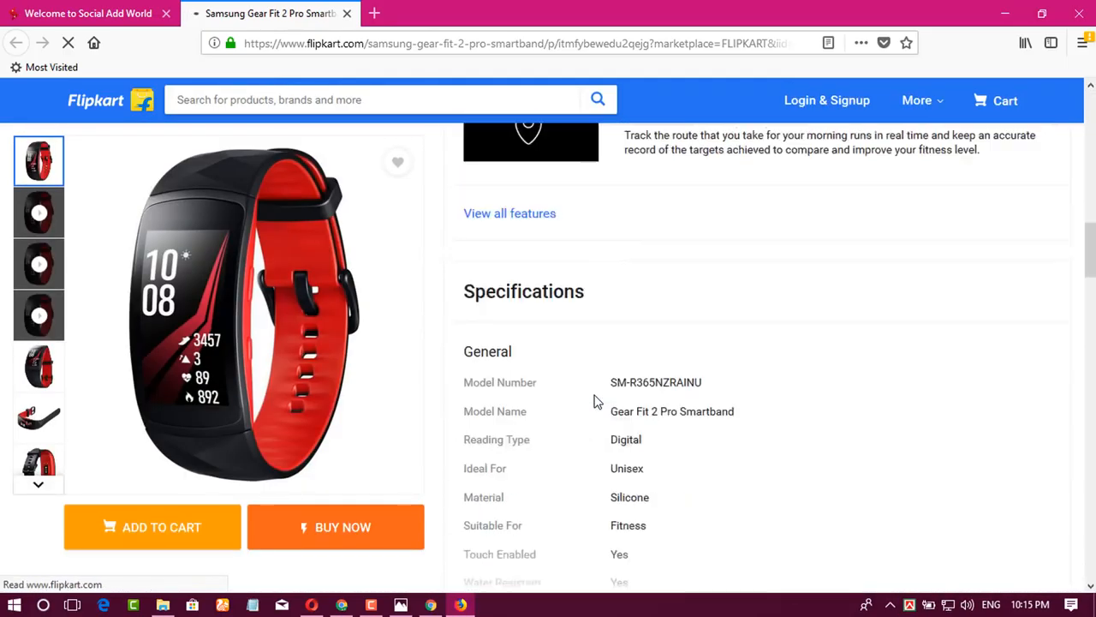
scroll("down", 3)
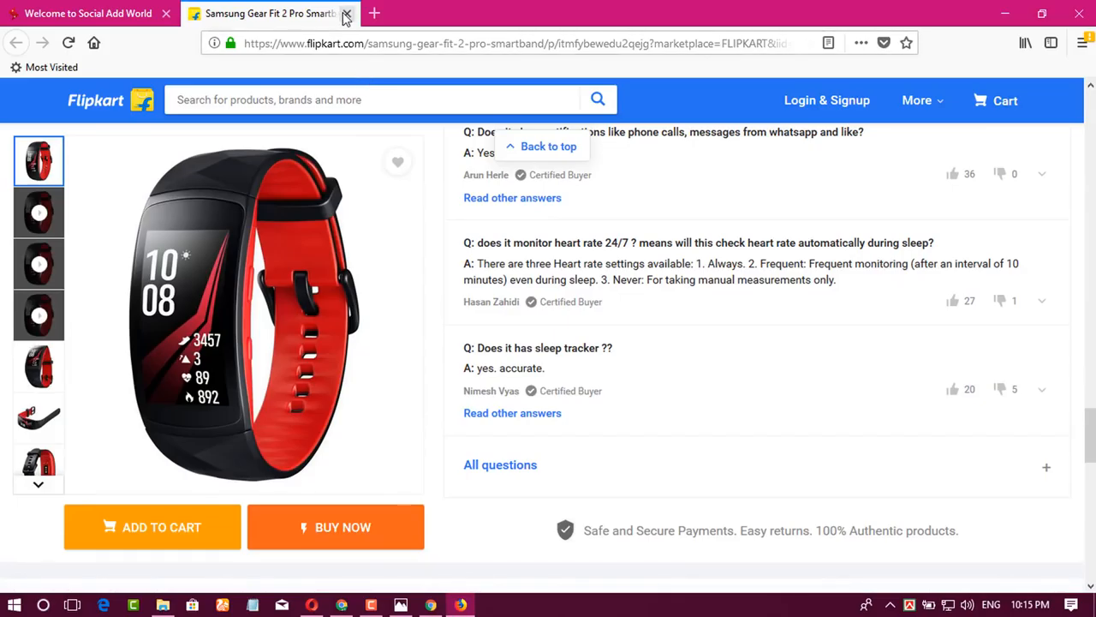
left_click(346, 13)
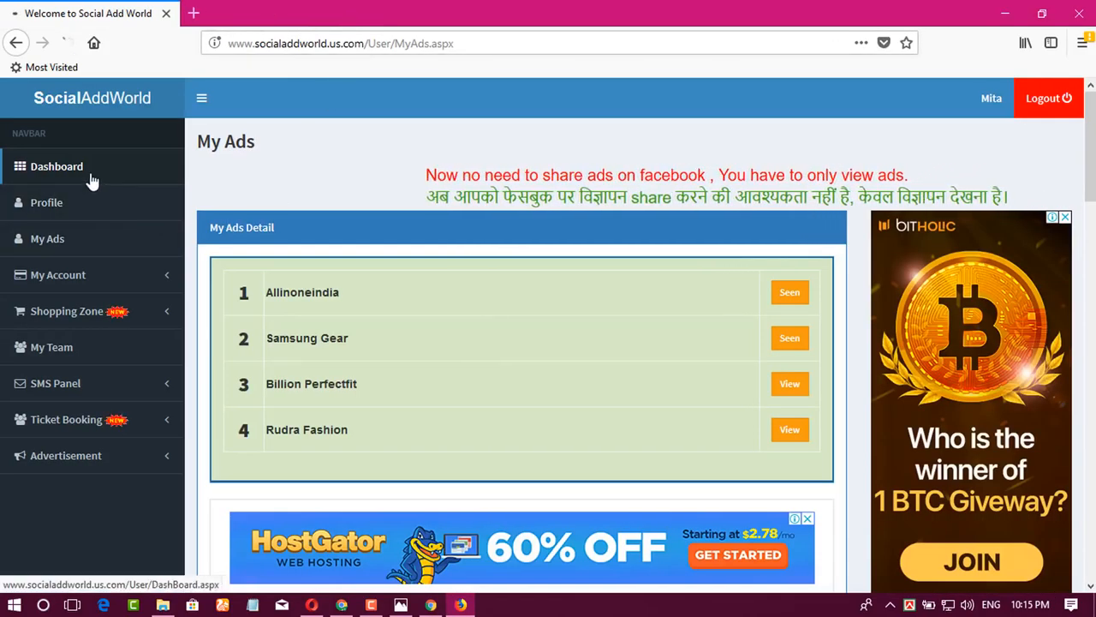
Step: Reload My Ads via the dashboard and reach entries 17–20
left_click(56, 166)
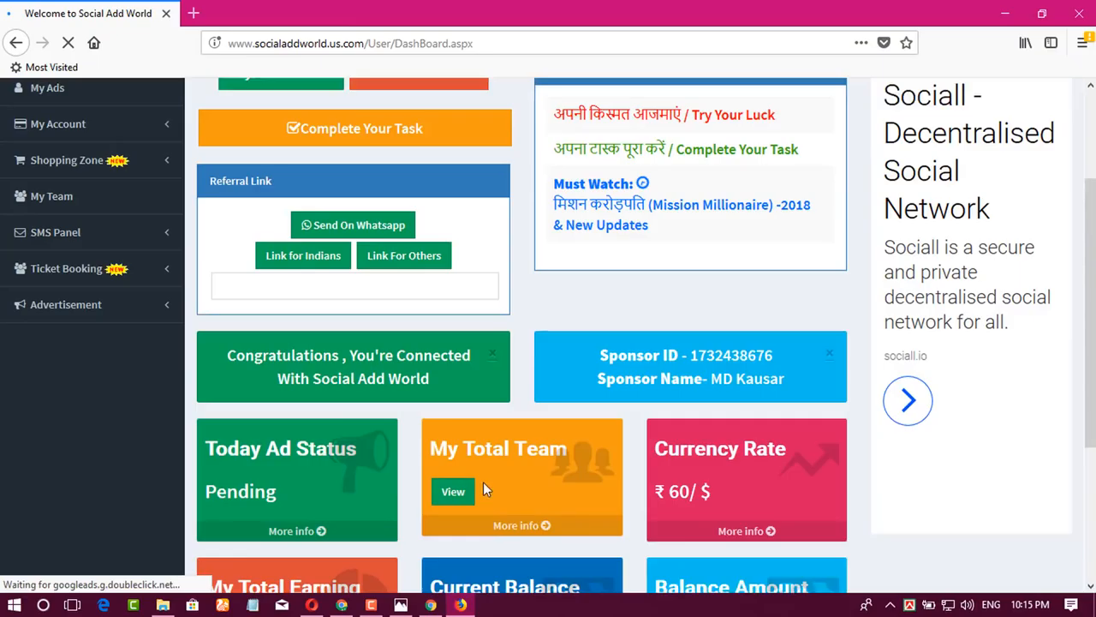
scroll("up", 3)
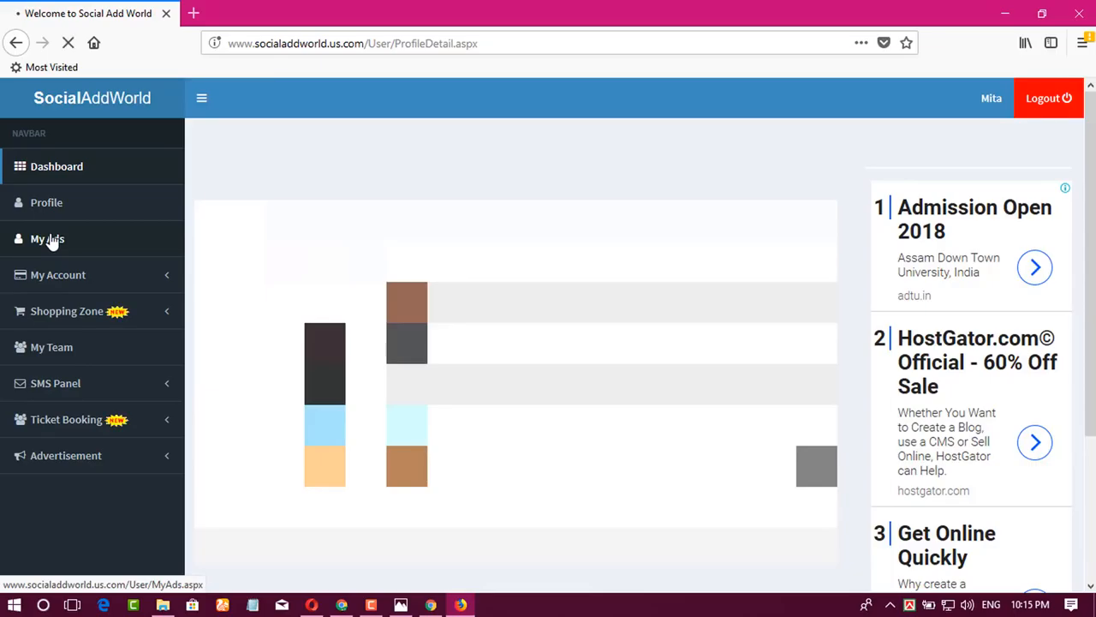
left_click(47, 238)
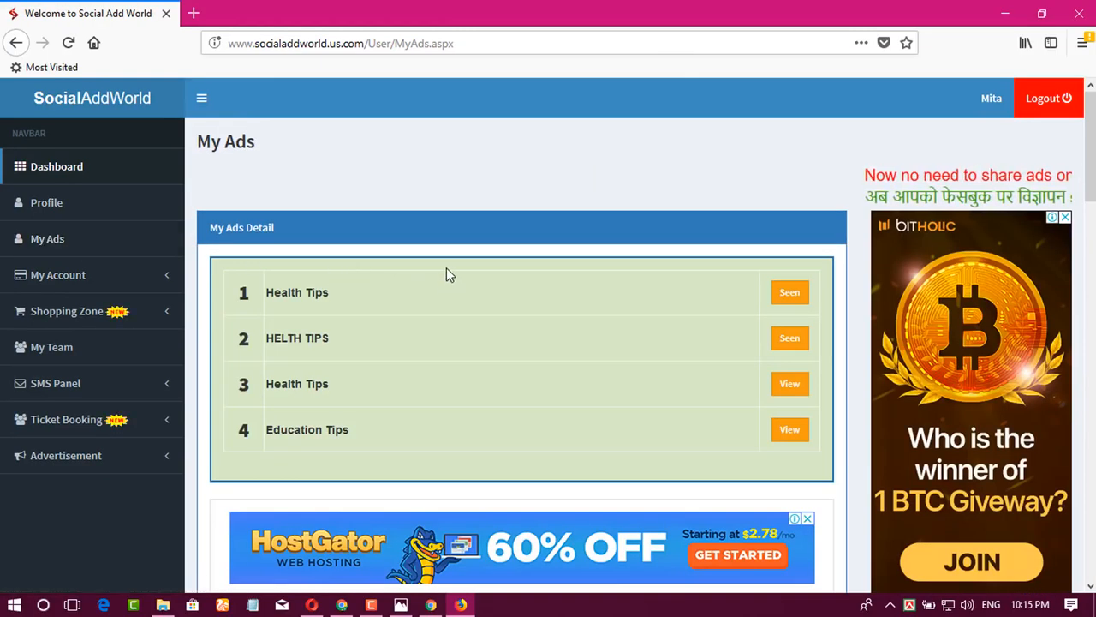
mouse_move(648, 298)
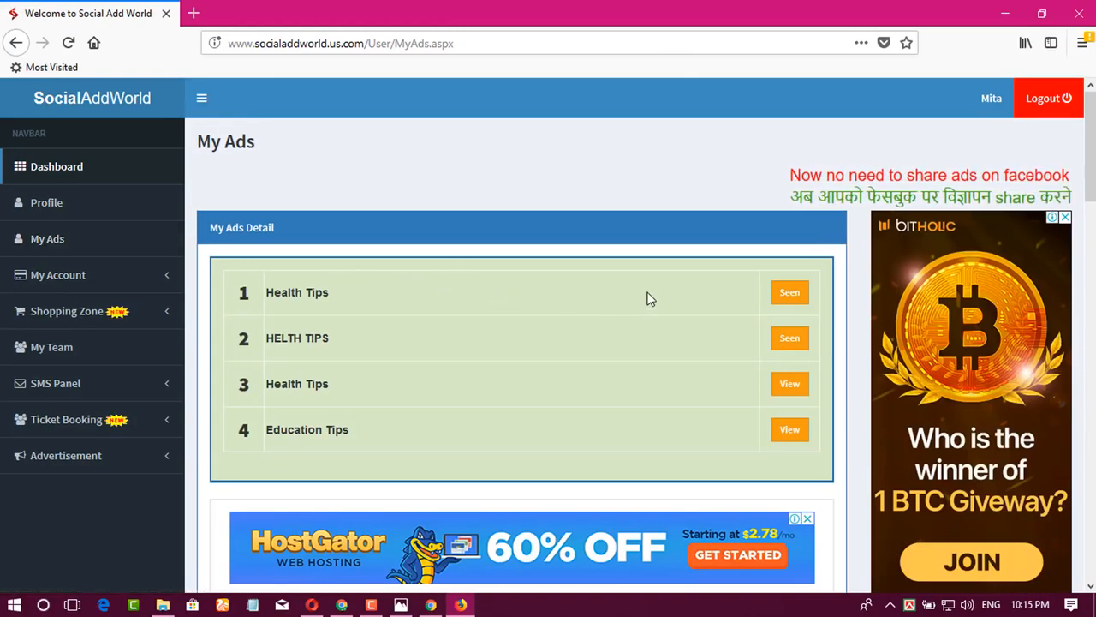
scroll("down", 3)
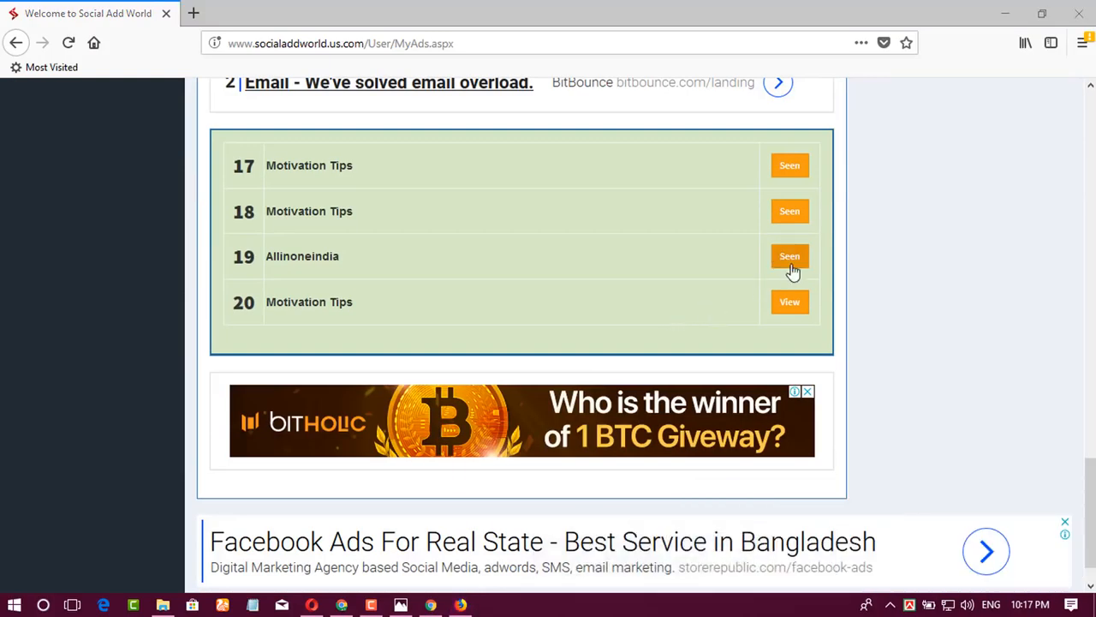
scroll("up", 3)
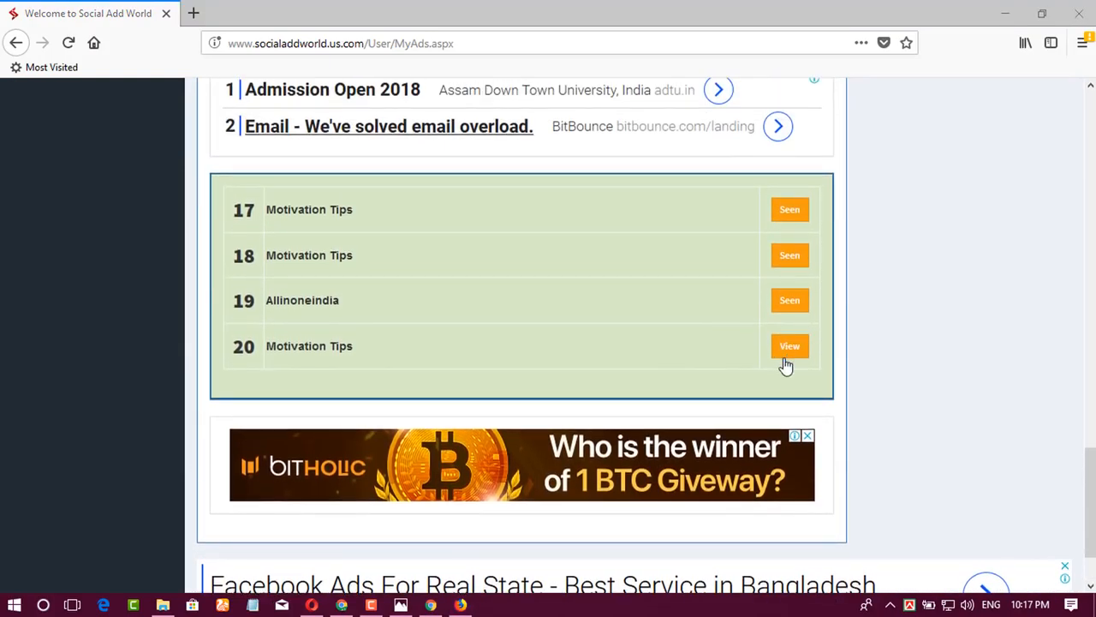
Step: View ad 20's Motivation Tips article, then close it and return to My Ads
left_click(789, 345)
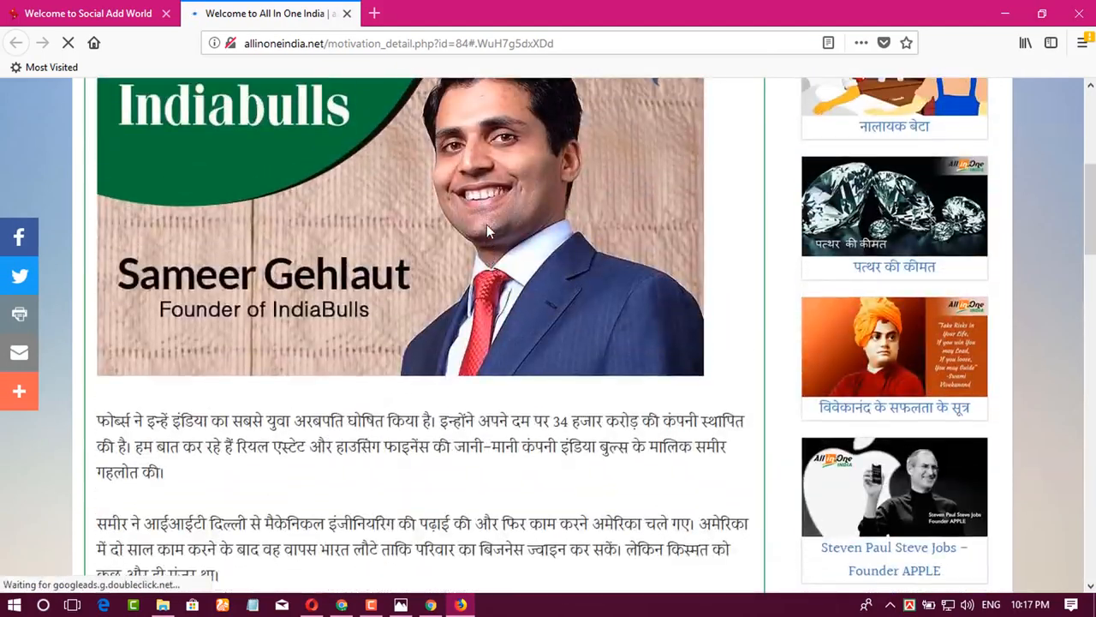
left_click(346, 13)
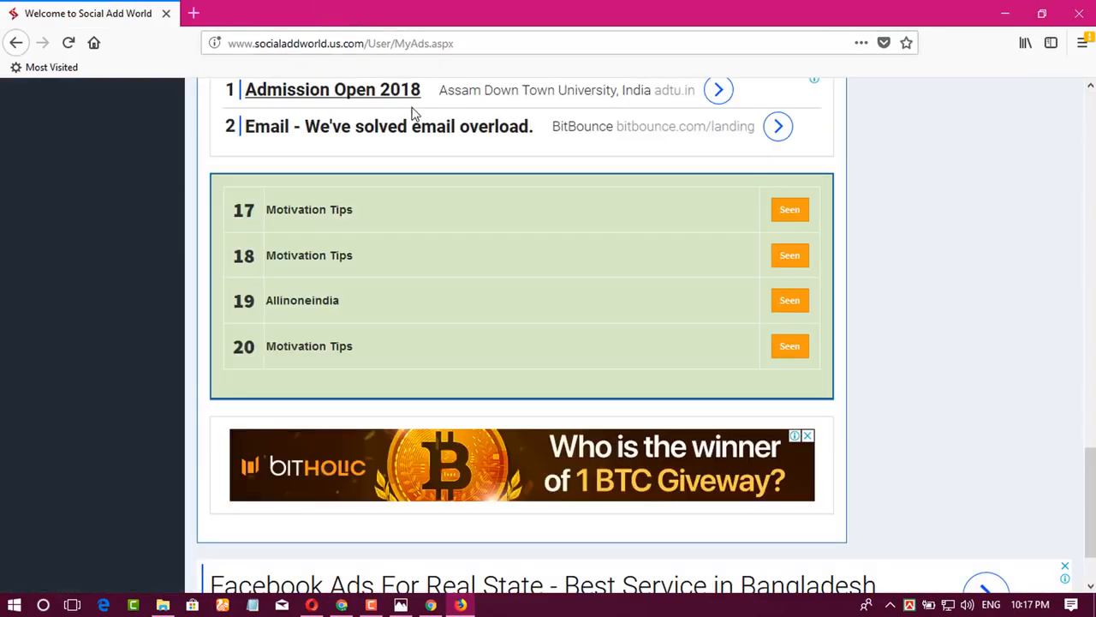
scroll("up", 3)
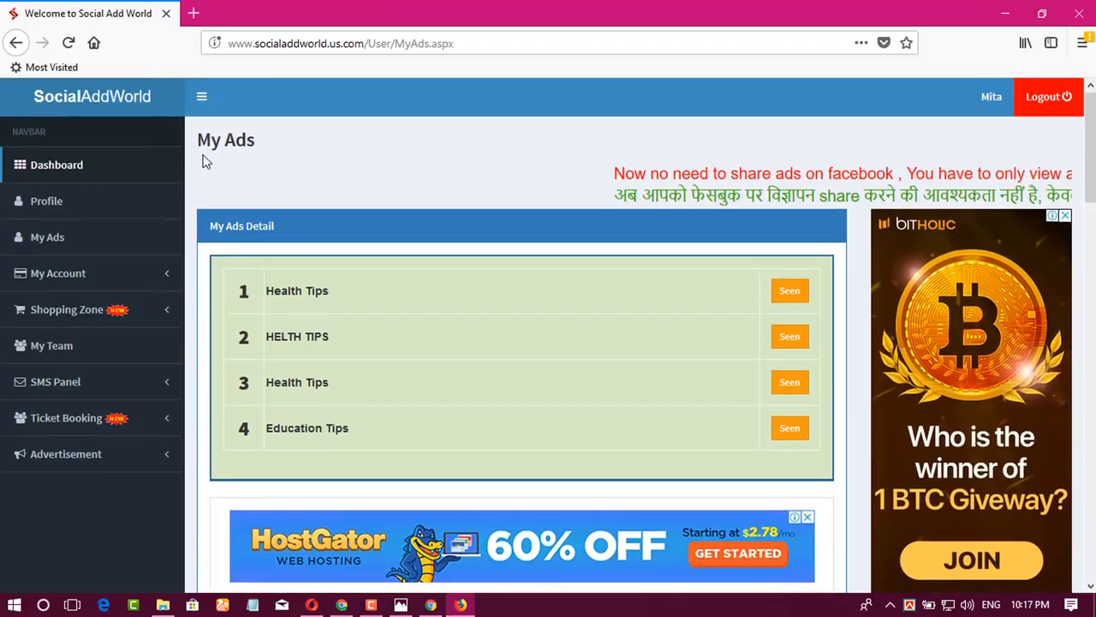
Step: Check the $0.6500 total earning and Seen ad status on the dashboard
left_click(56, 165)
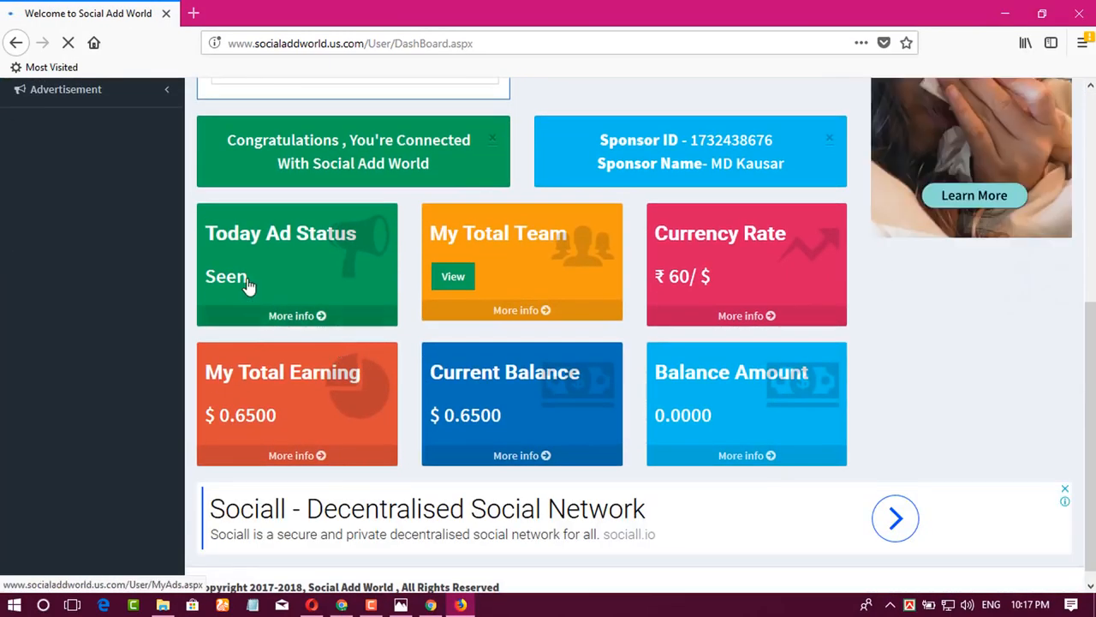
double_click(248, 416)
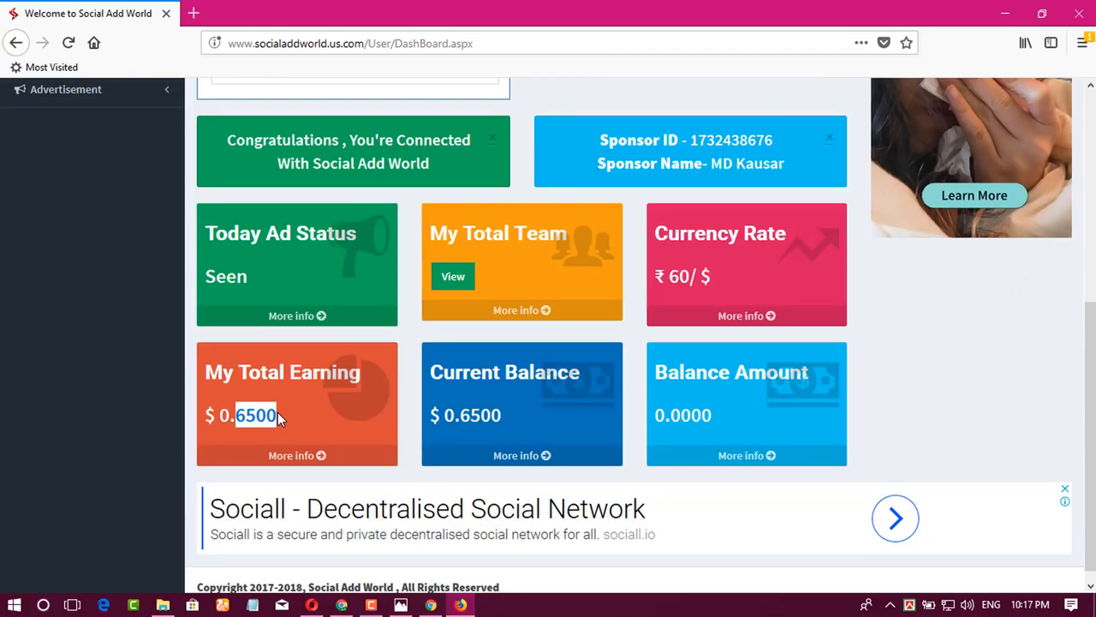
scroll("up", 3)
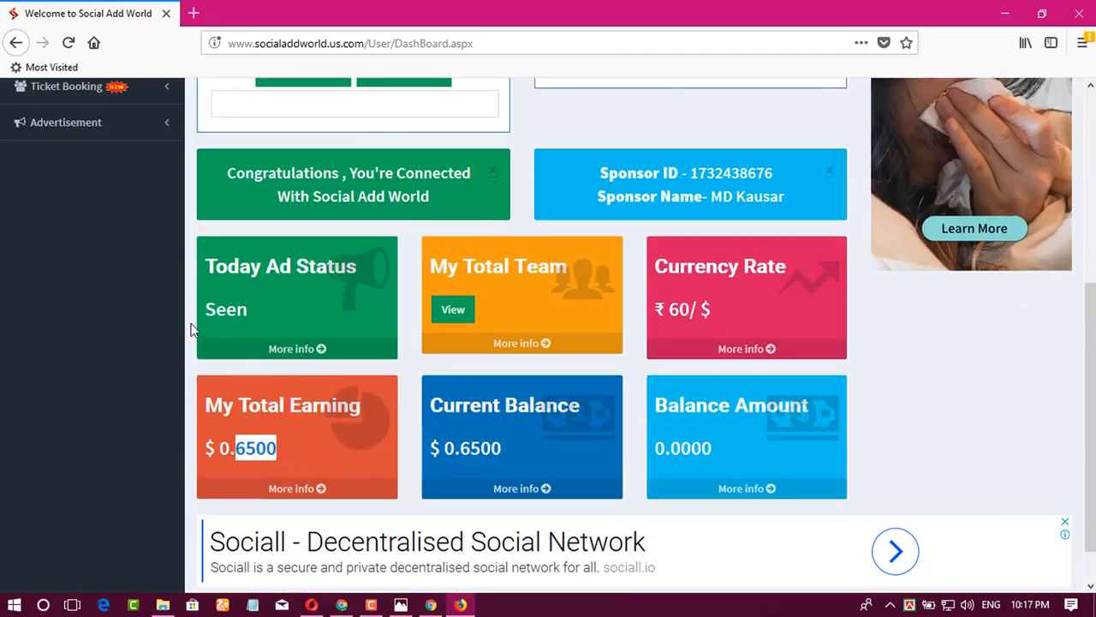
scroll("up", 3)
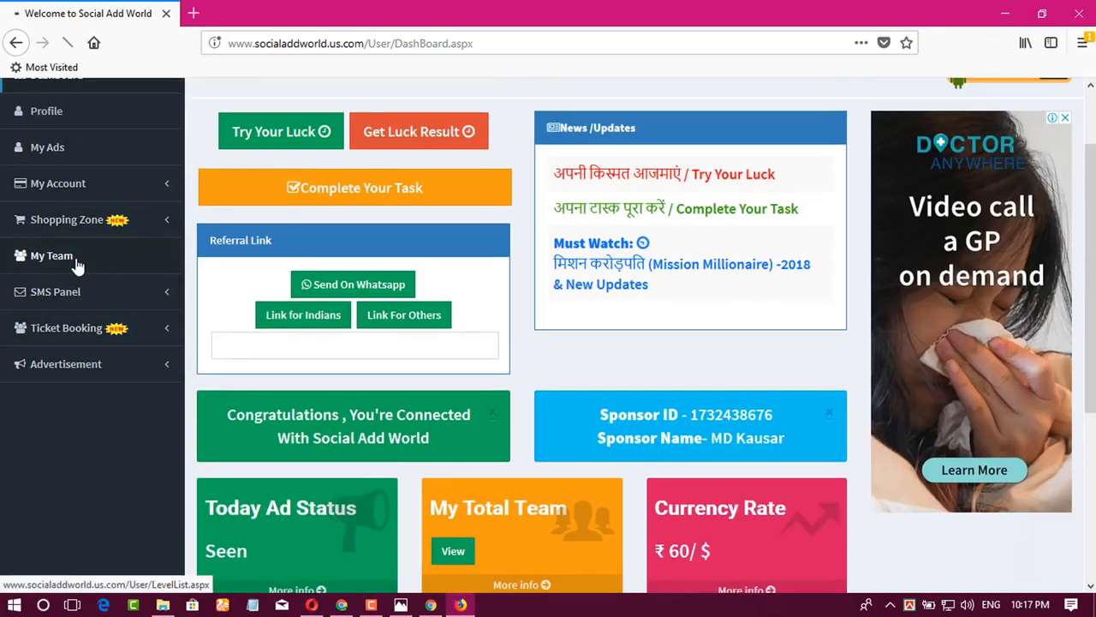
left_click(51, 255)
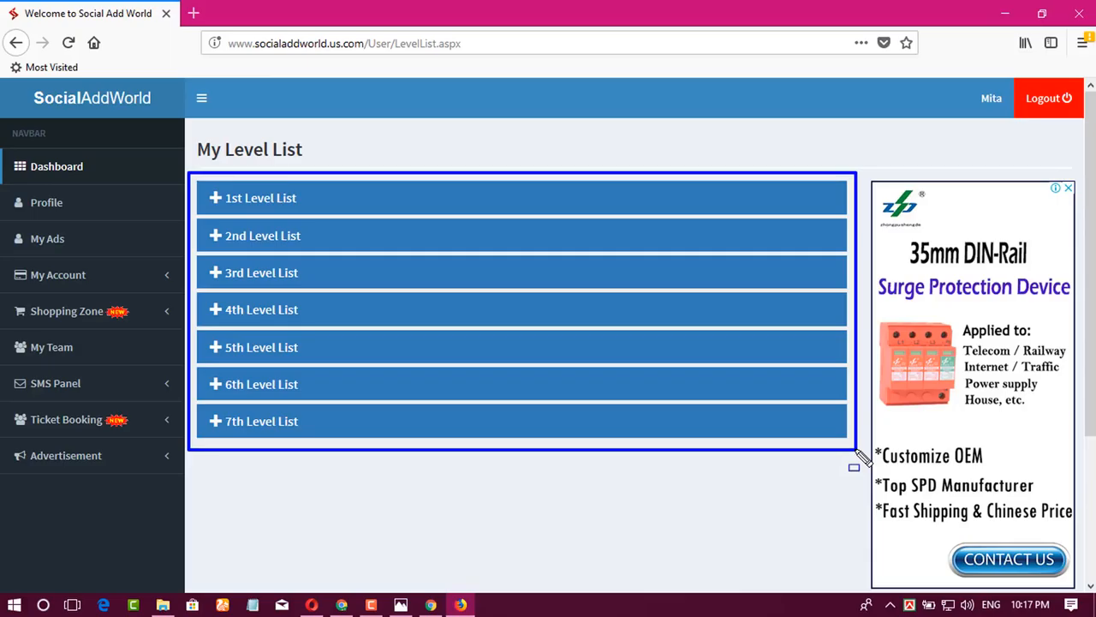
mouse_move(679, 520)
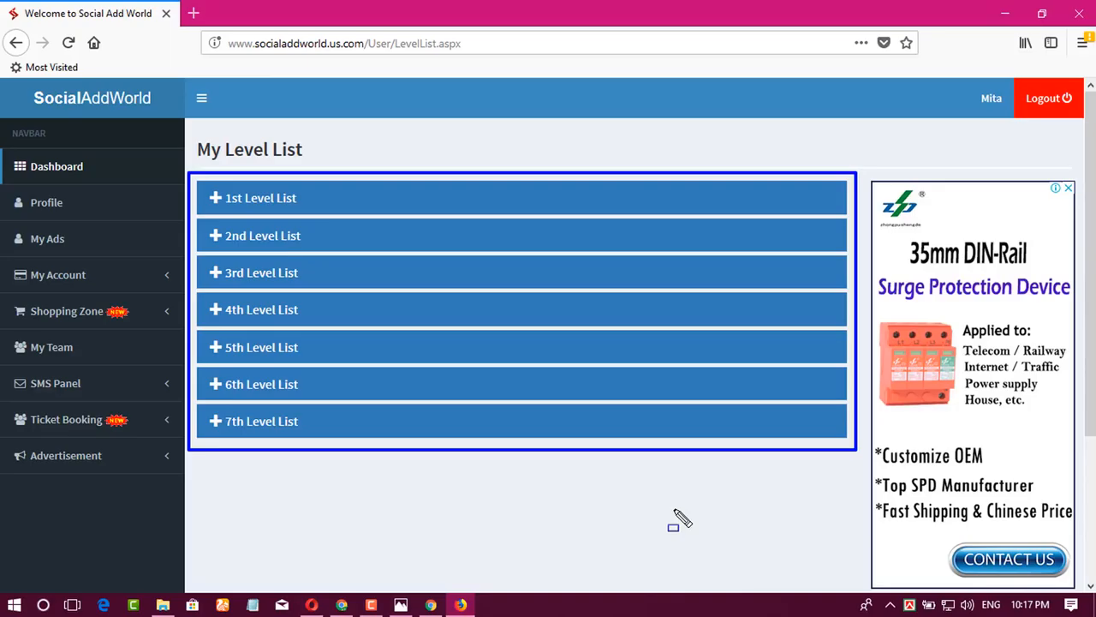
mouse_move(445, 484)
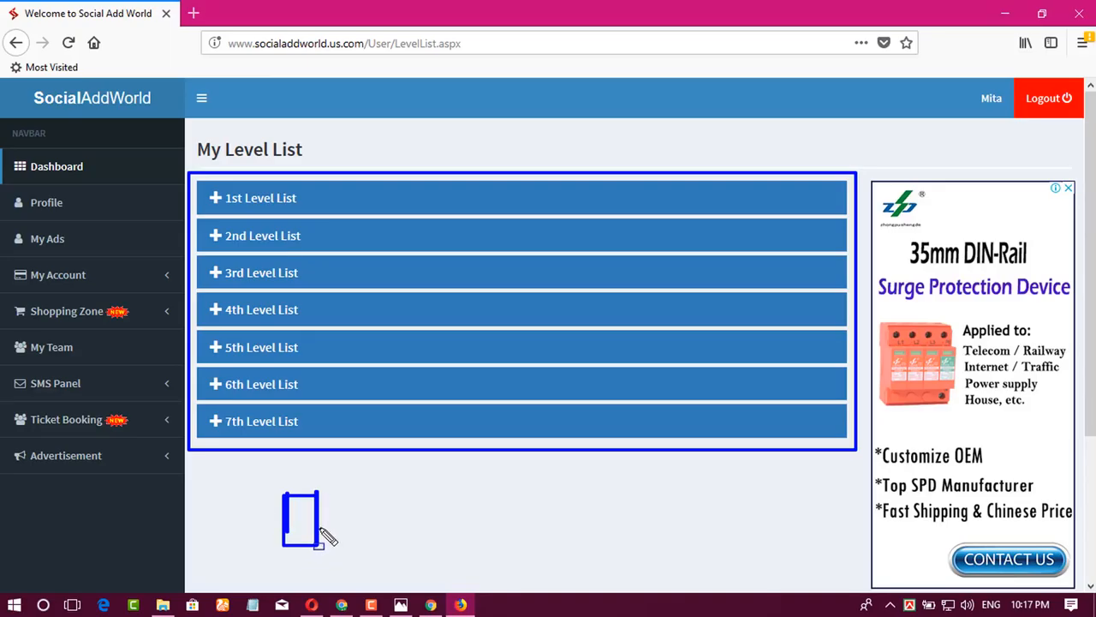
mouse_move(449, 458)
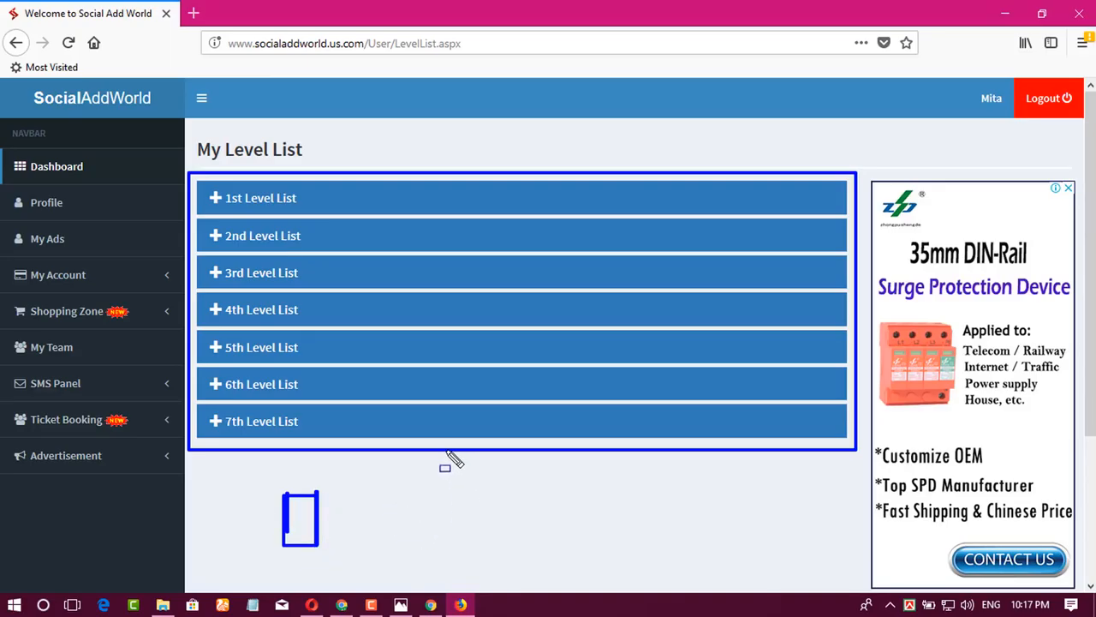
mouse_move(195, 185)
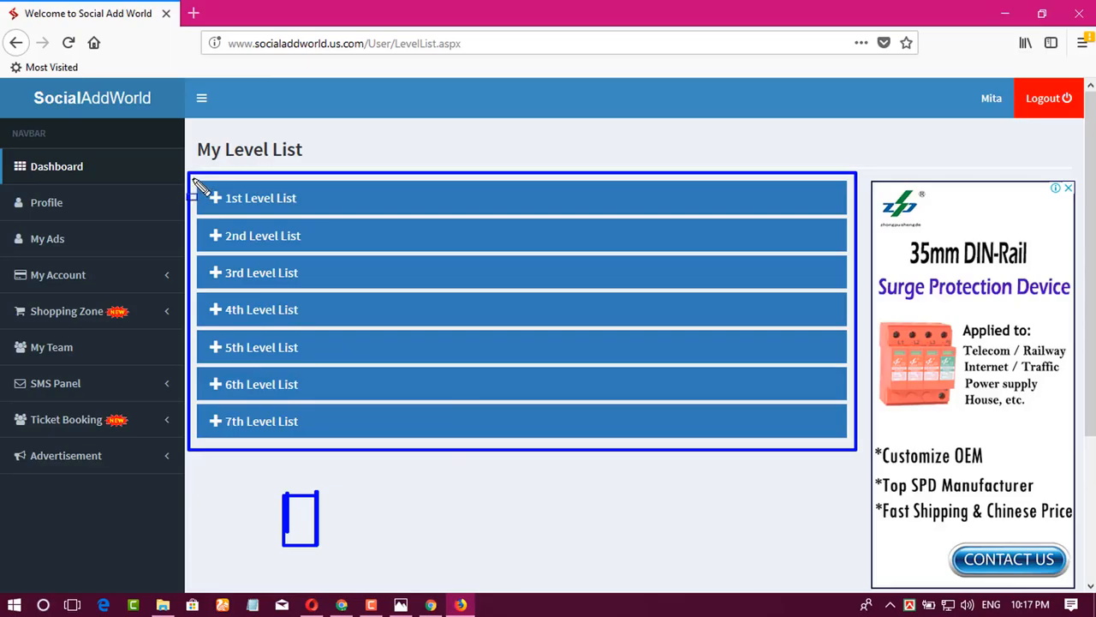
mouse_move(856, 449)
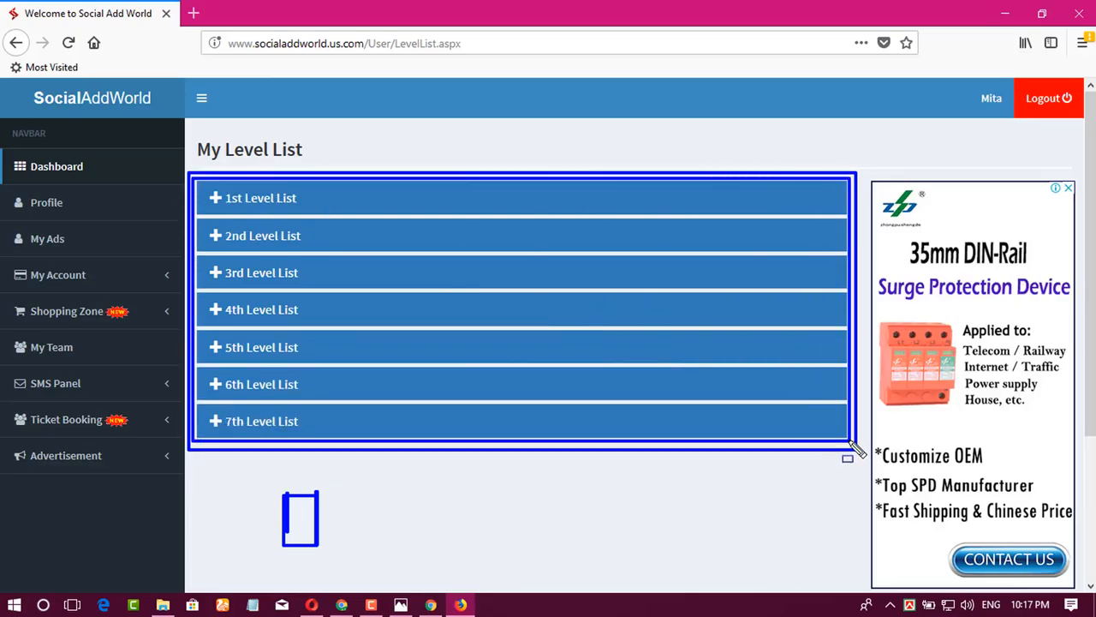
mouse_move(300, 319)
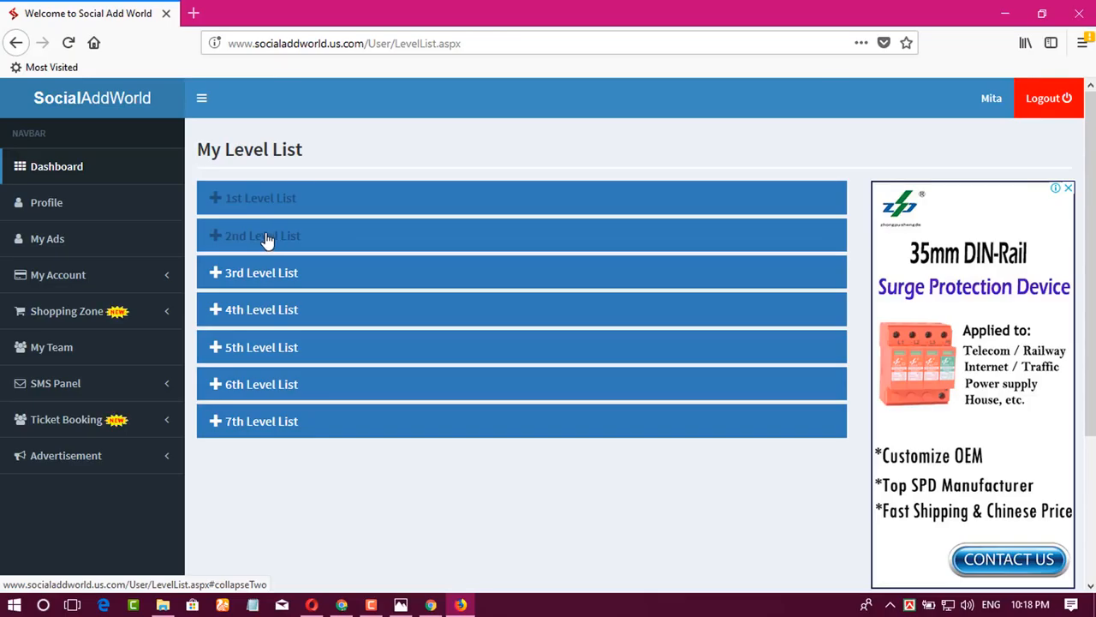
mouse_move(221, 215)
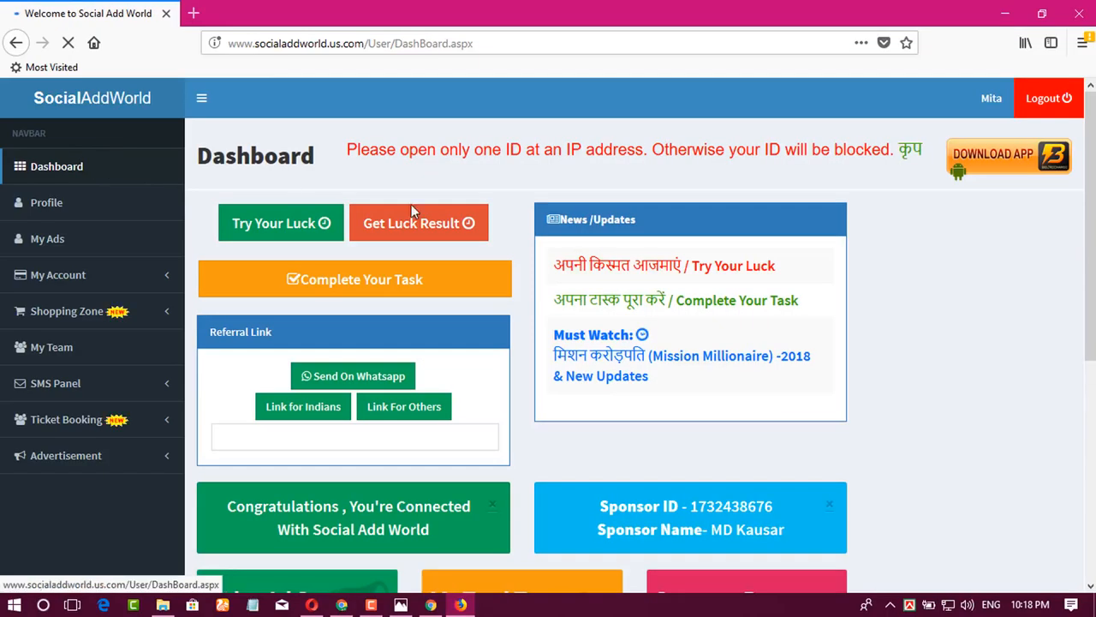
Step: Go to My Account > E-Wallet, then briefly inspect the Transfer to Bank link's context menu
scroll("down", 3)
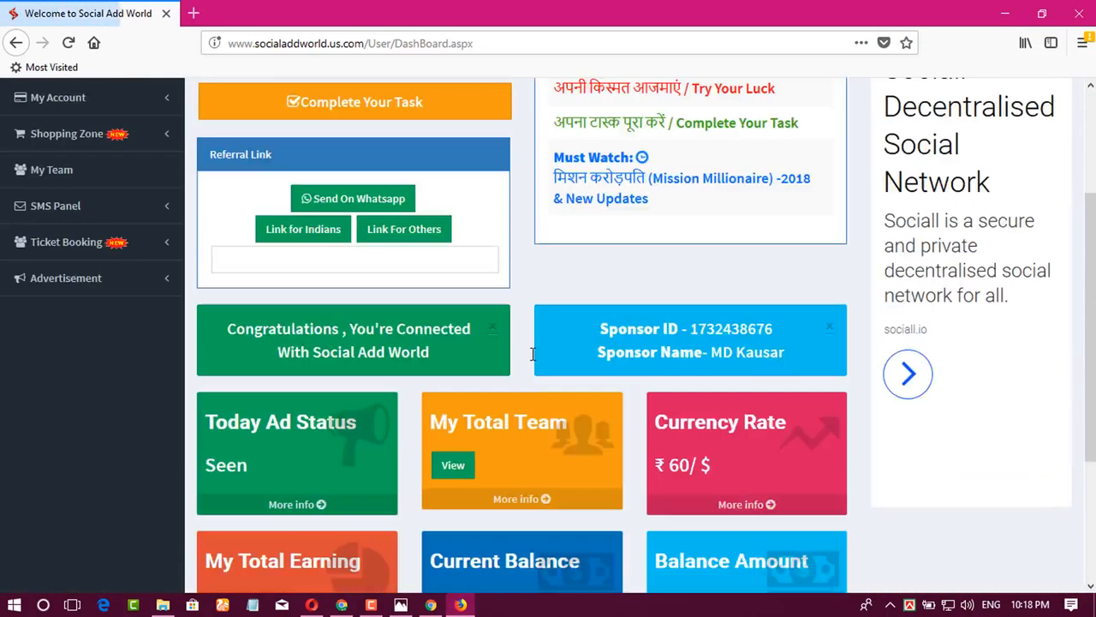
scroll("up", 3)
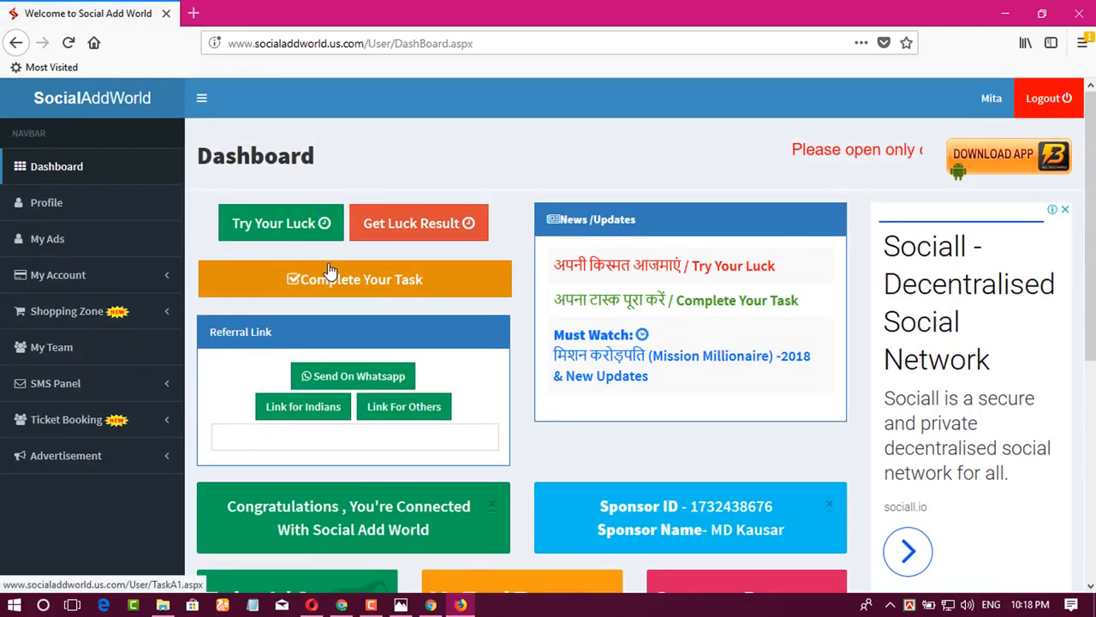
left_click(59, 275)
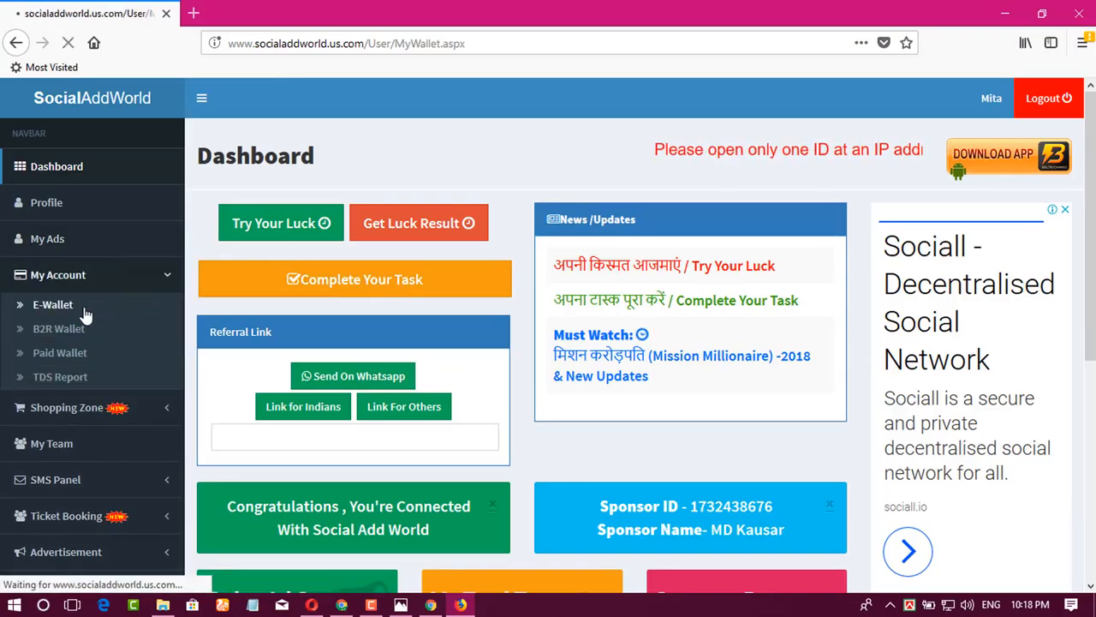
left_click(52, 304)
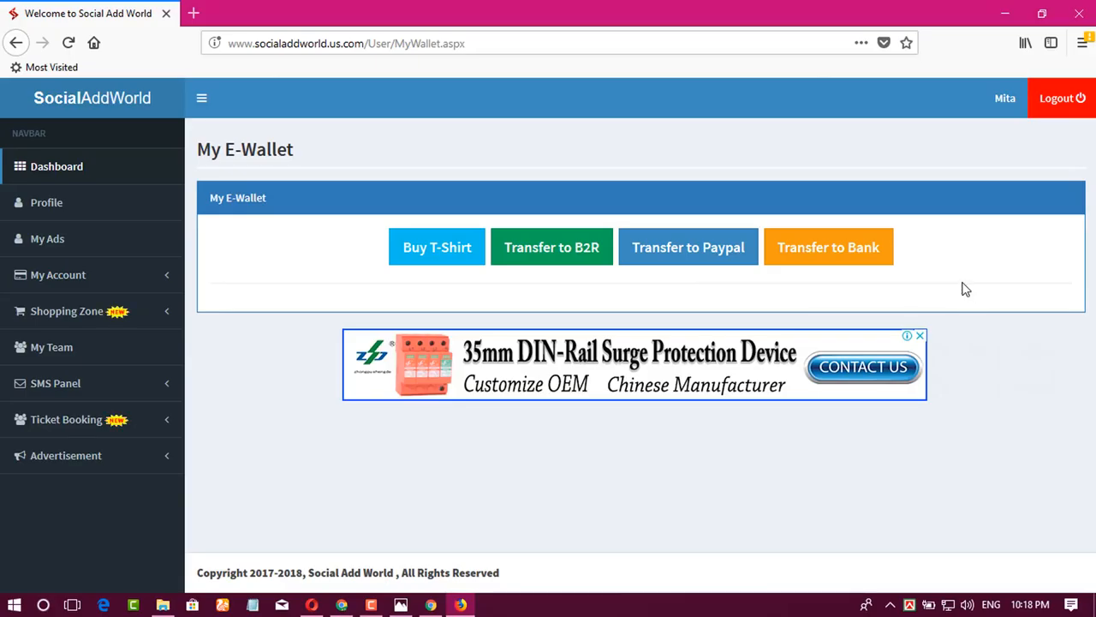
right_click(828, 247)
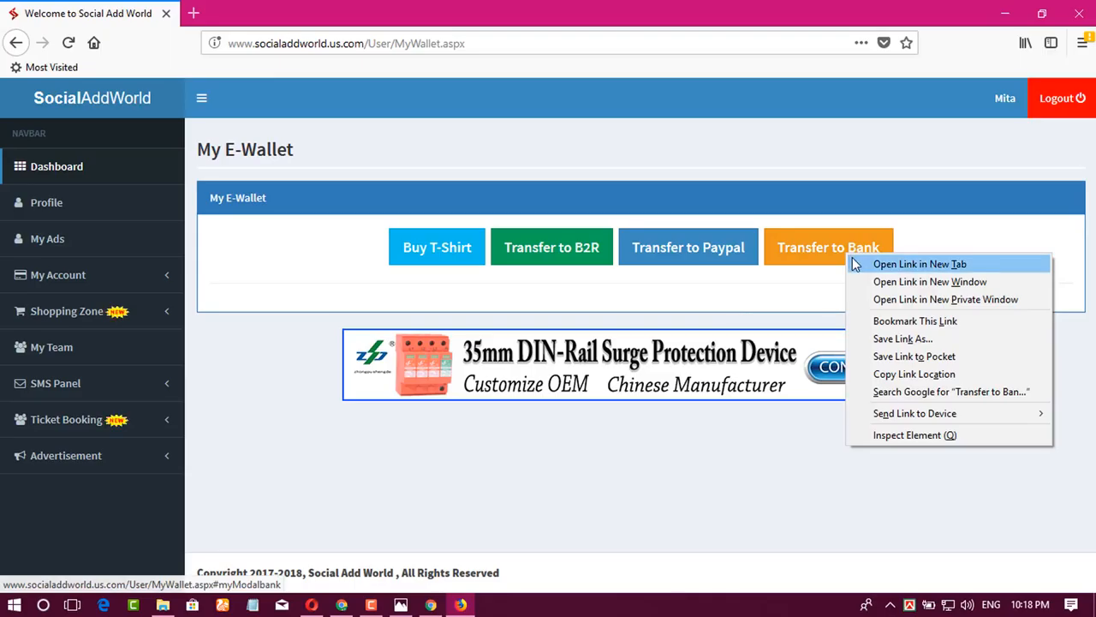
left_click(757, 282)
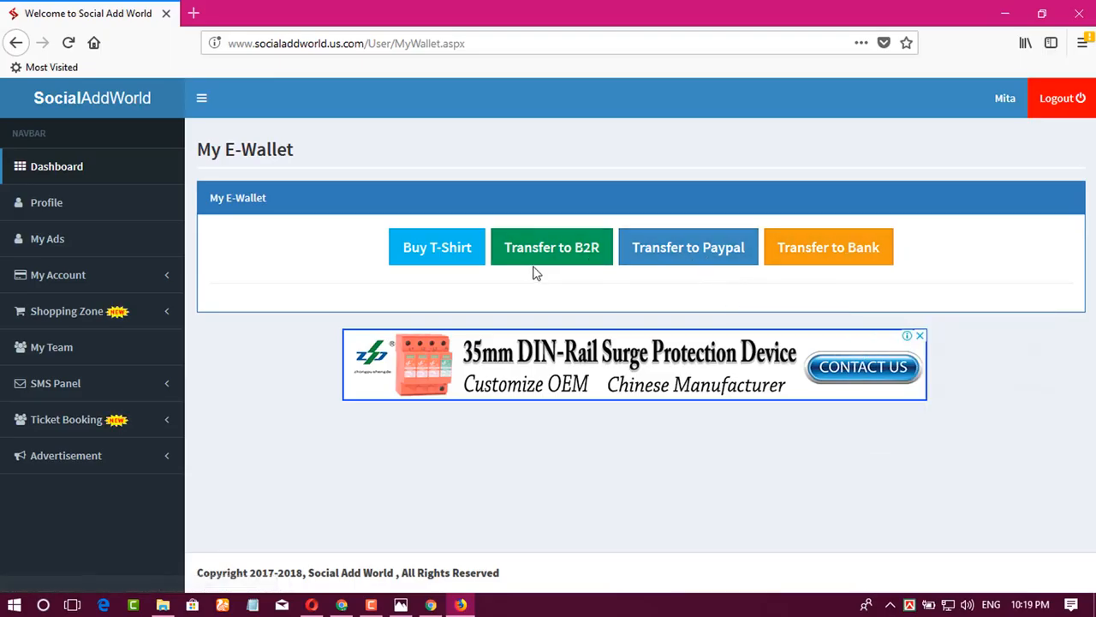
mouse_move(456, 257)
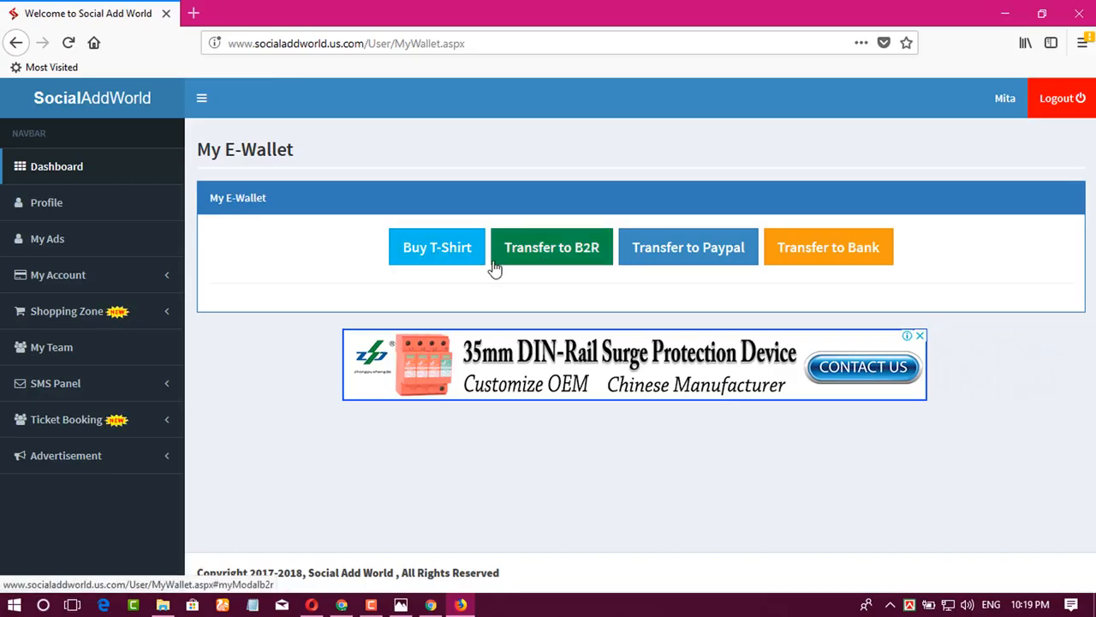
mouse_move(595, 279)
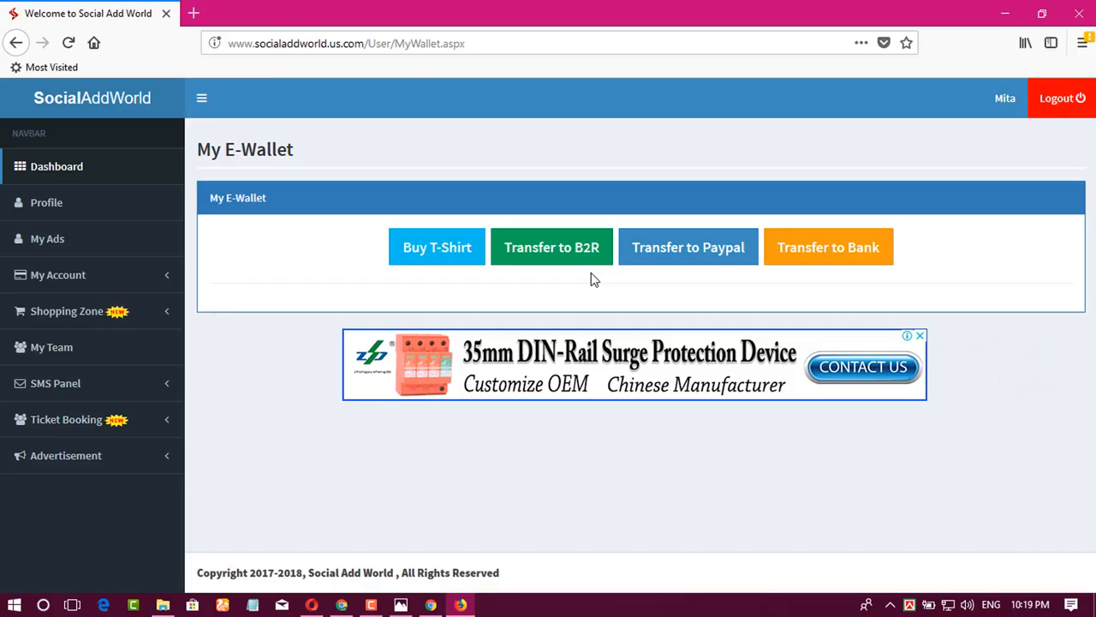
mouse_move(759, 310)
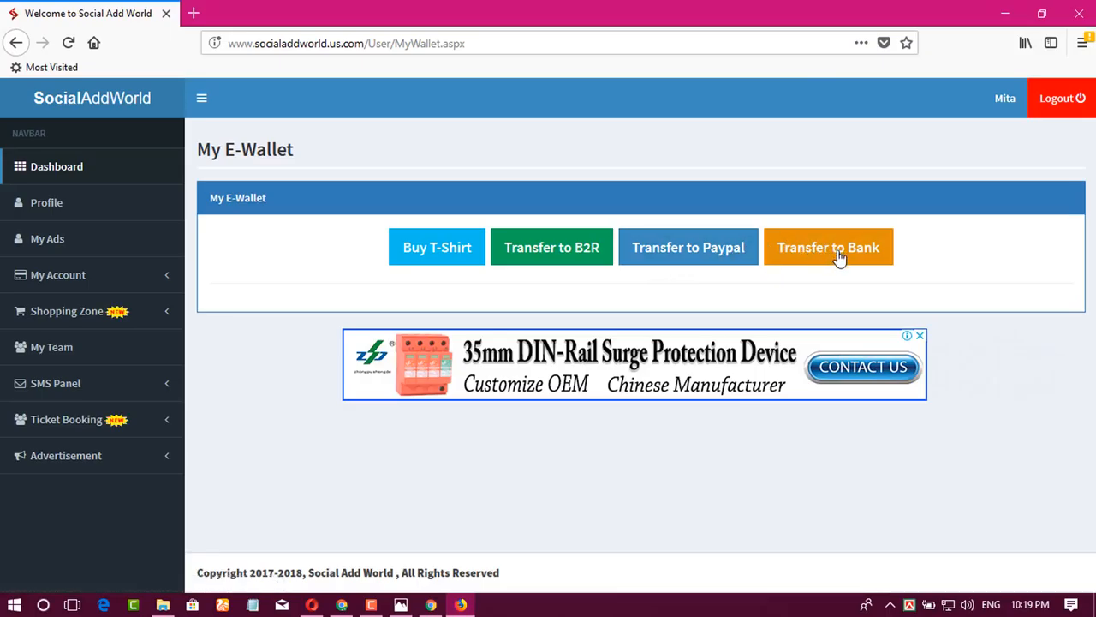
mouse_move(831, 276)
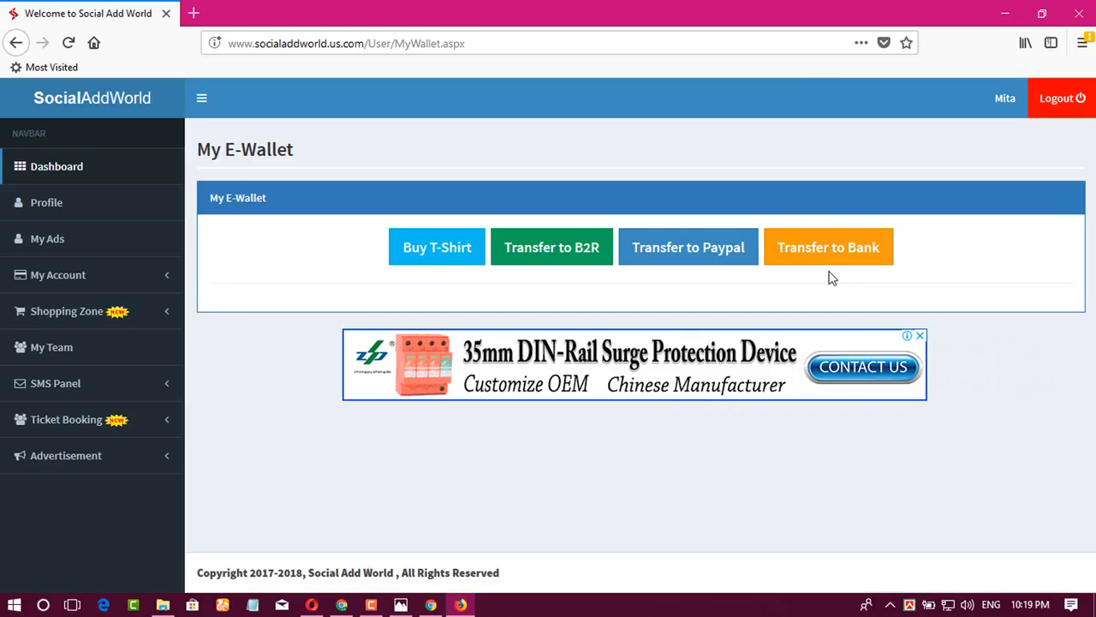
mouse_move(781, 141)
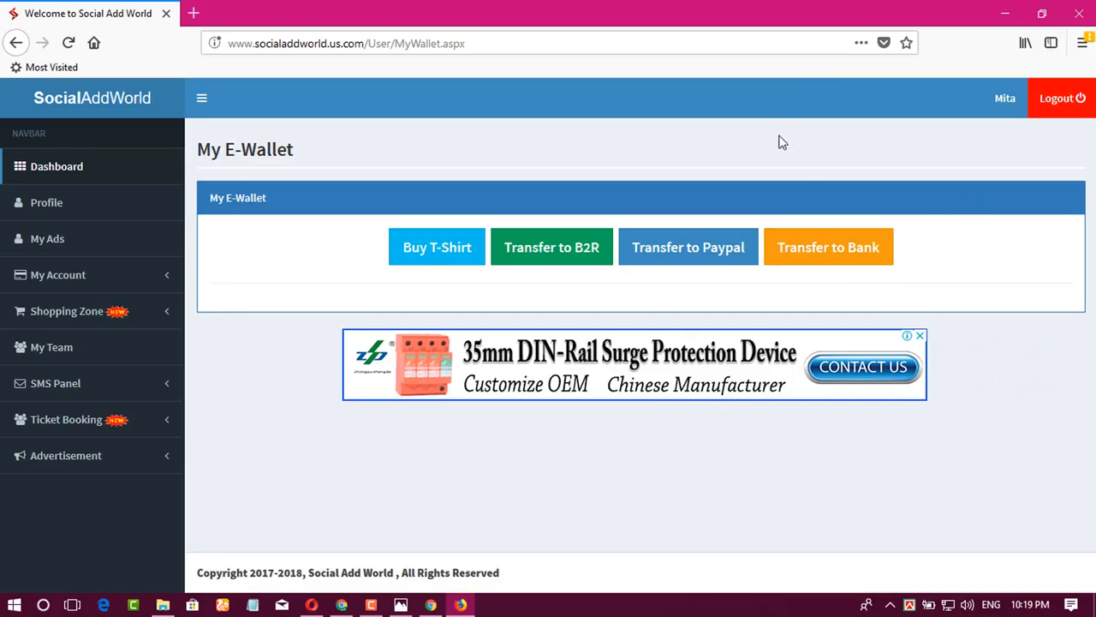